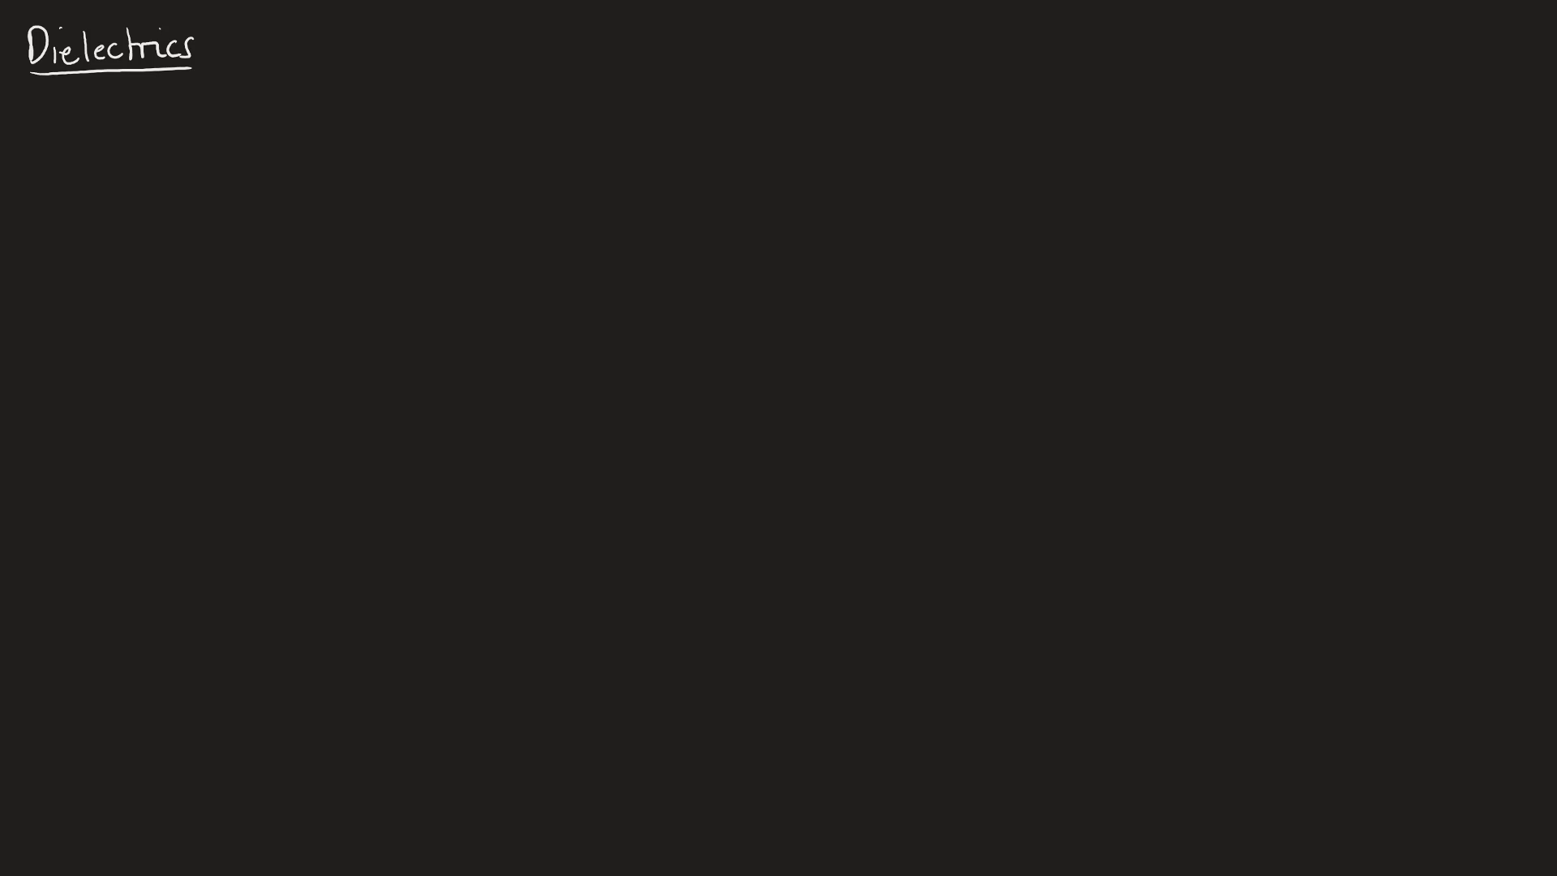
# - Handwrite an underlined 'Capacitance' subheading beneath the Dielectrics title
pyautogui.write('Capc')
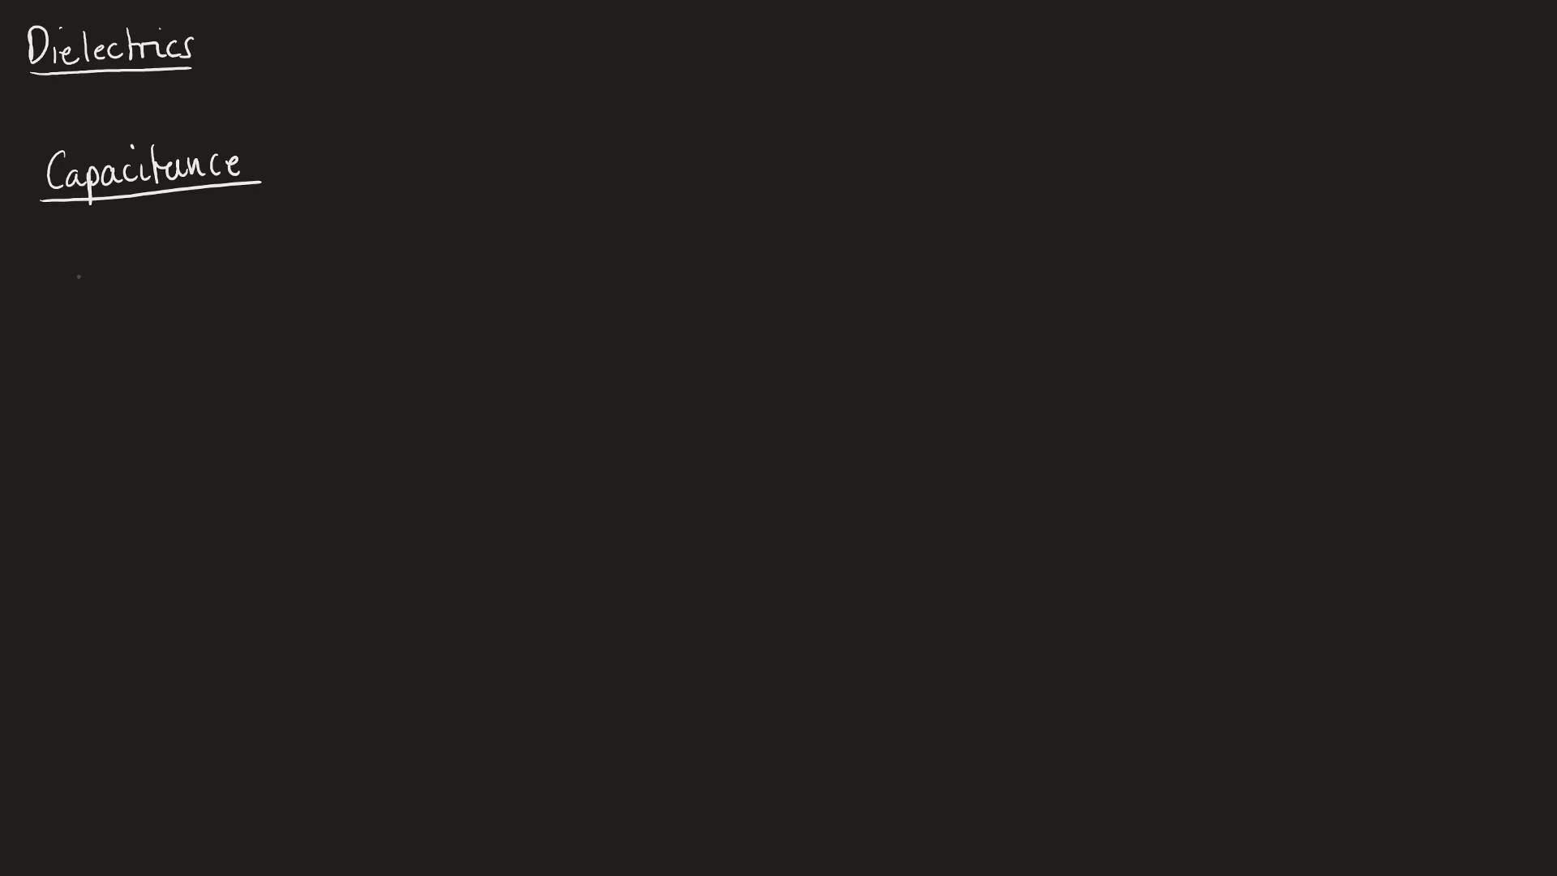
# - Write the boxed formula C = Aε₀εr/d and sketch two A-labelled plates with leads and a gap arrow
pyautogui.write('C = A')
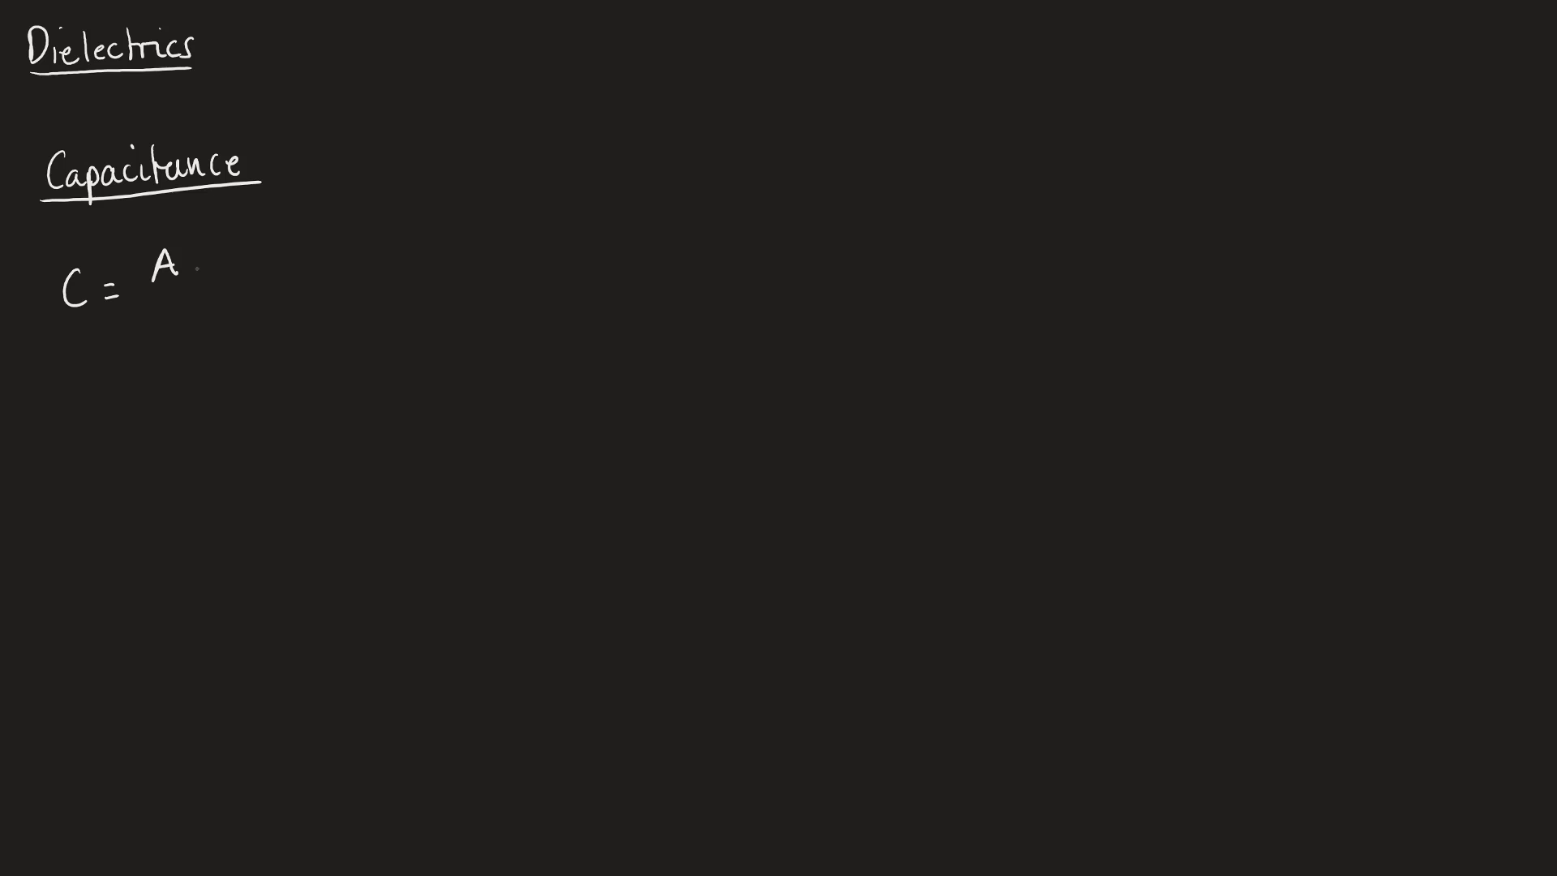
pyautogui.write('ε₀εr')
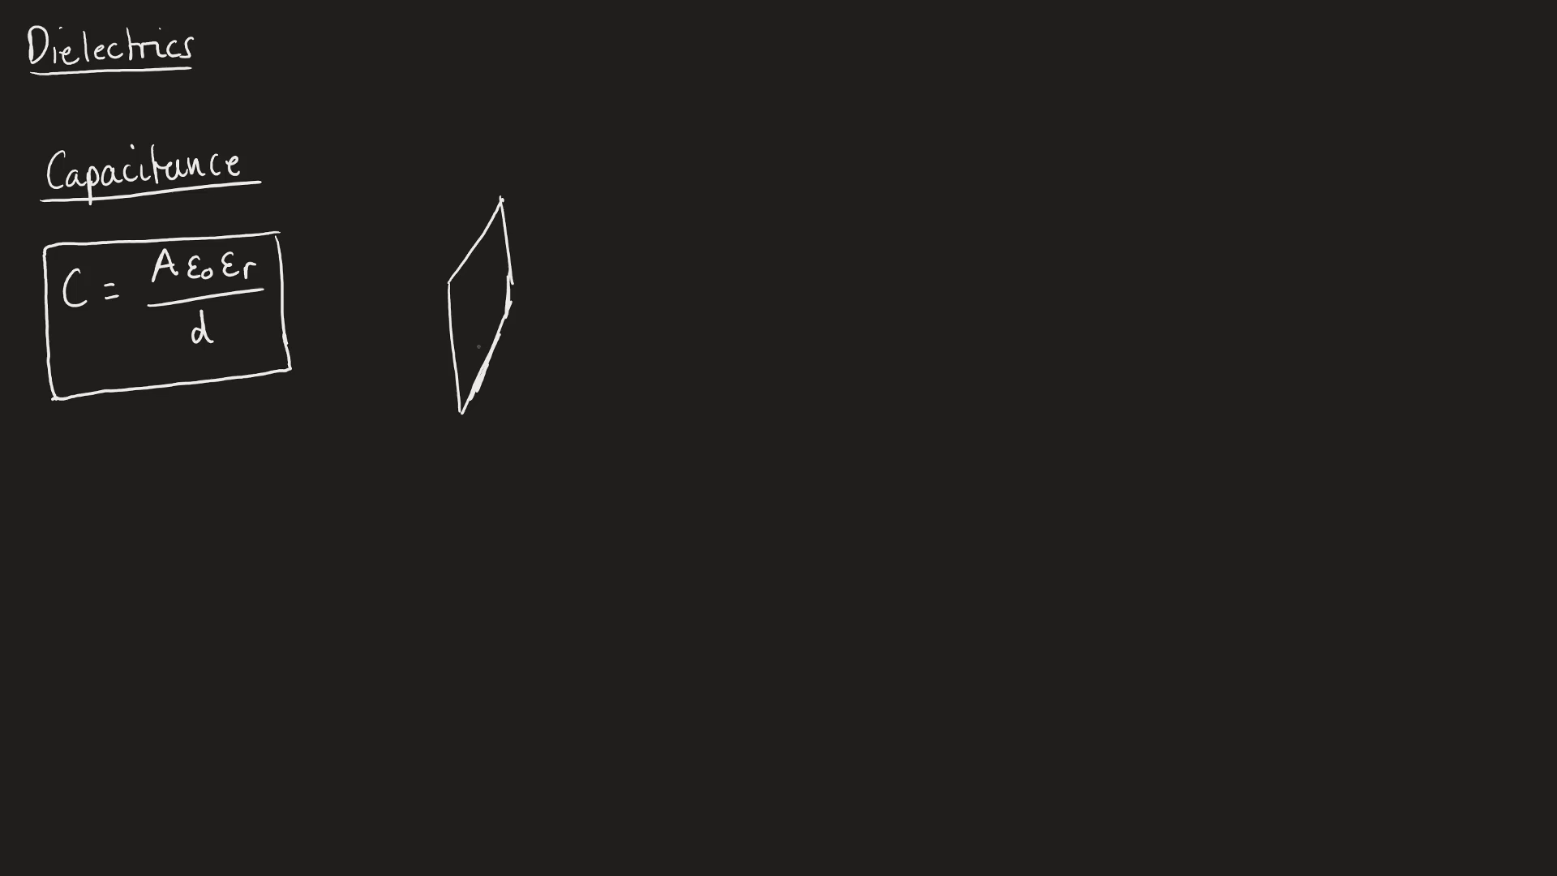
pyautogui.write('A')
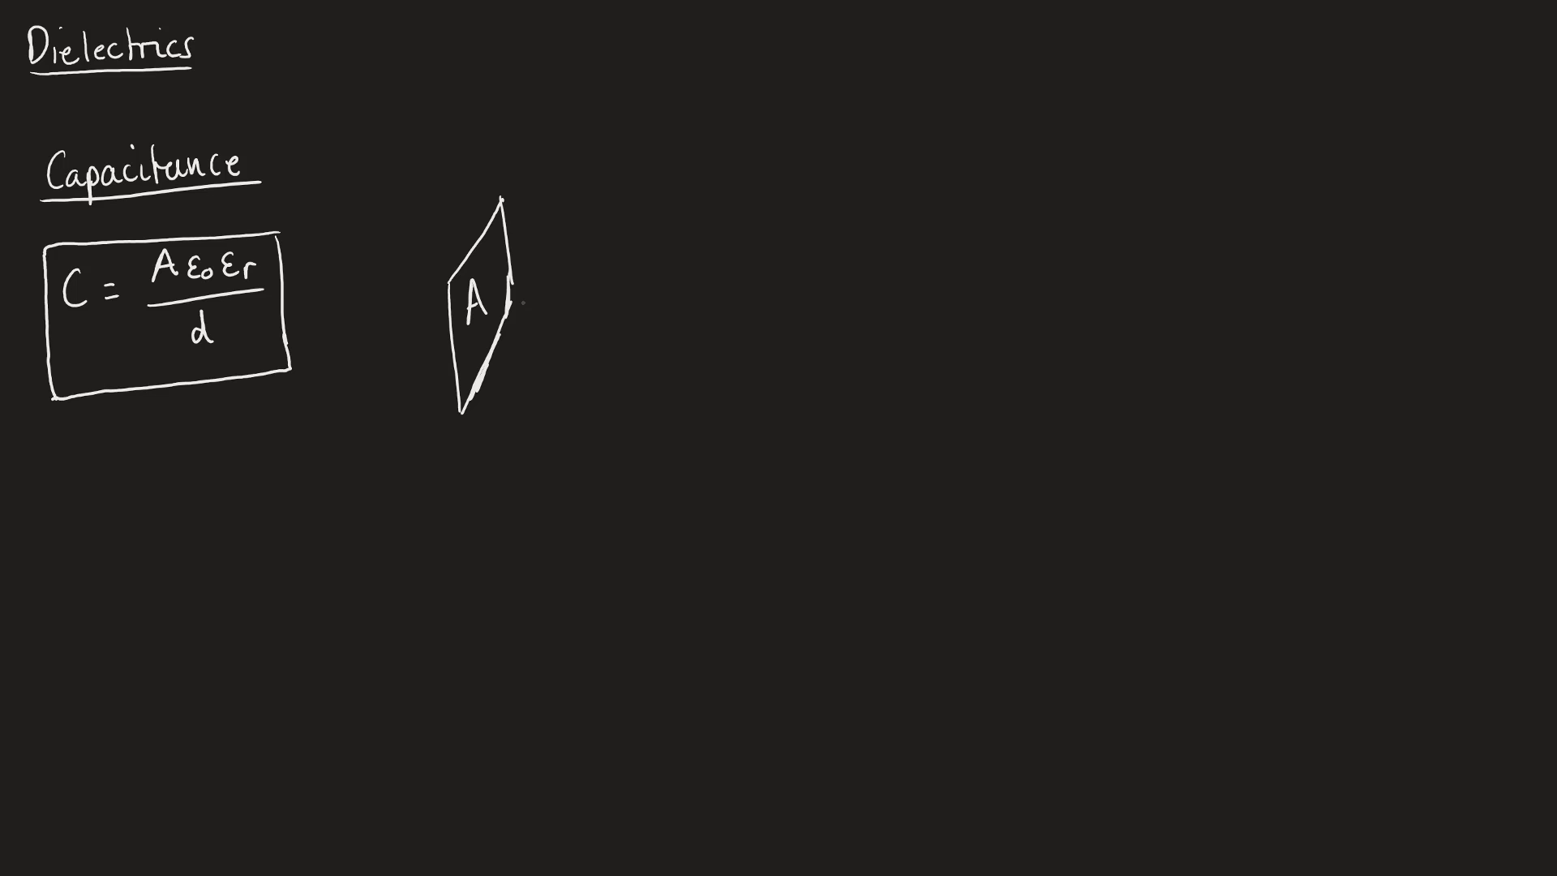
pyautogui.moveTo(506, 367); pyautogui.dragTo(557, 209)
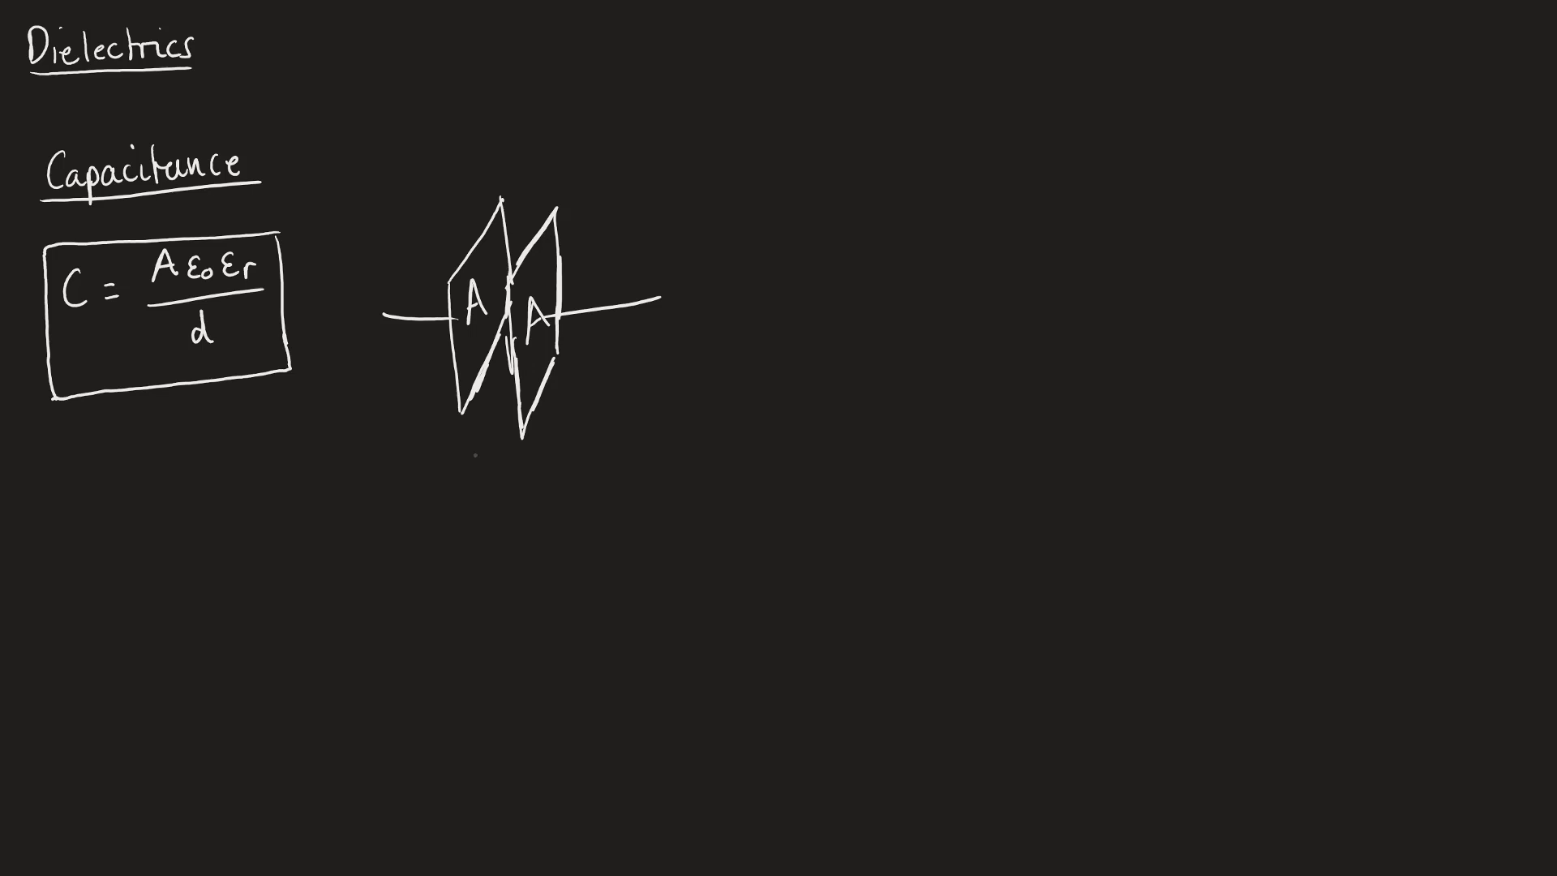
pyautogui.moveTo(459, 461); pyautogui.dragTo(506, 461)
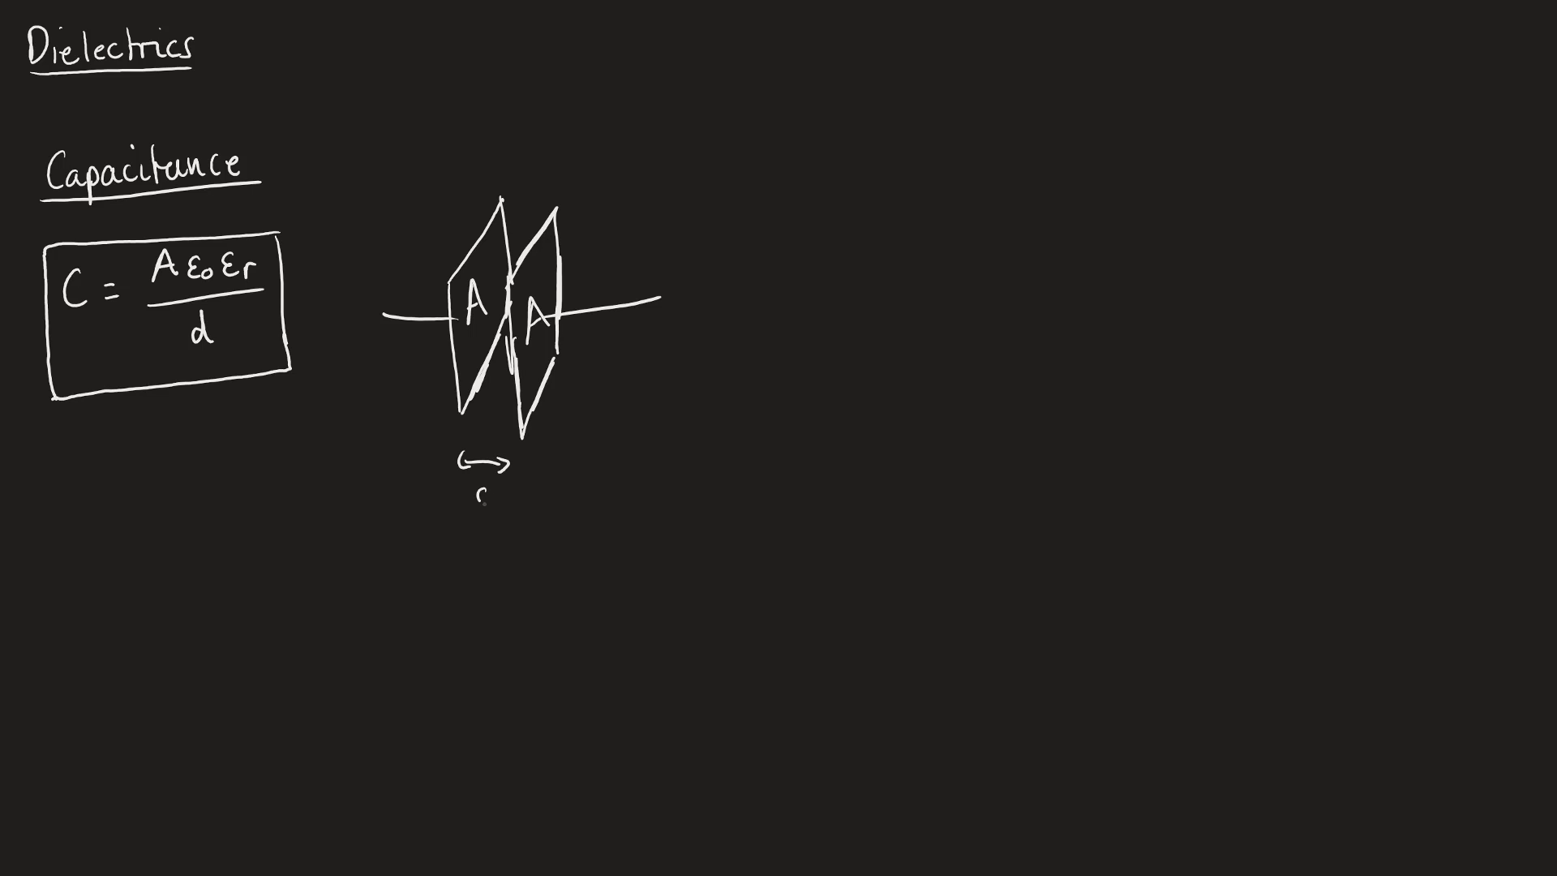
# - Label the gap d, then define A as plate area and d as plate distance
pyautogui.write('d')
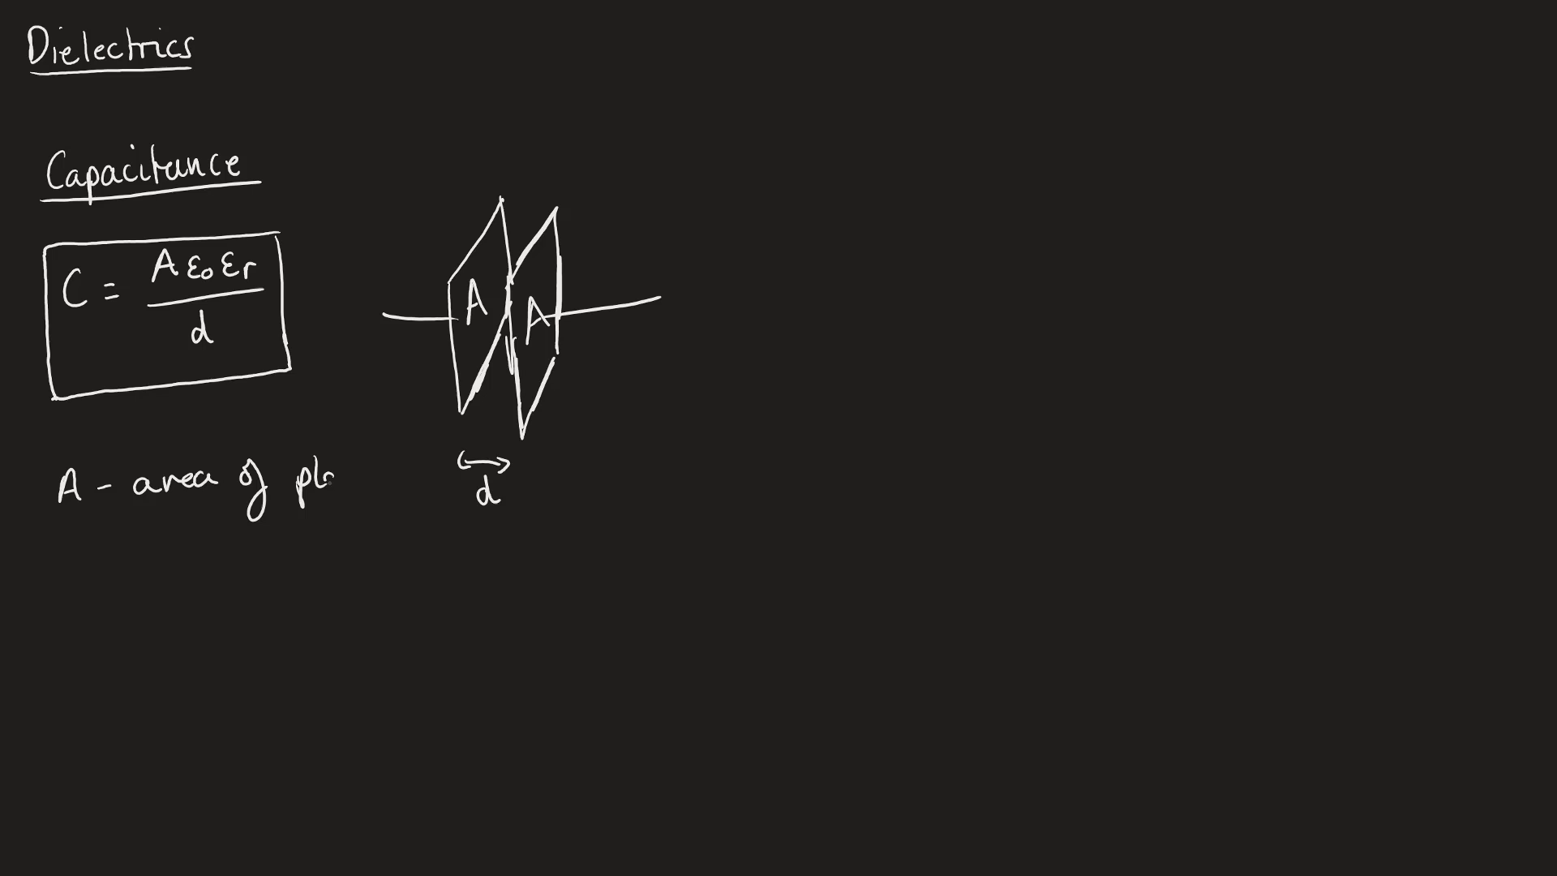
pyautogui.write('plates')
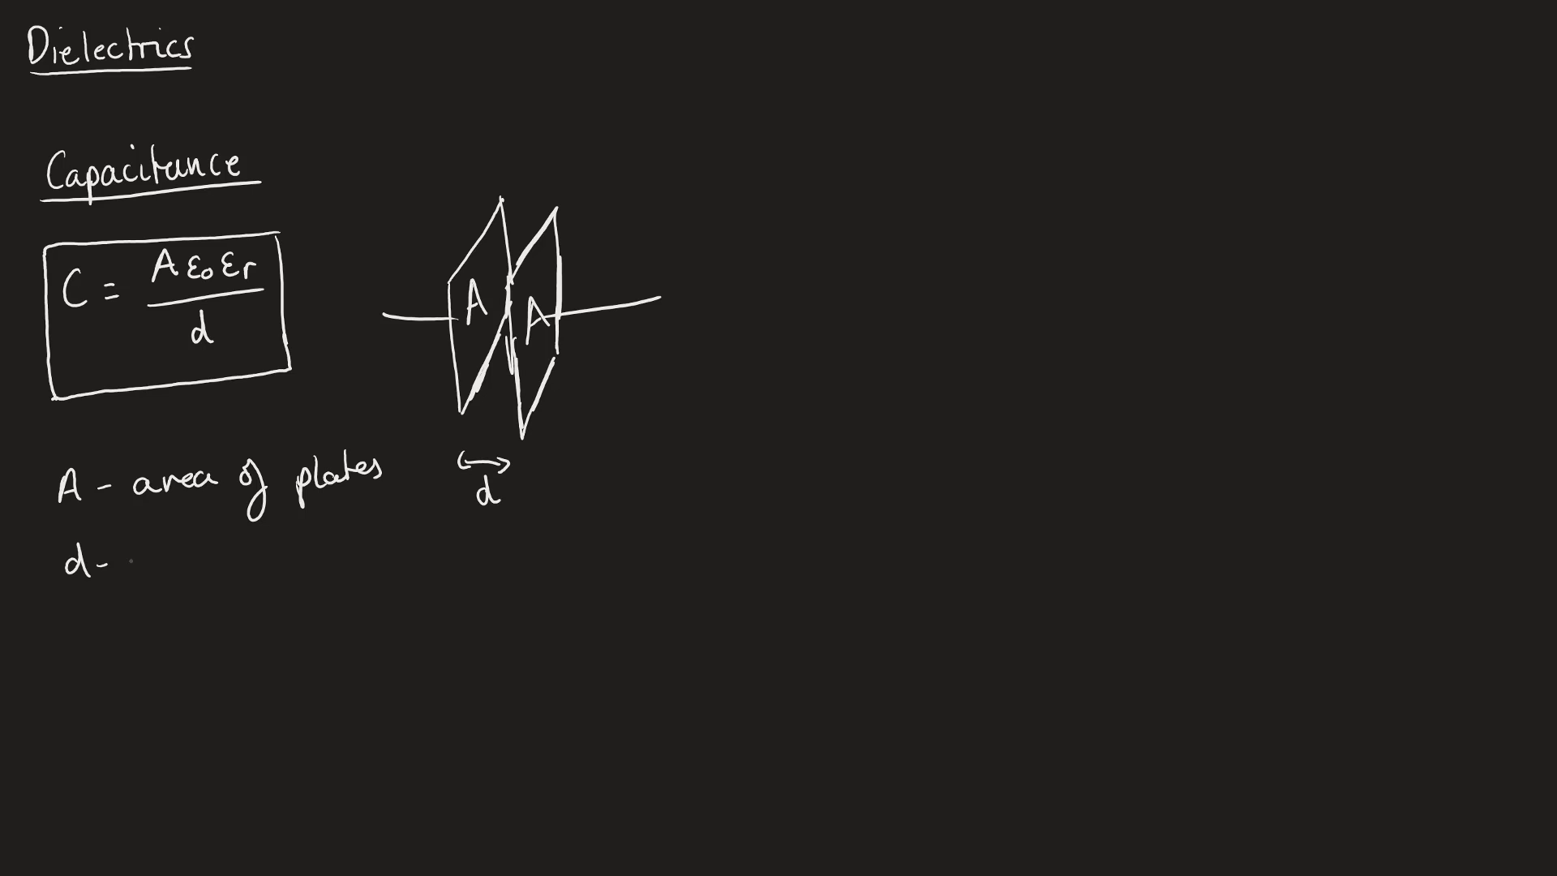
pyautogui.write('dystance betwee')
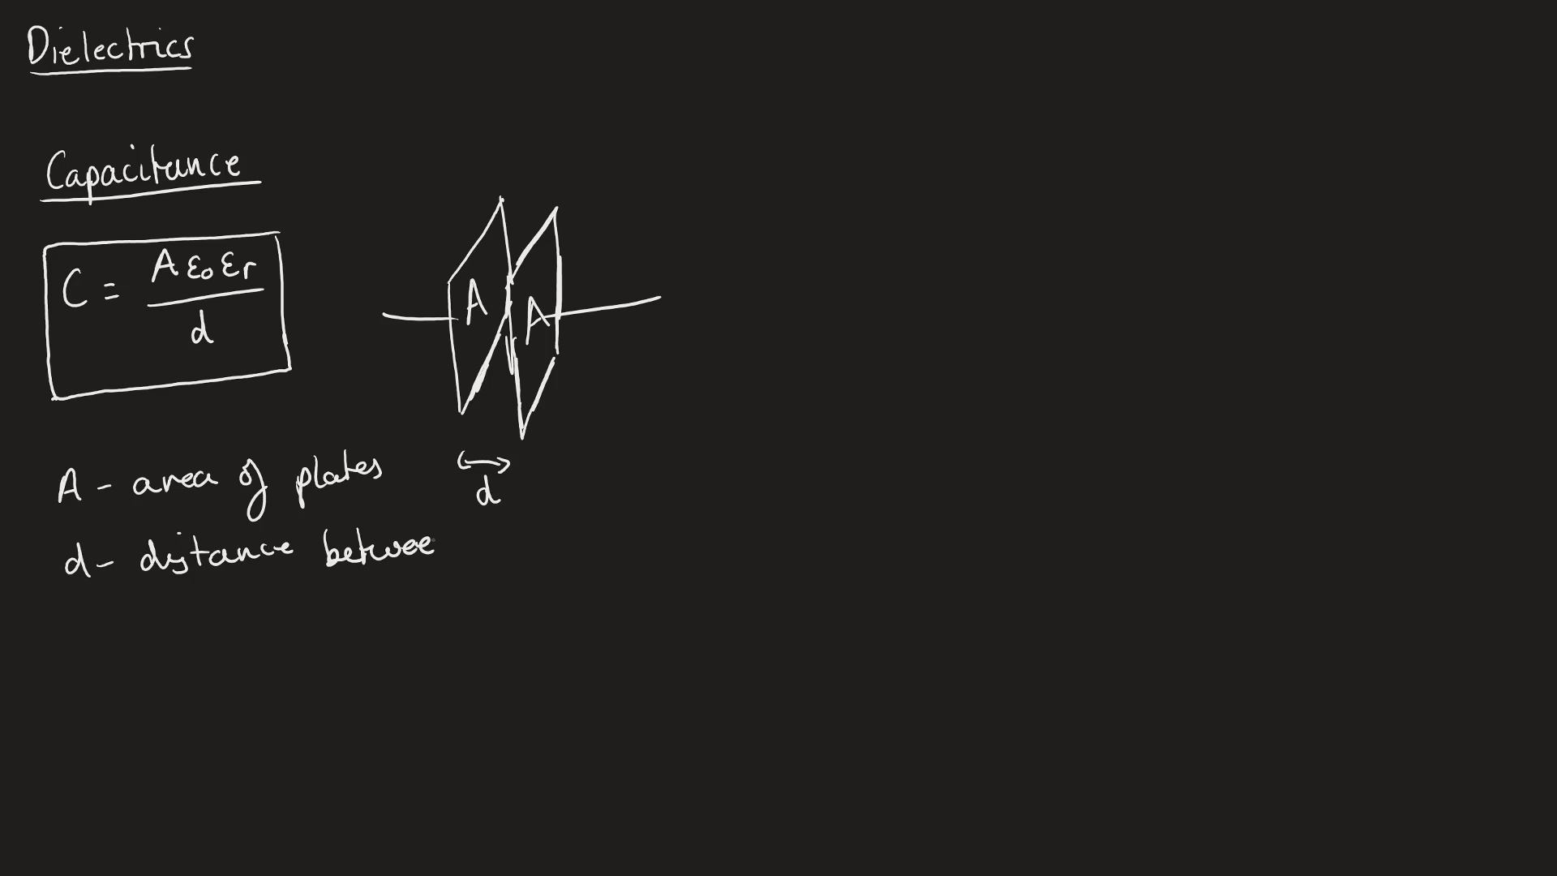
pyautogui.write('plates.')
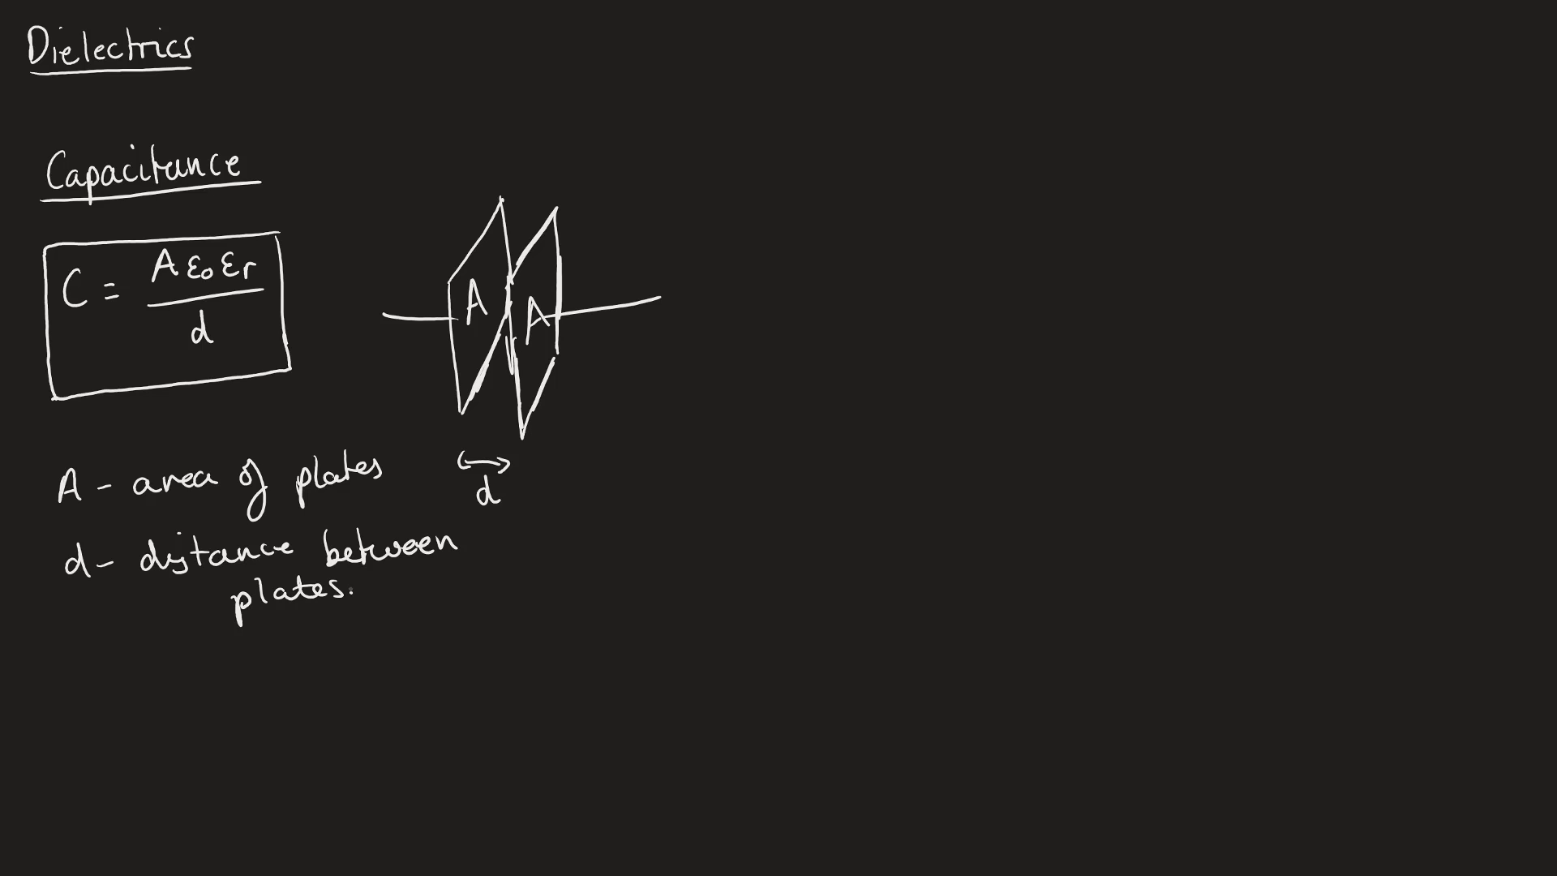
# - Define ε₀ as the permittivity of free space
pyautogui.write('ε - permitt')
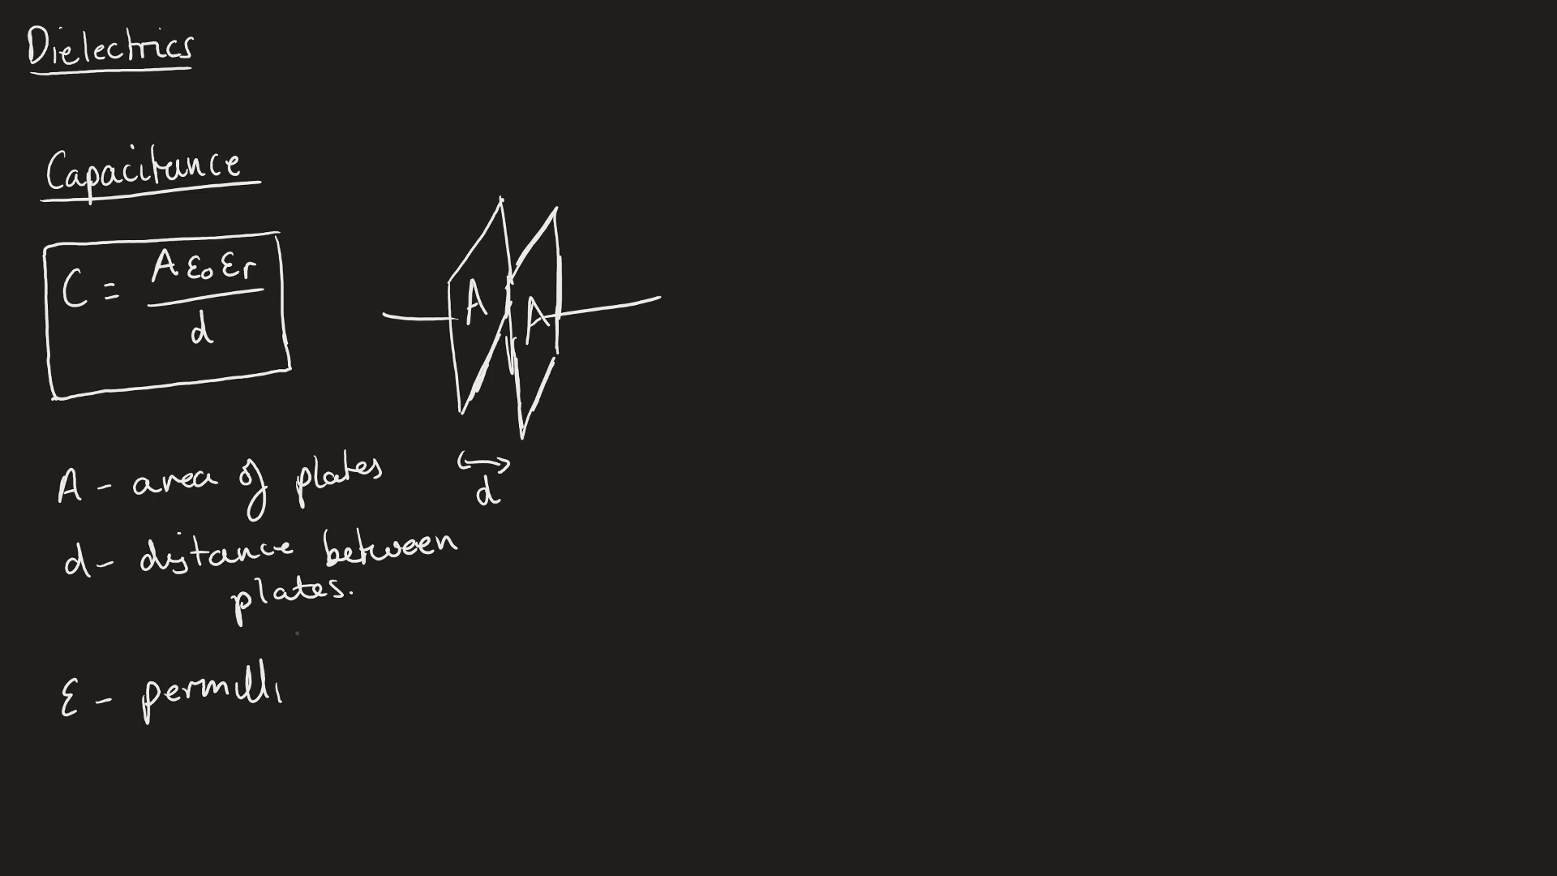
pyautogui.write('ivt')
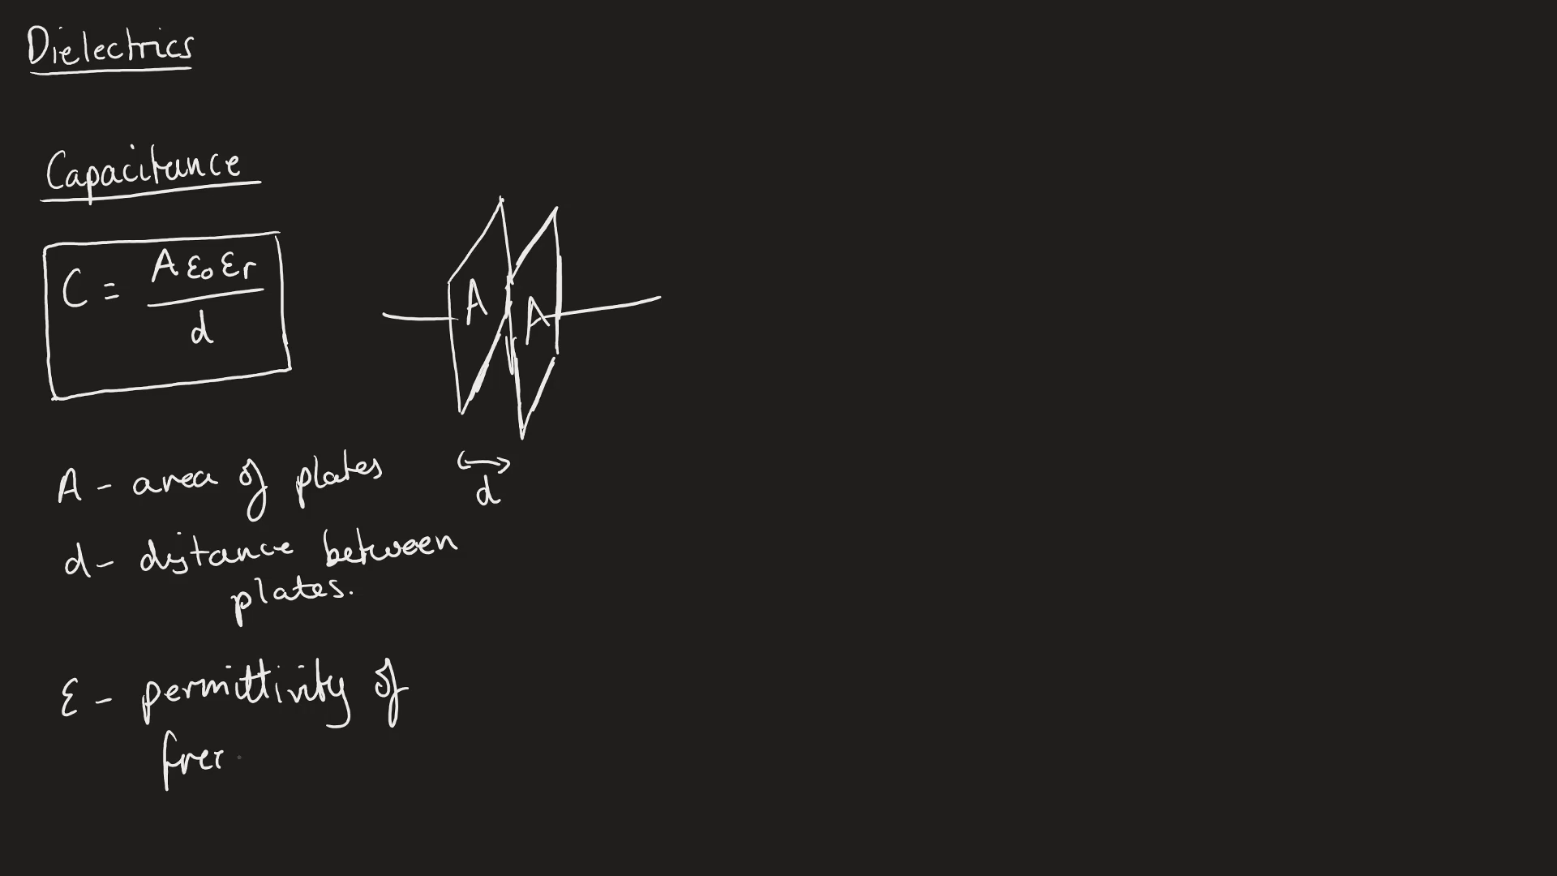
pyautogui.write('space.')
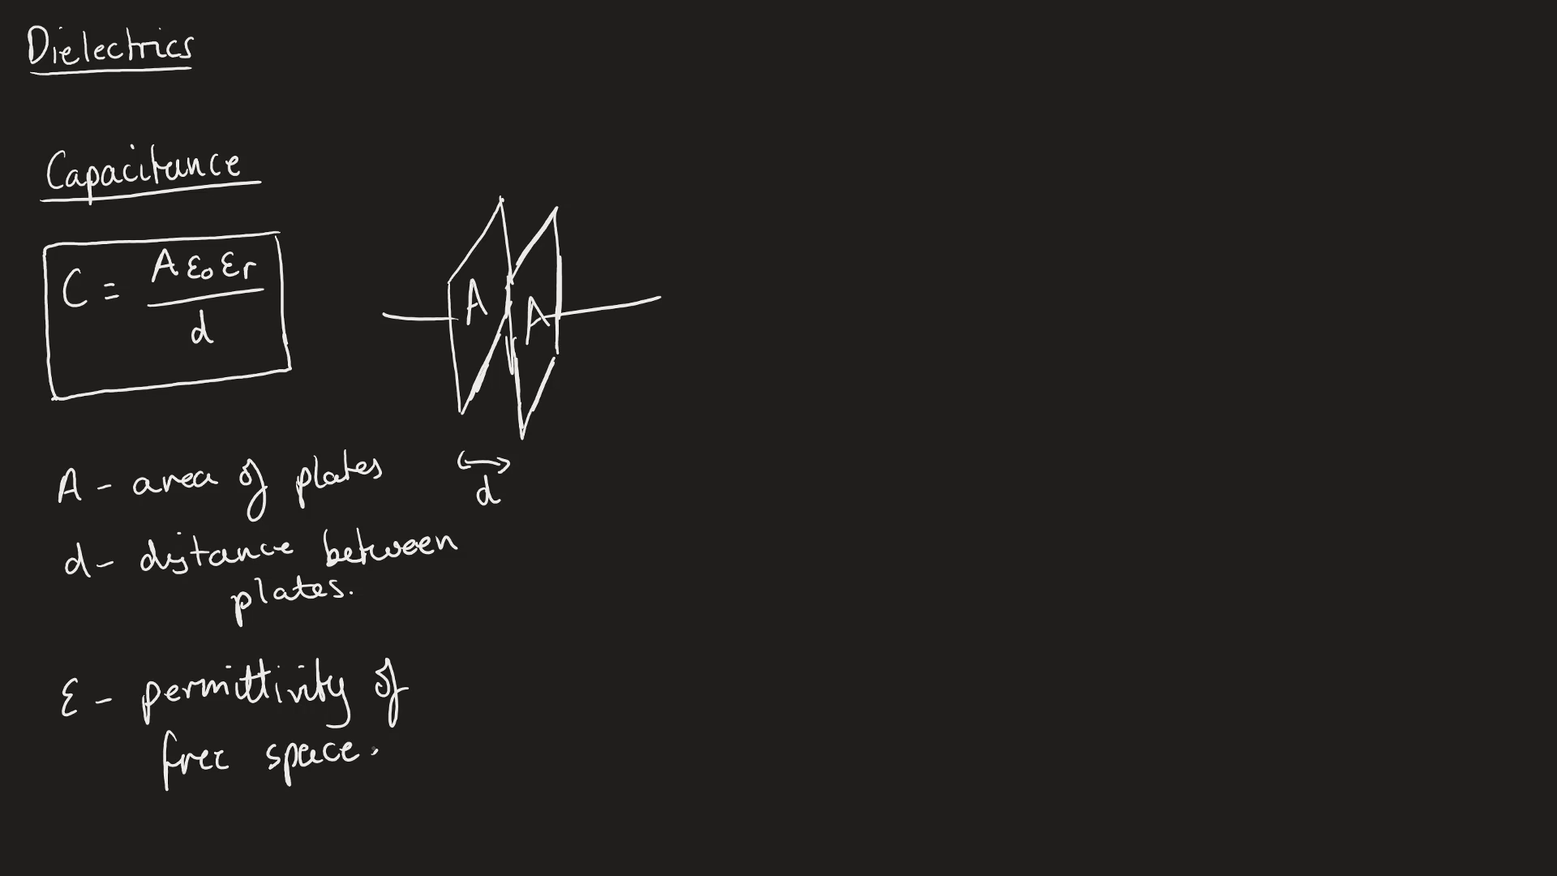
pyautogui.write('r')
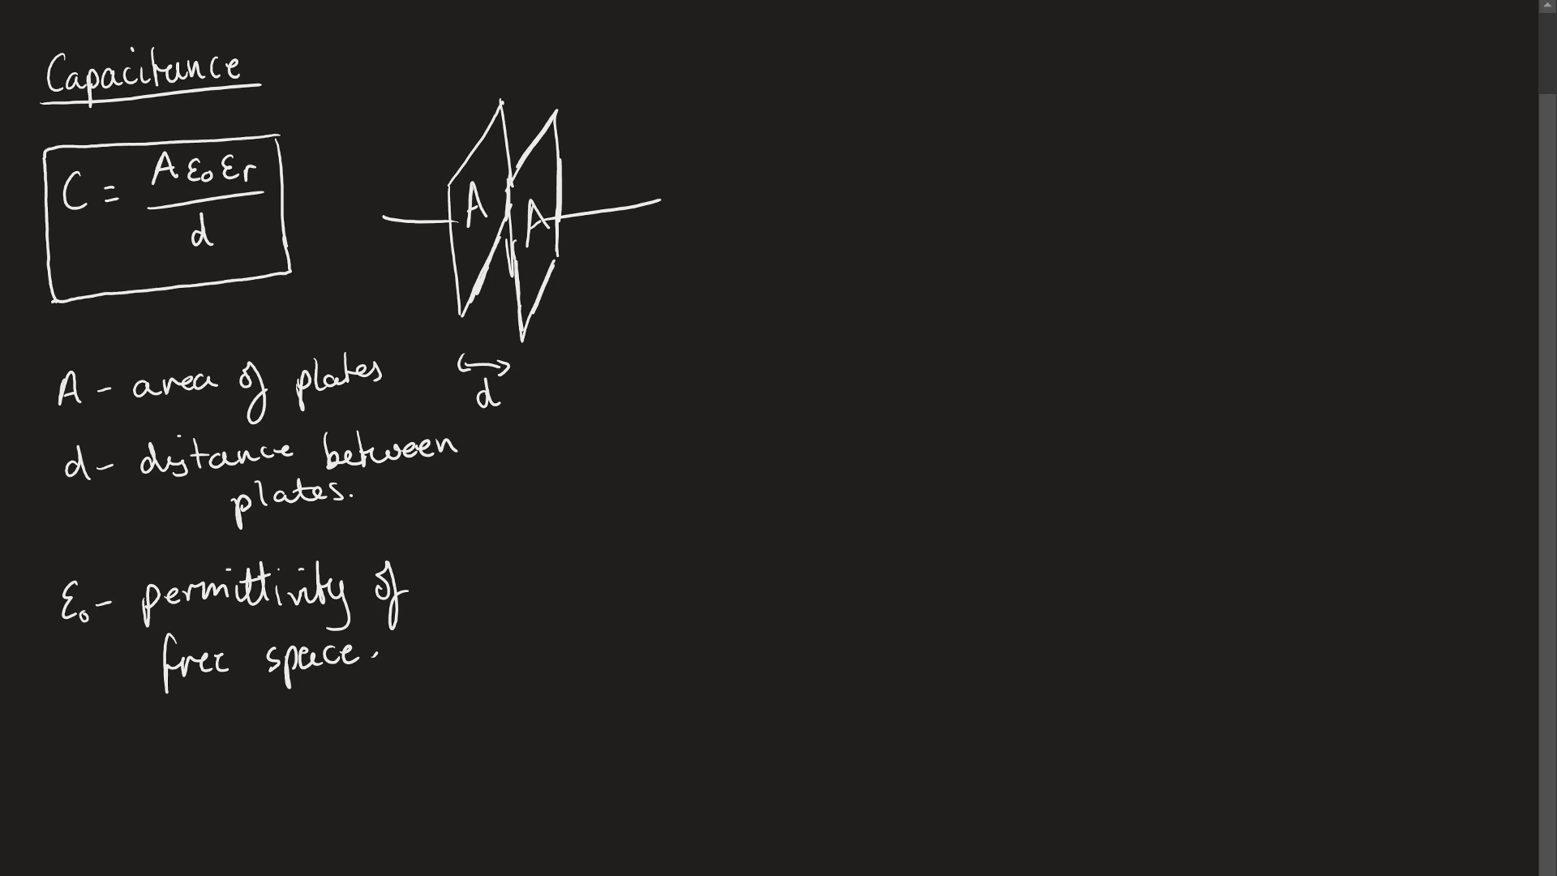
# - Write 'εr – relative permittivity' and begin an 'Increase' heading beside the diagram
pyautogui.write('Er')
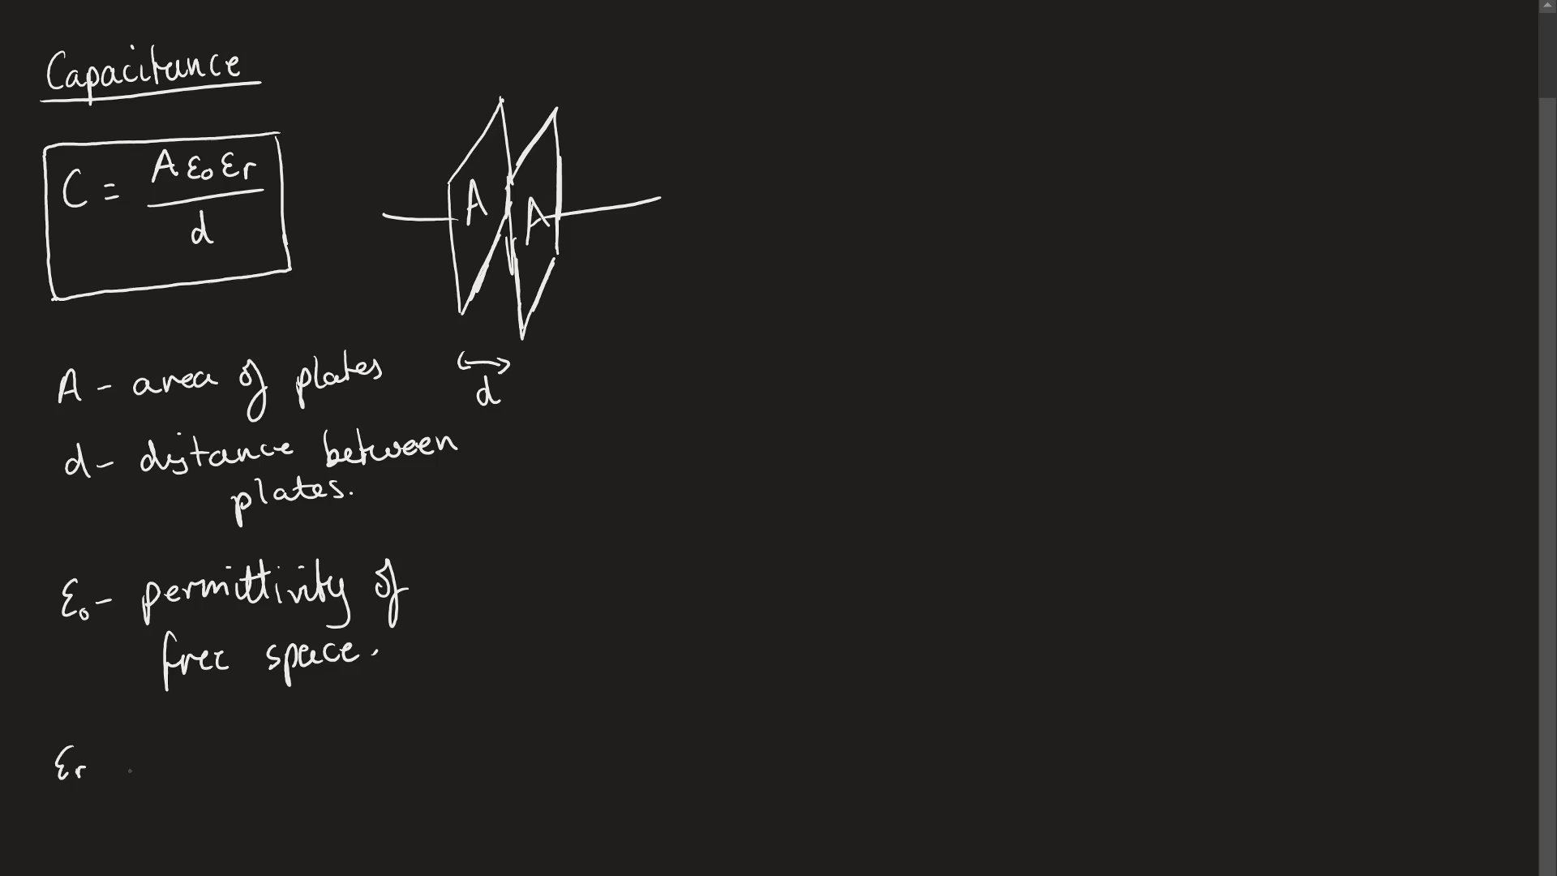
pyautogui.write('- rel.')
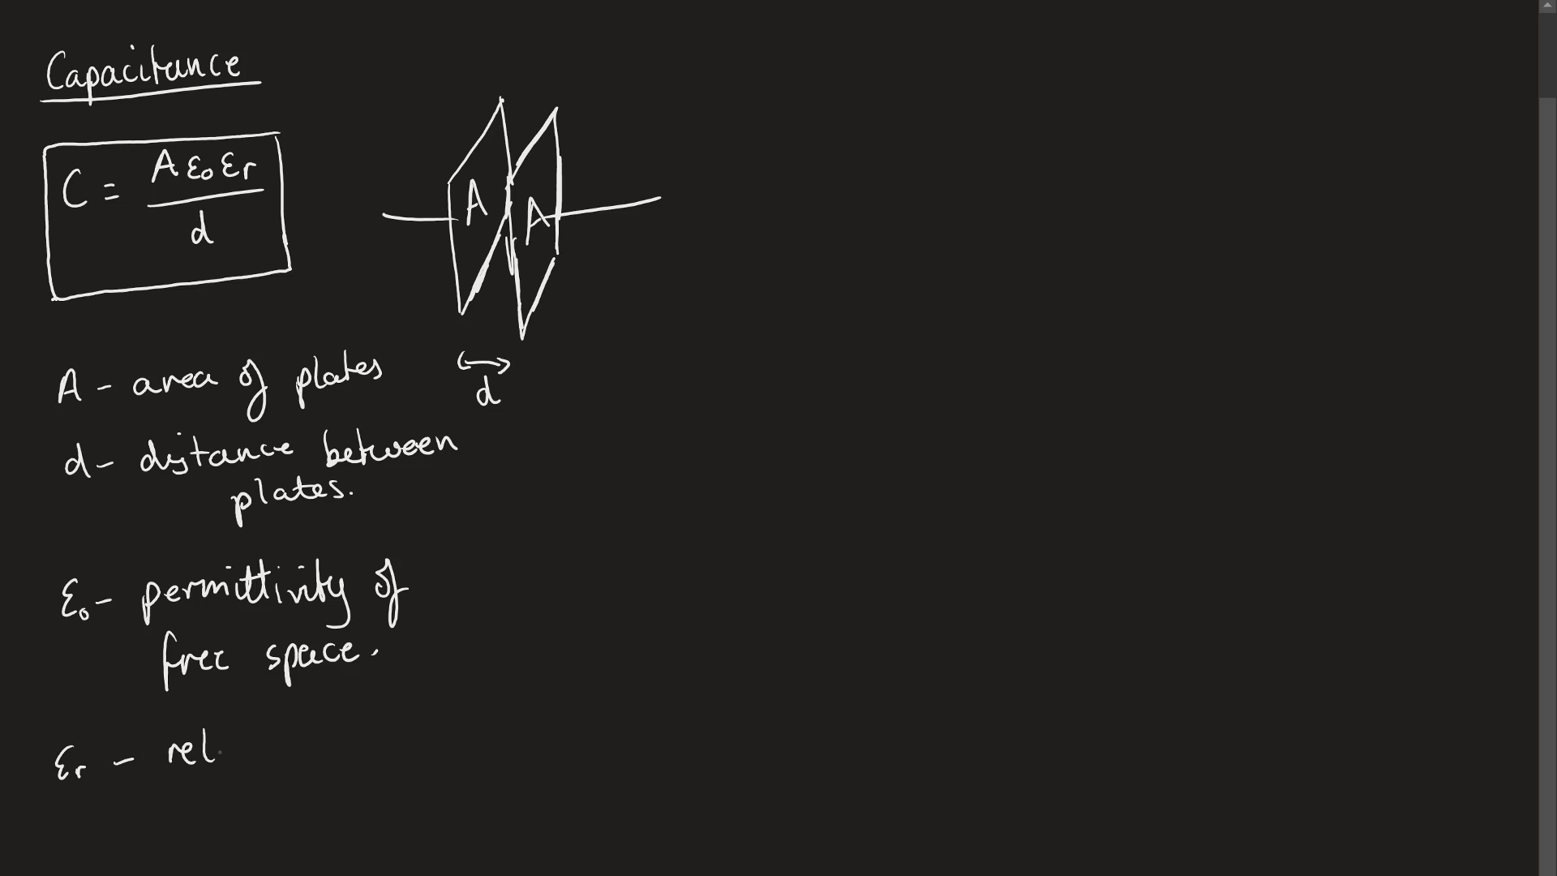
pyautogui.write('relative')
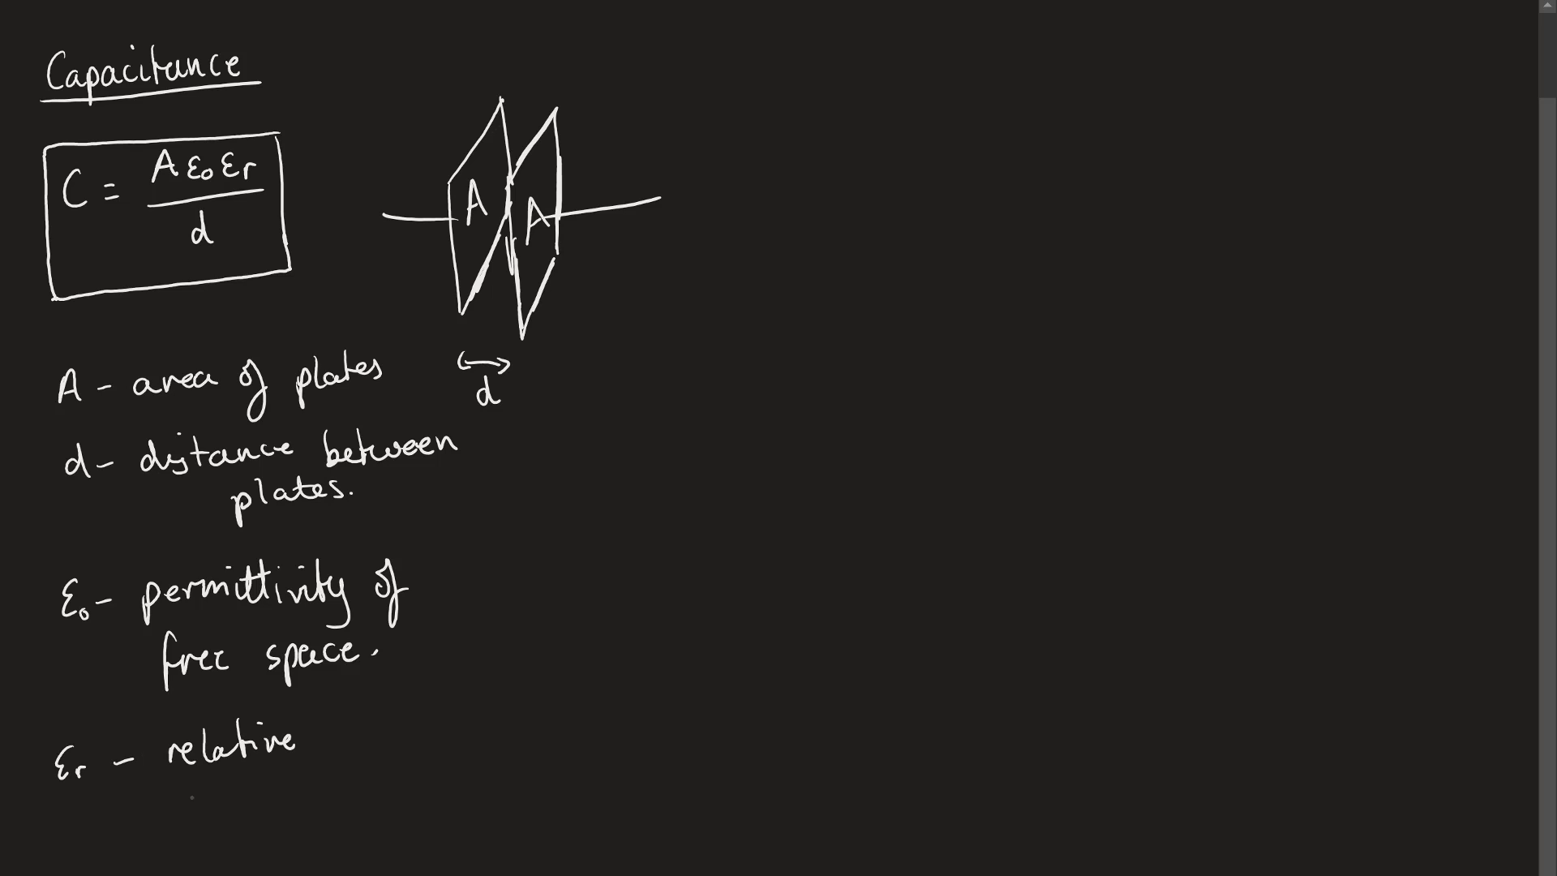
pyautogui.write('permi')
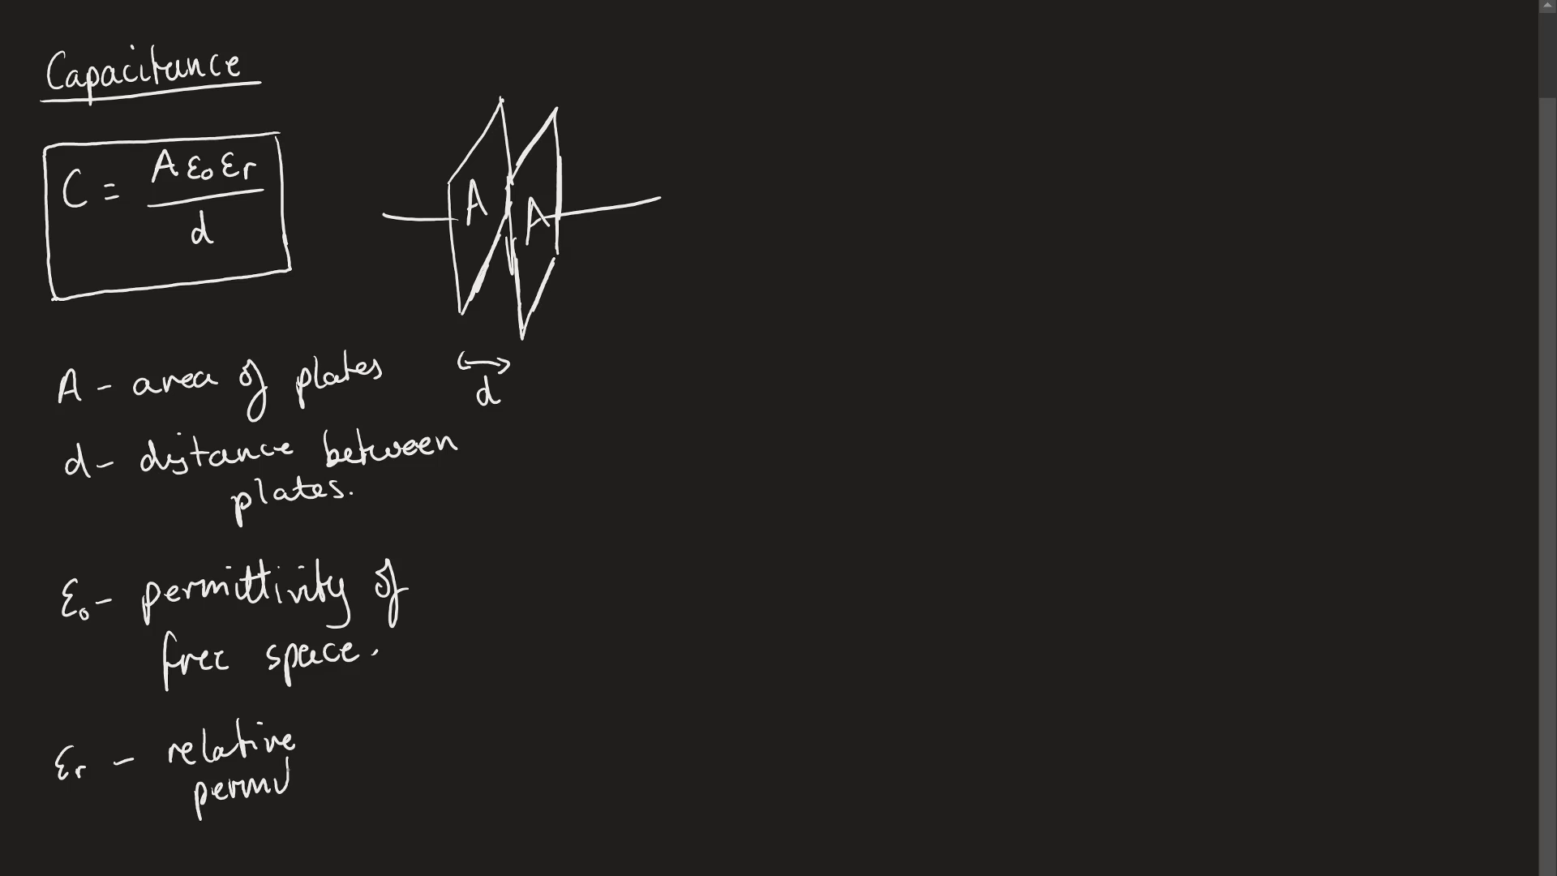
pyautogui.write('permittivi')
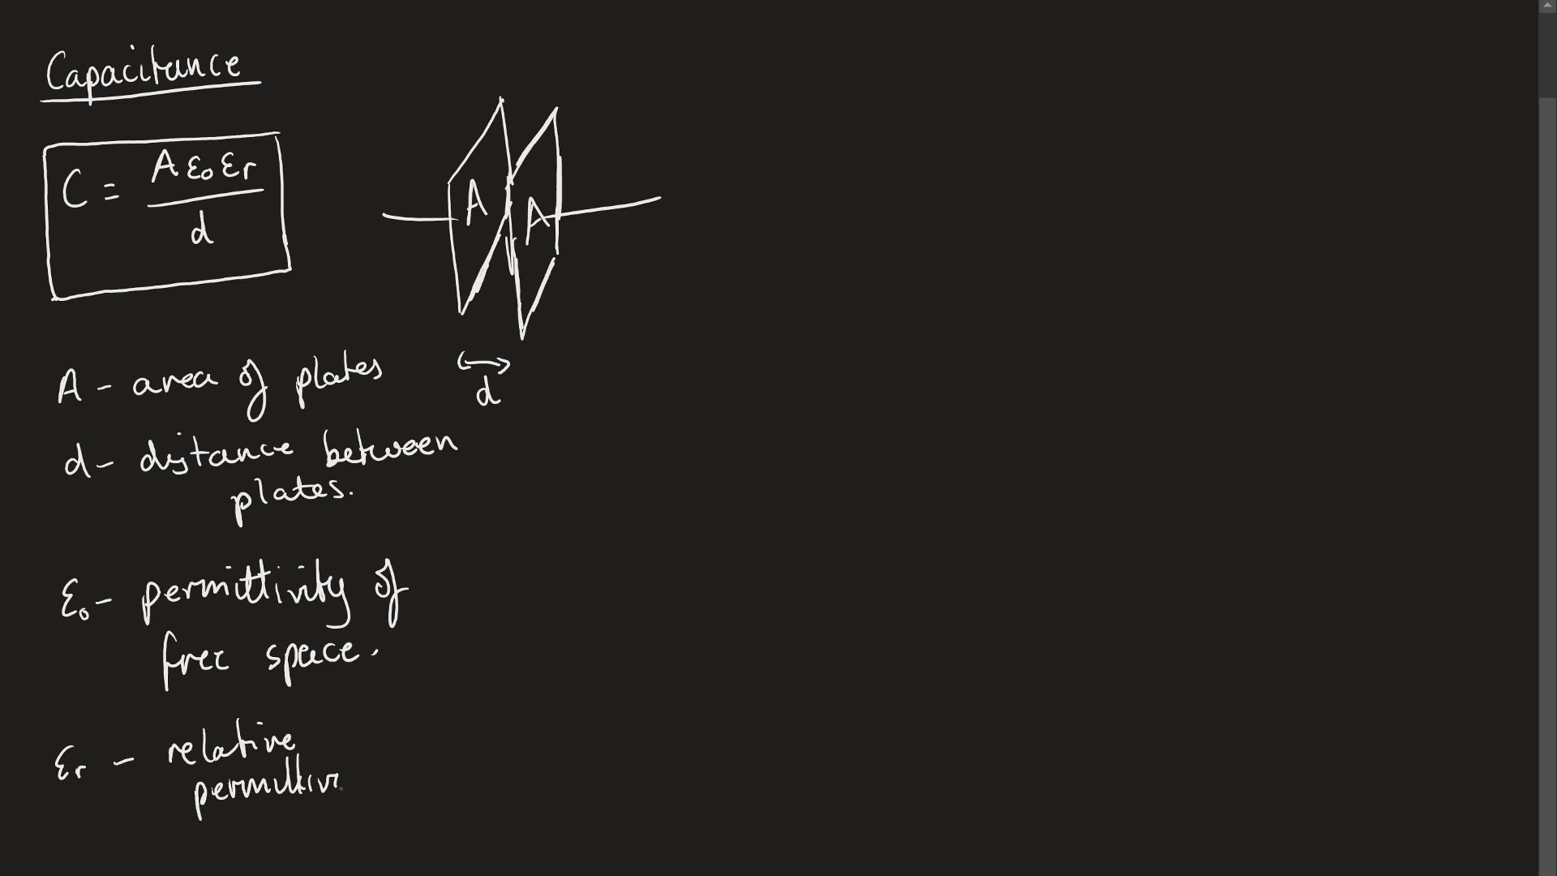
pyautogui.write('permittivity.')
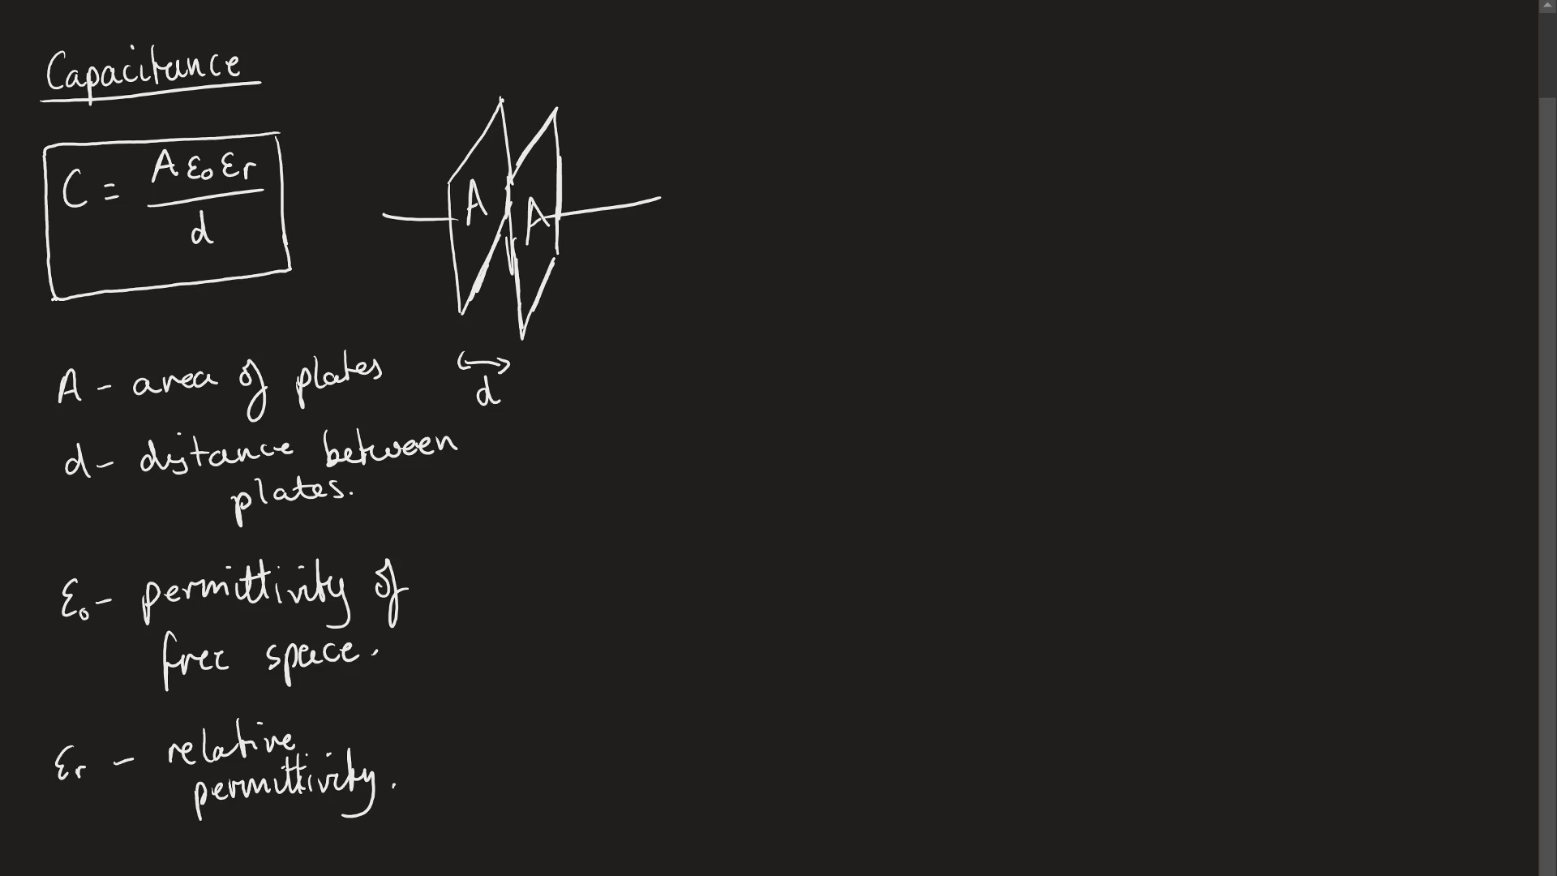
pyautogui.write('Increase ?')
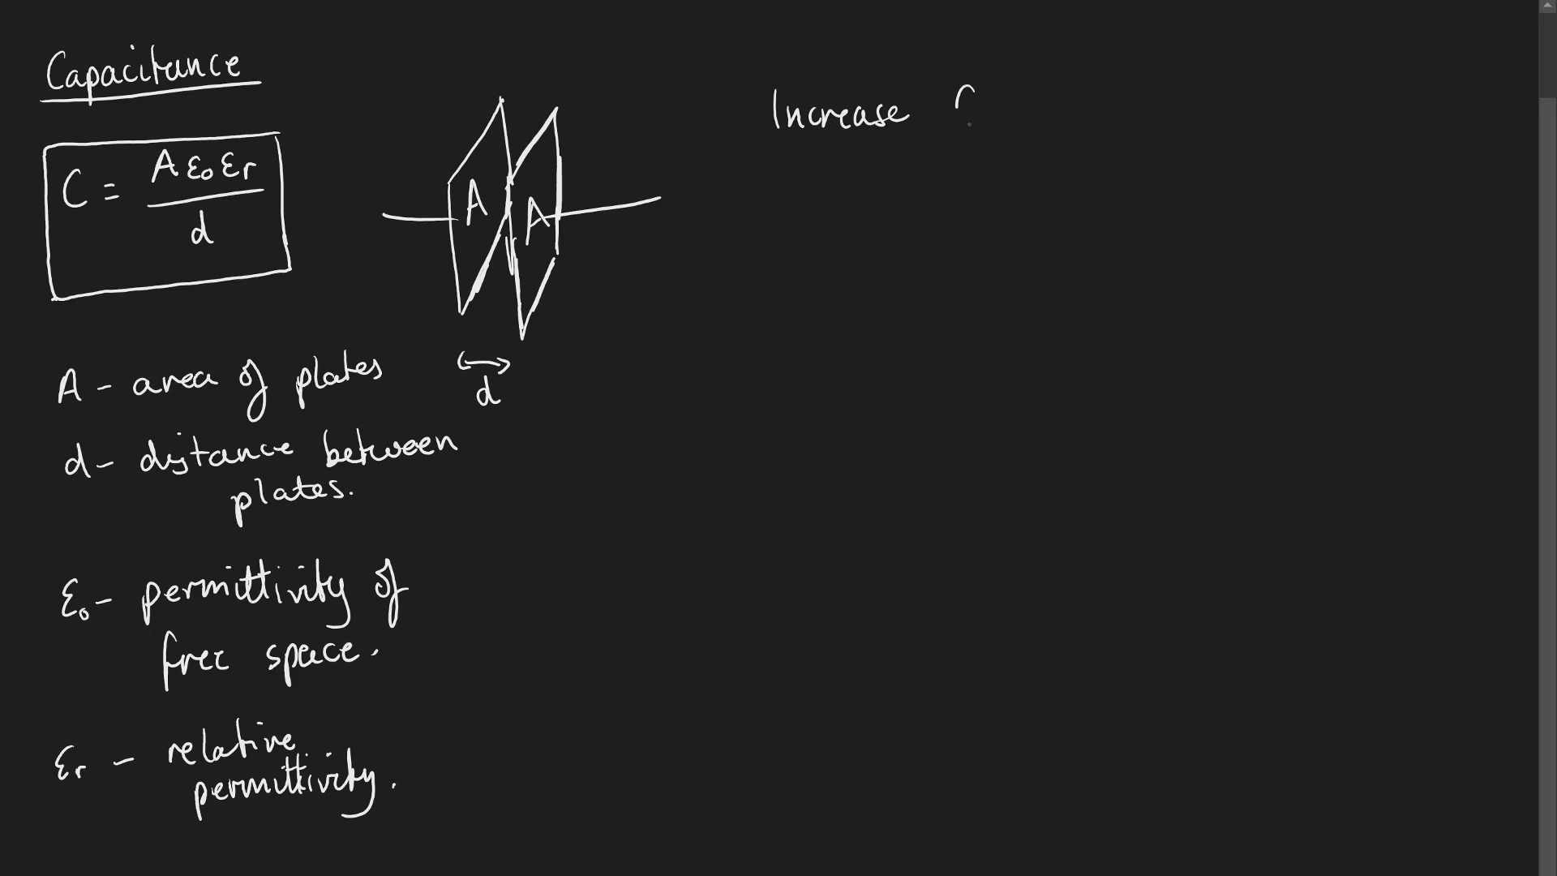
# - Complete the 'Increase Capacitance' heading and list 'Large area' as the first bullet
pyautogui.write('Capaci')
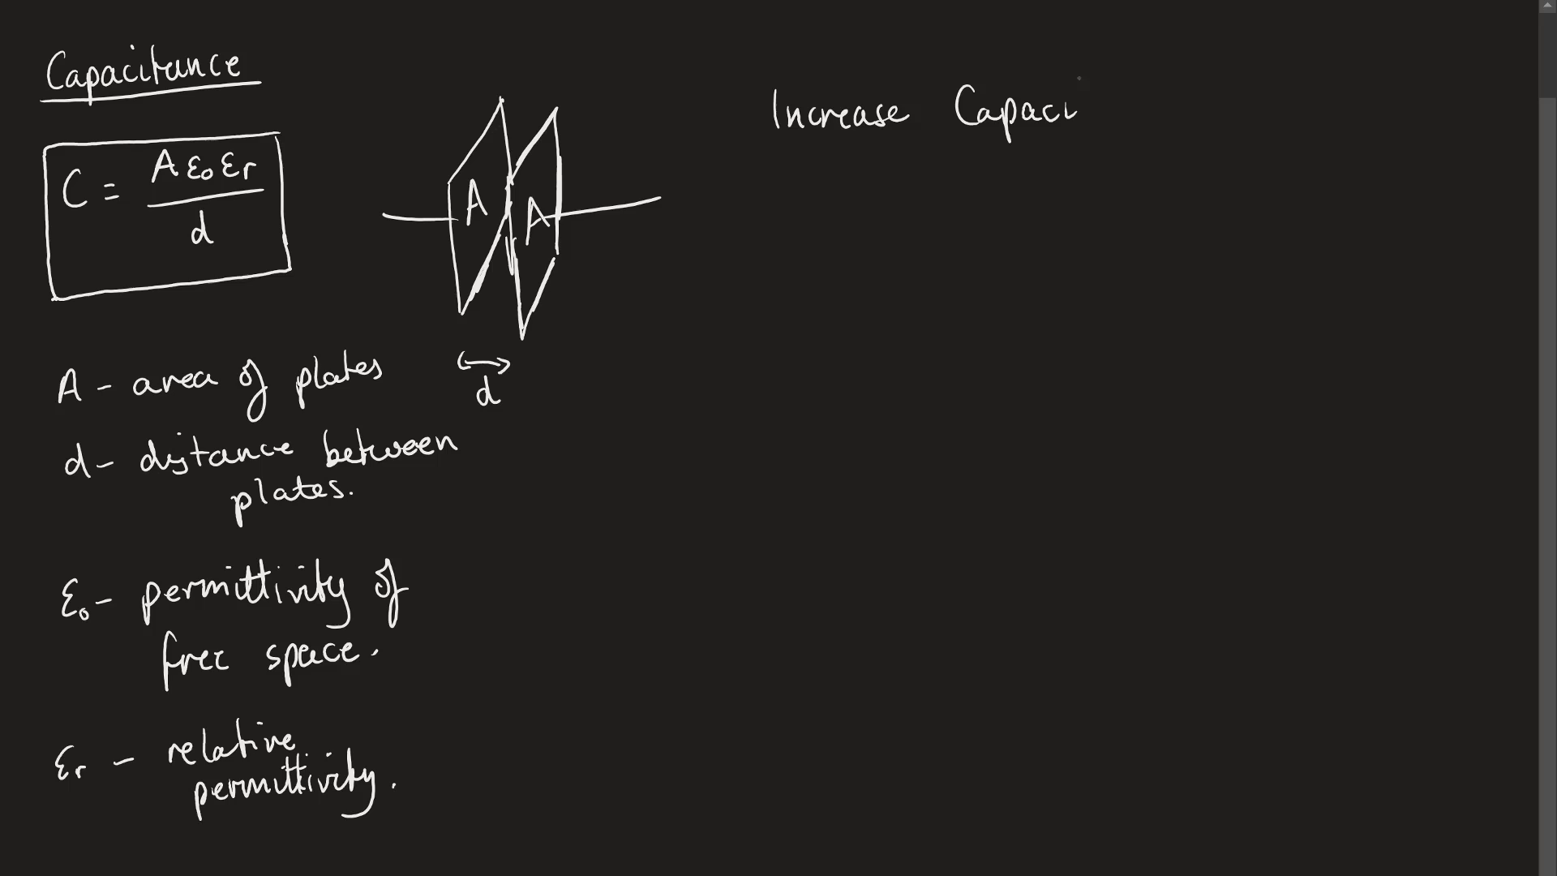
pyautogui.write('tance.')
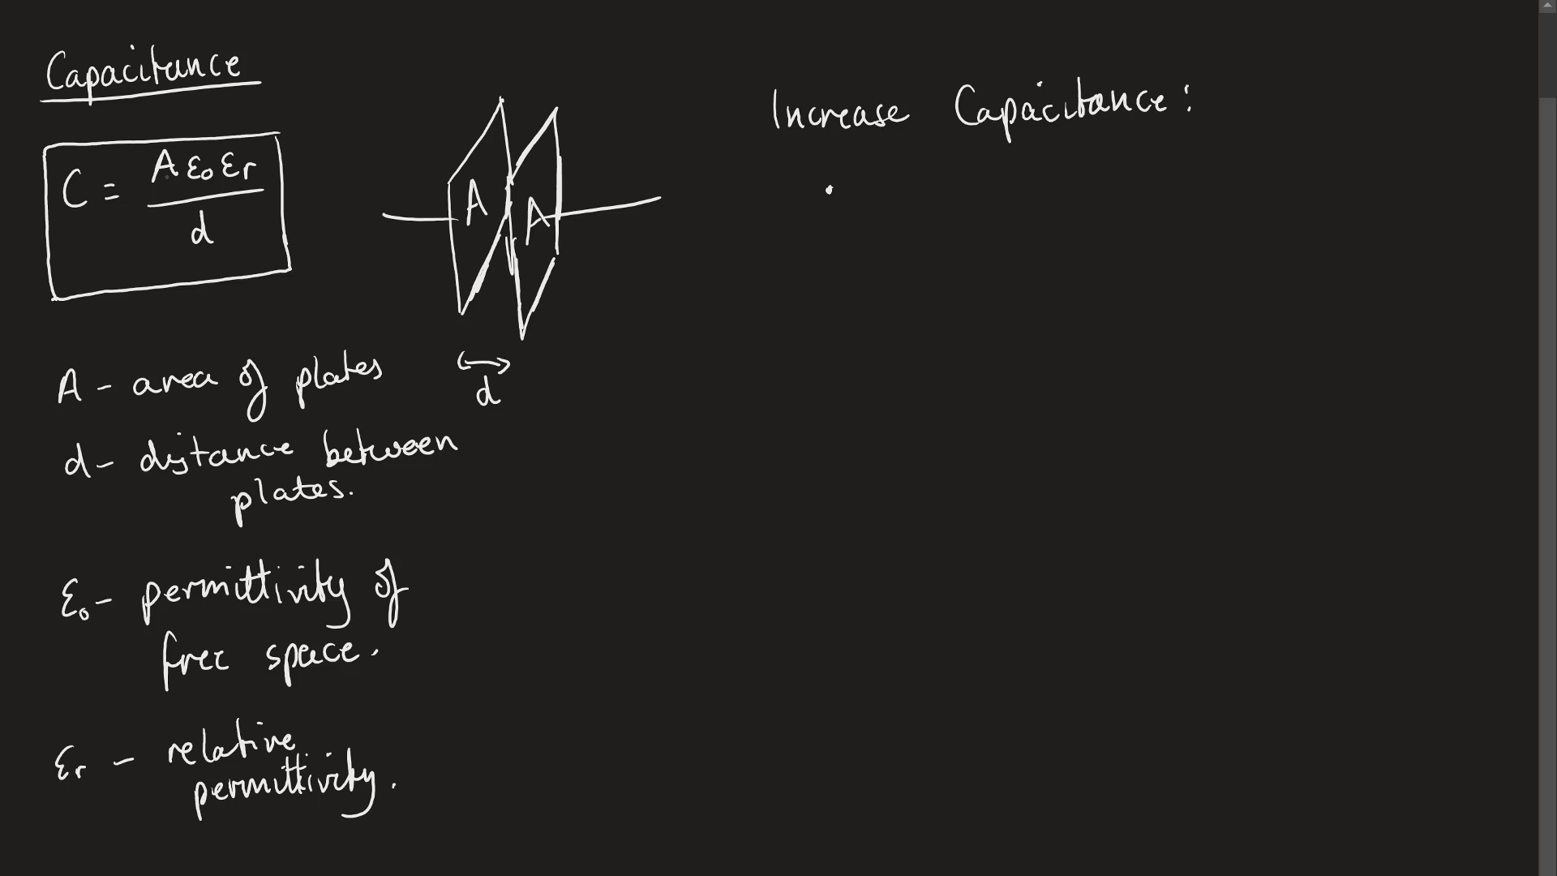
pyautogui.write('La')
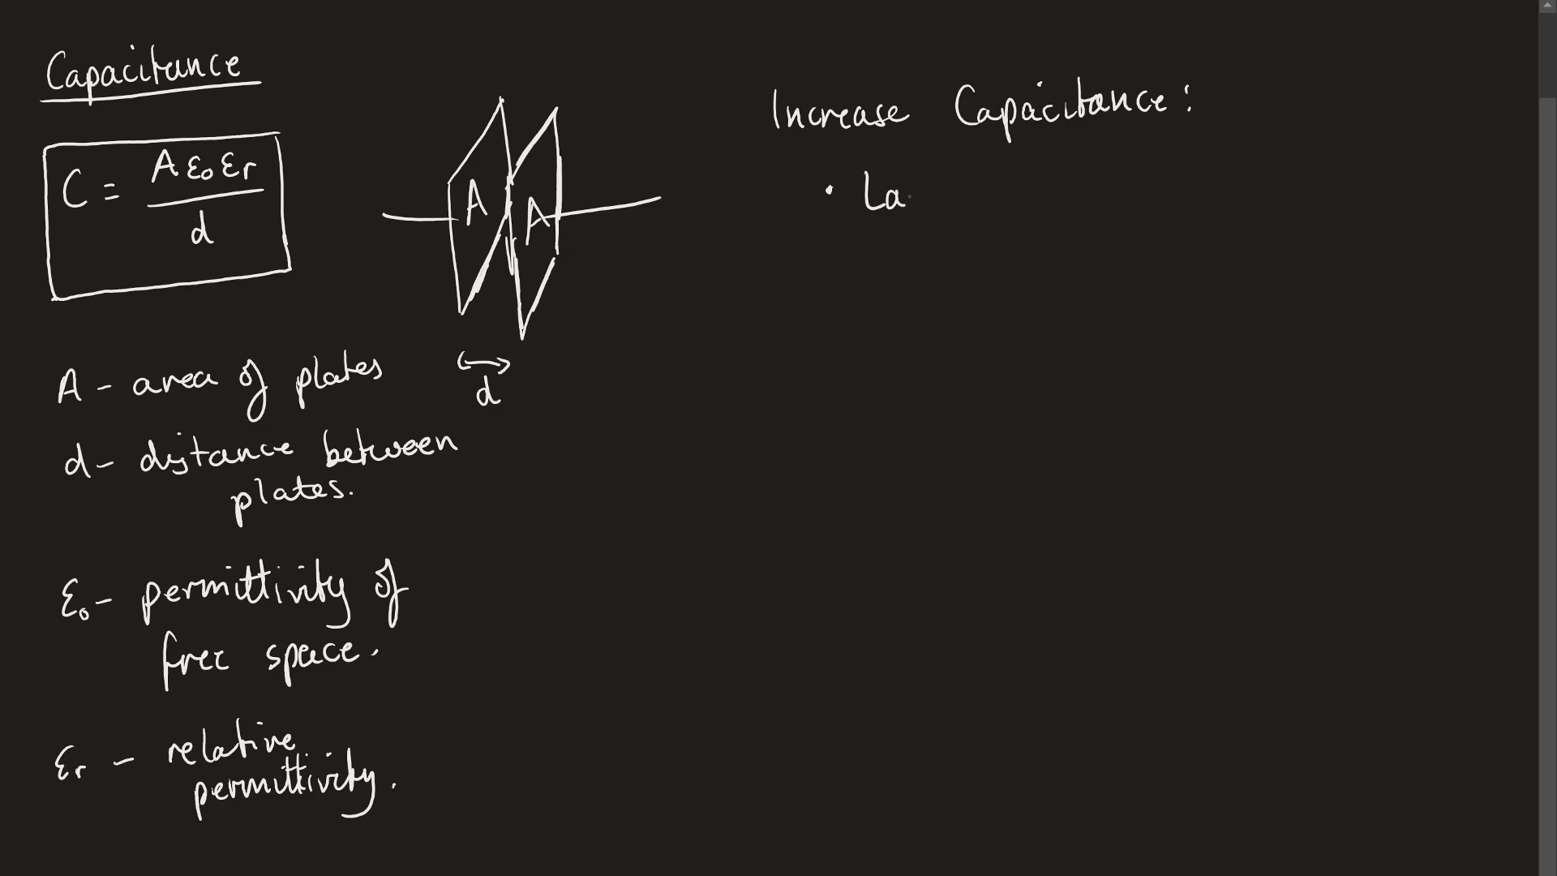
pyautogui.write('Large ar')
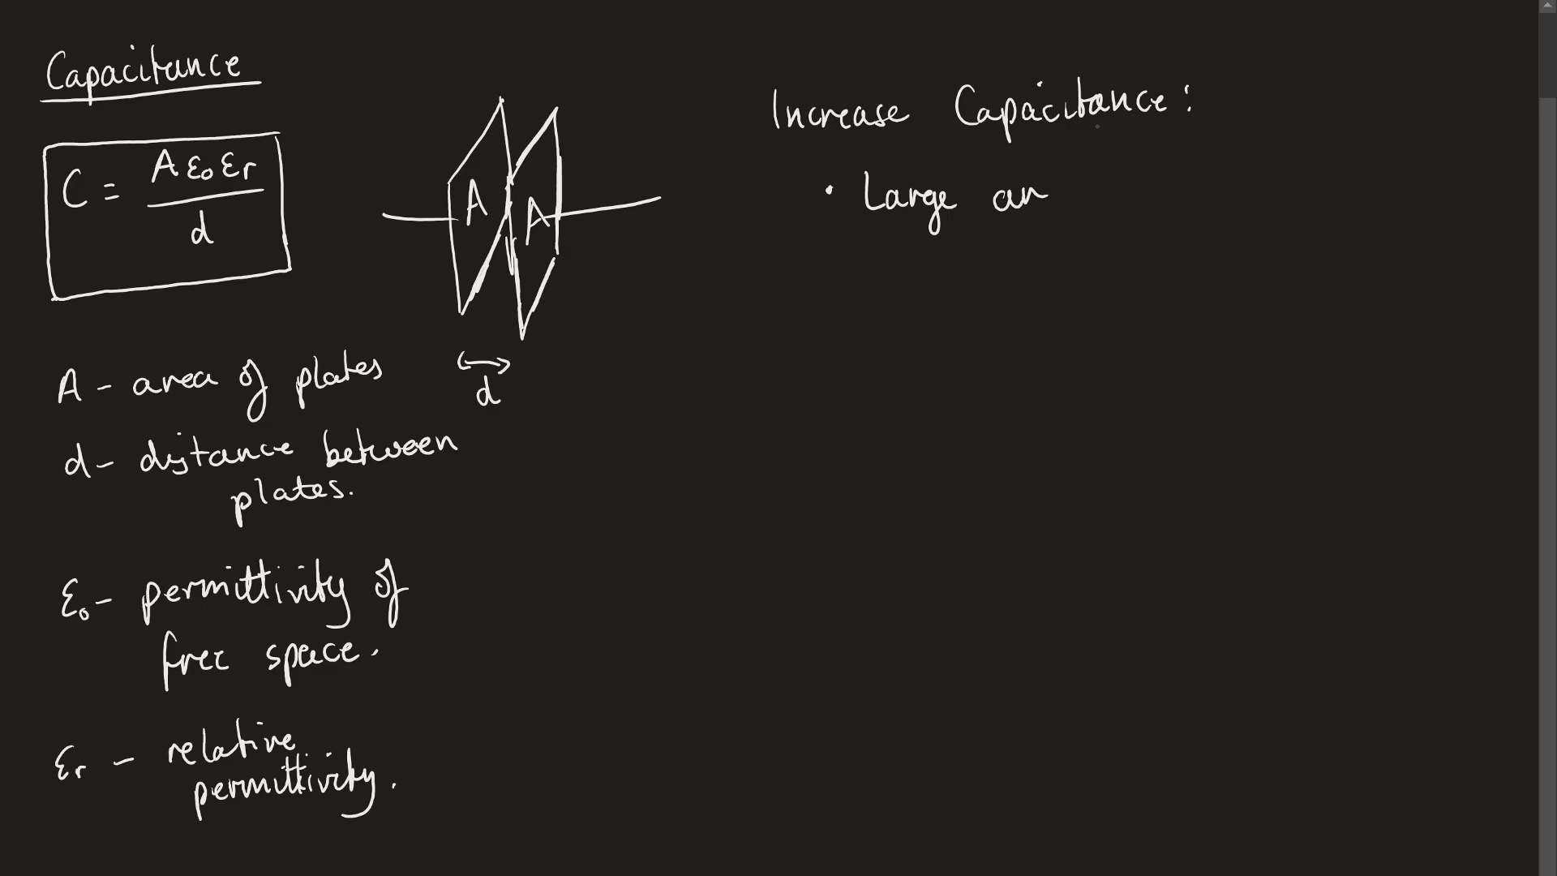
pyautogui.write('area.')
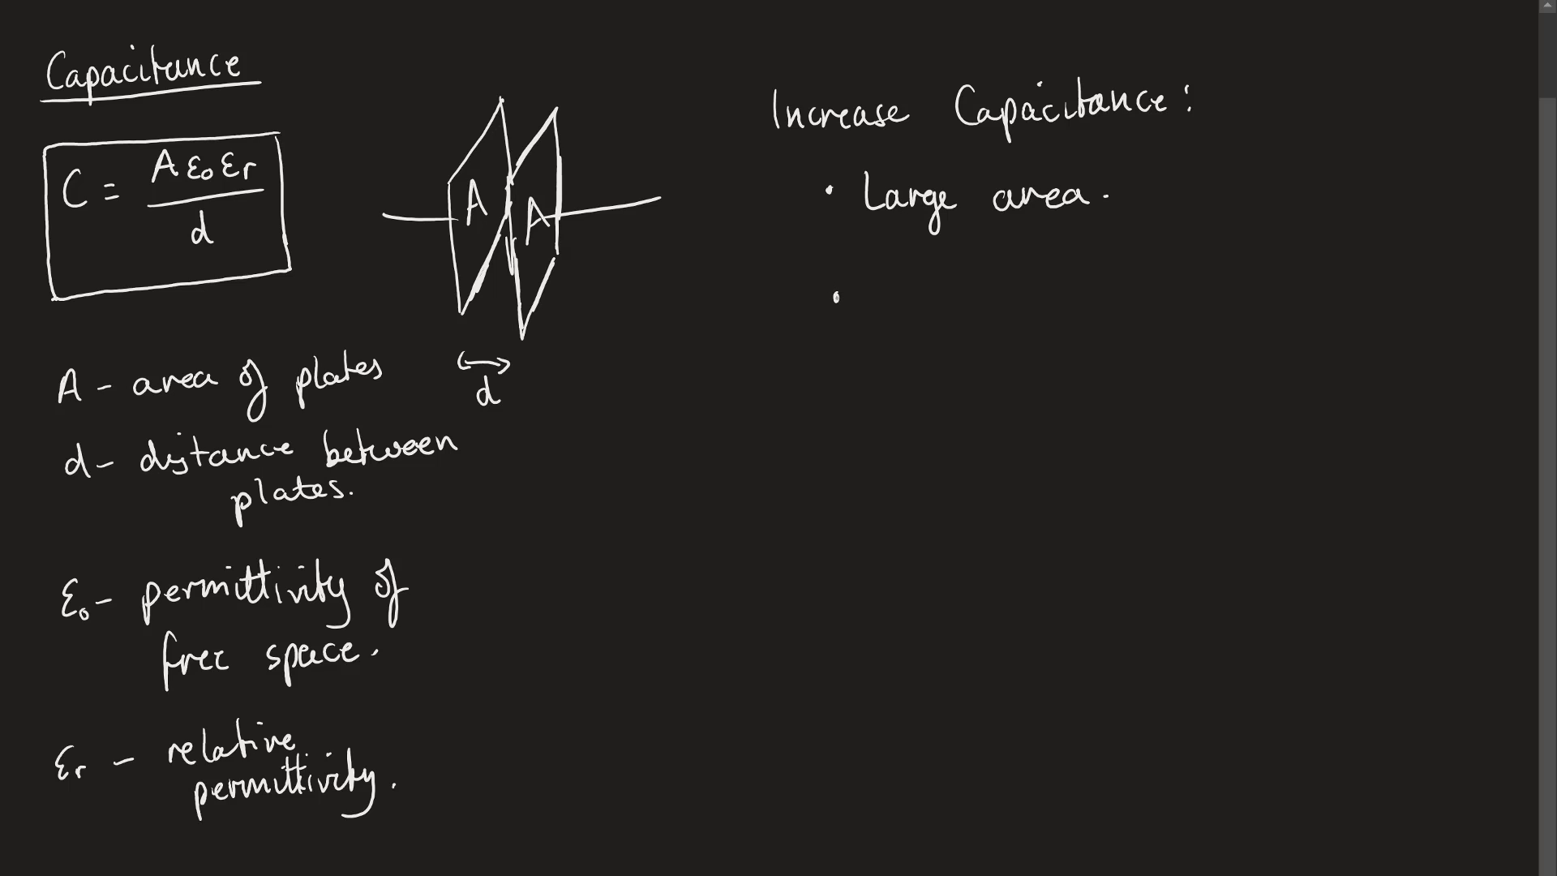
# - Add bullets 'Small d.' and 'Change εr → dielectrics', underlining dielectrics
pyautogui.write('Sm')
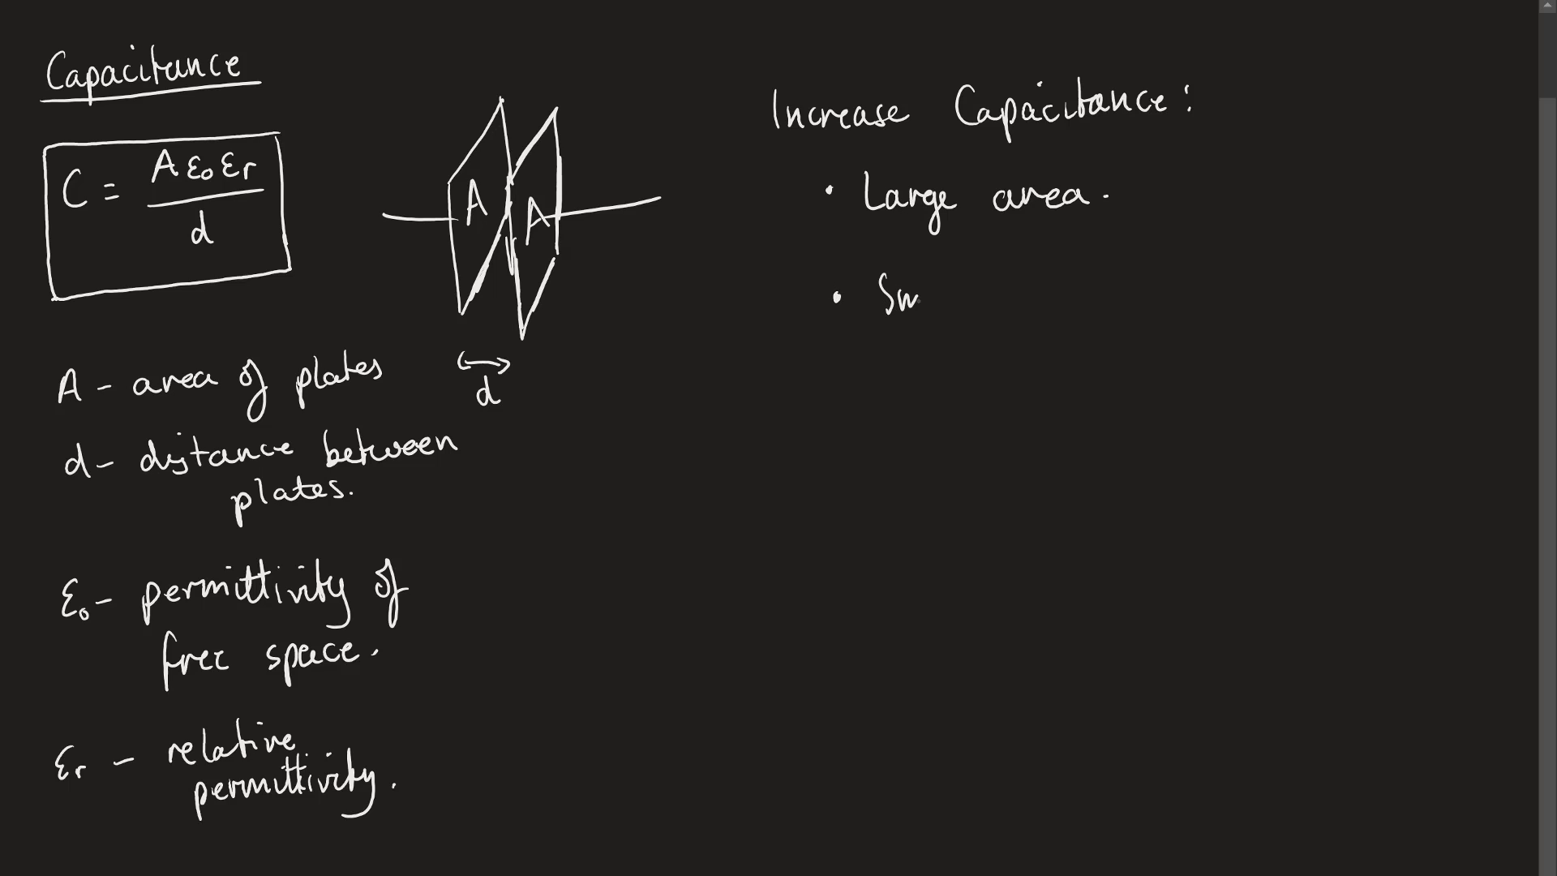
pyautogui.write('Small d.')
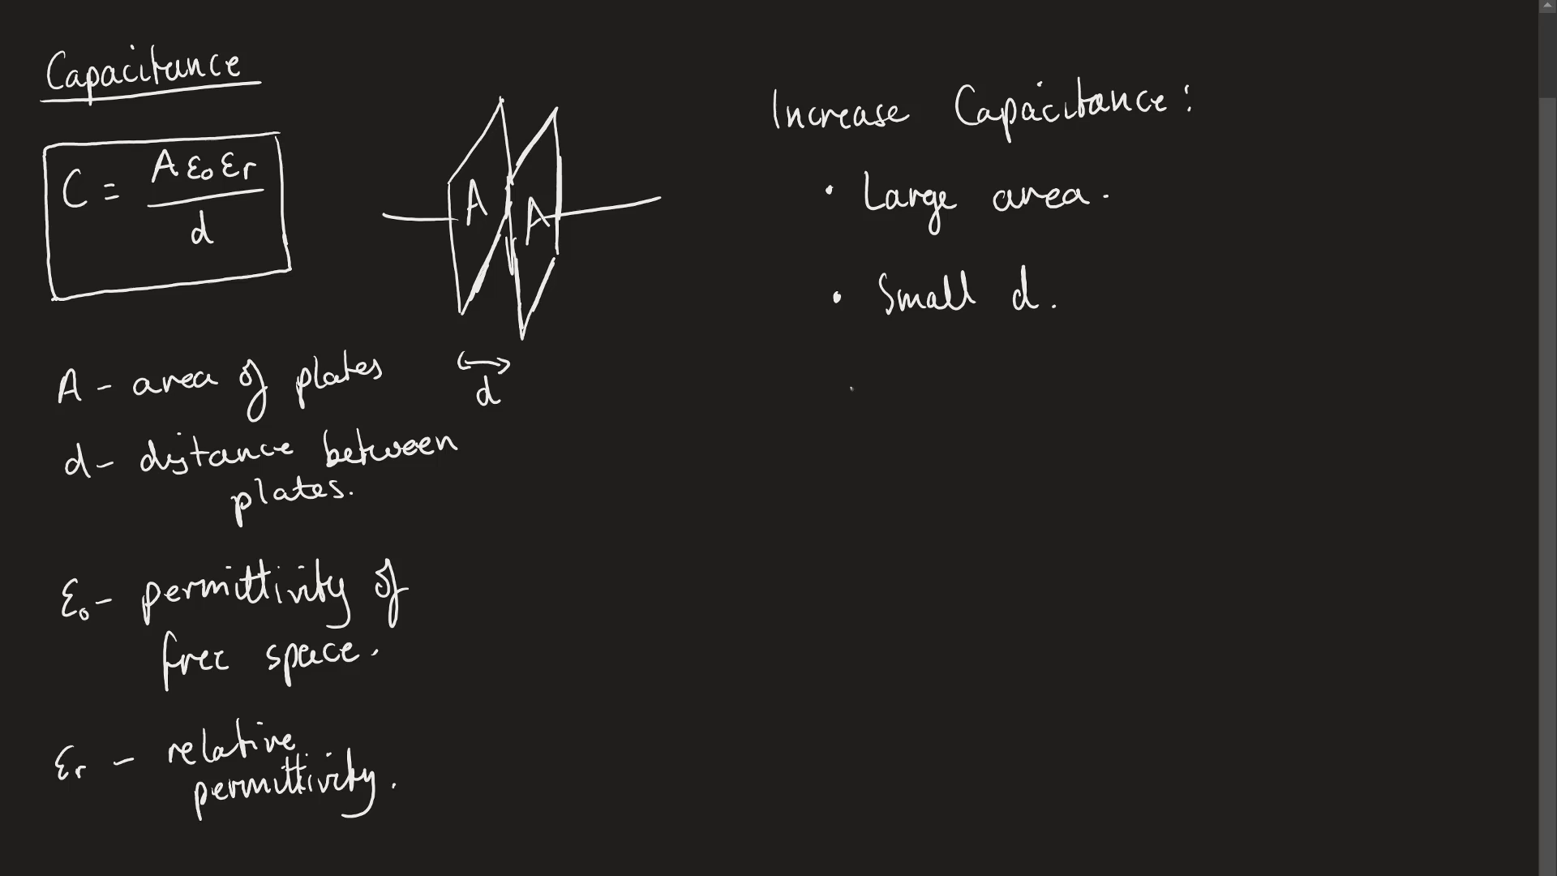
pyautogui.write('Char')
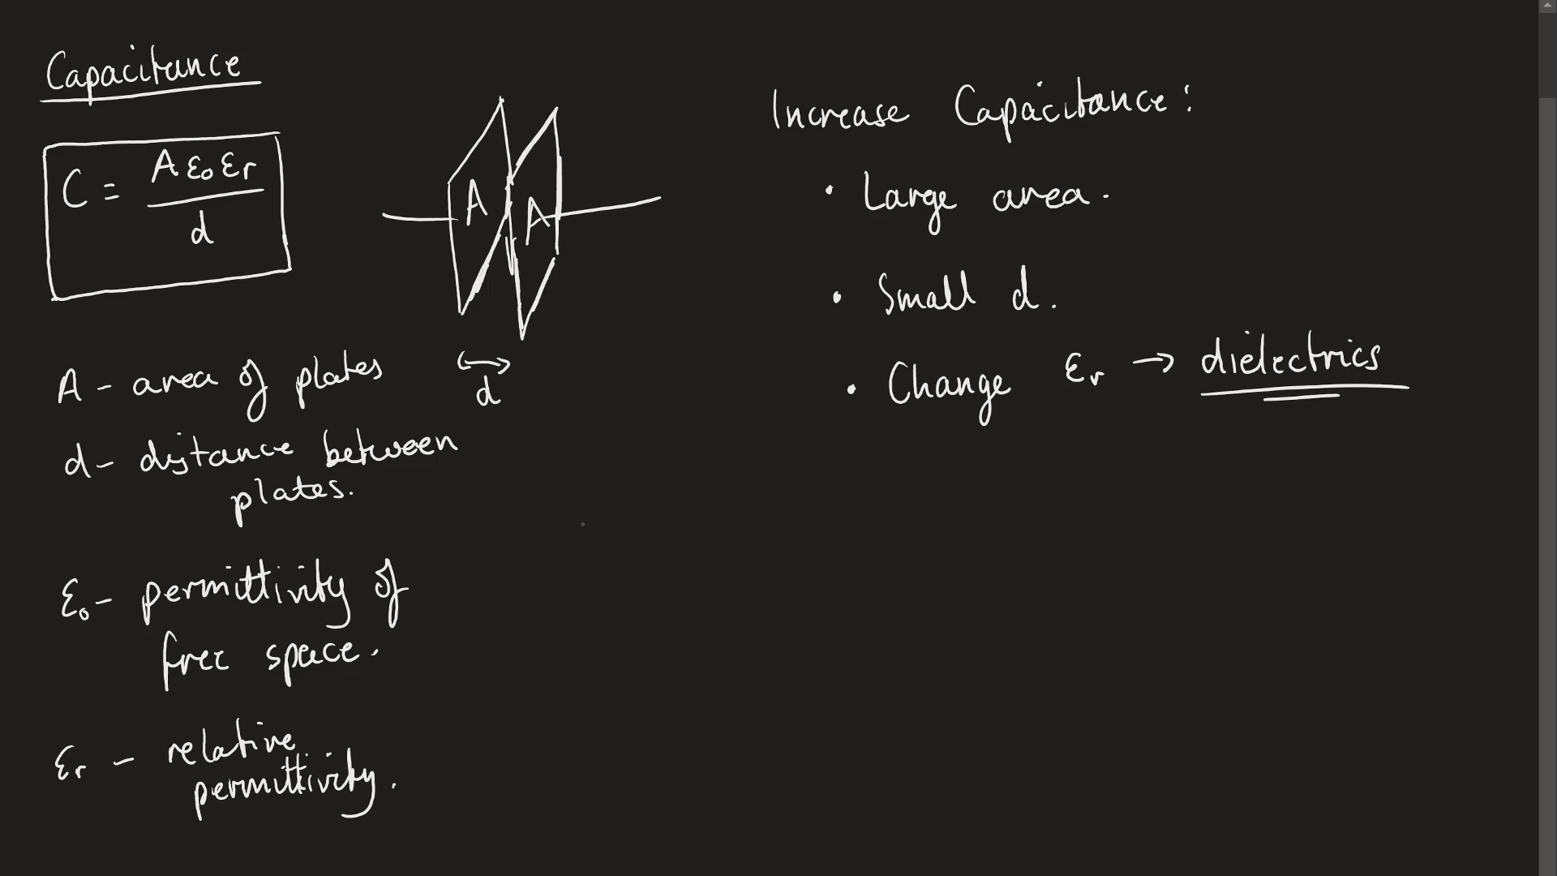
# - Write 'Dielectrics → polar material' and sketch an H2O molecule with lone-pair dots and a positive loop
pyautogui.write('Dielectris →')
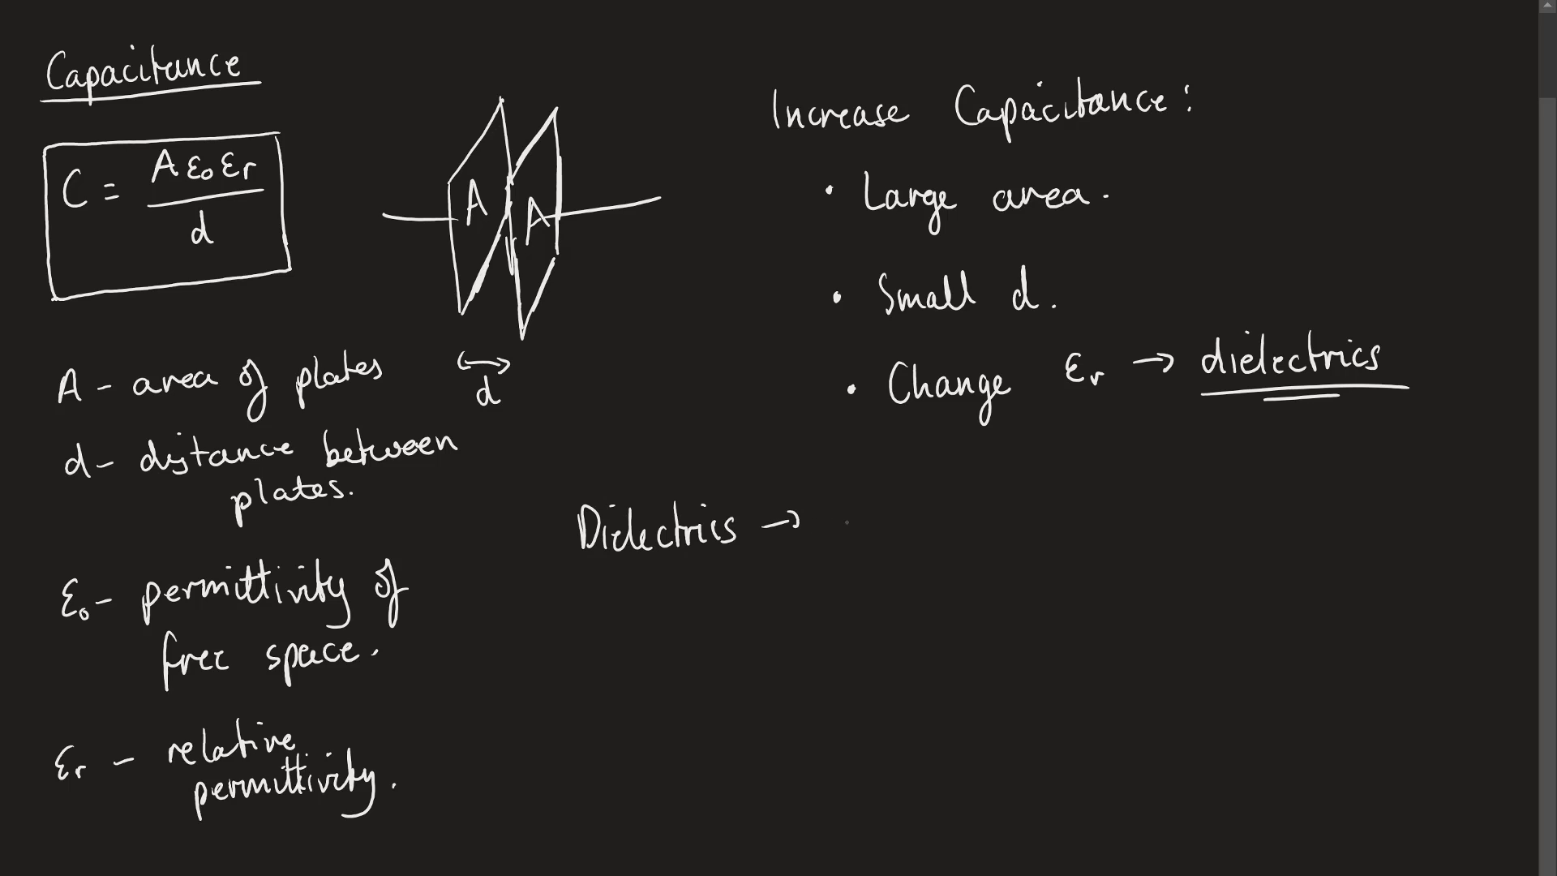
pyautogui.write('polar')
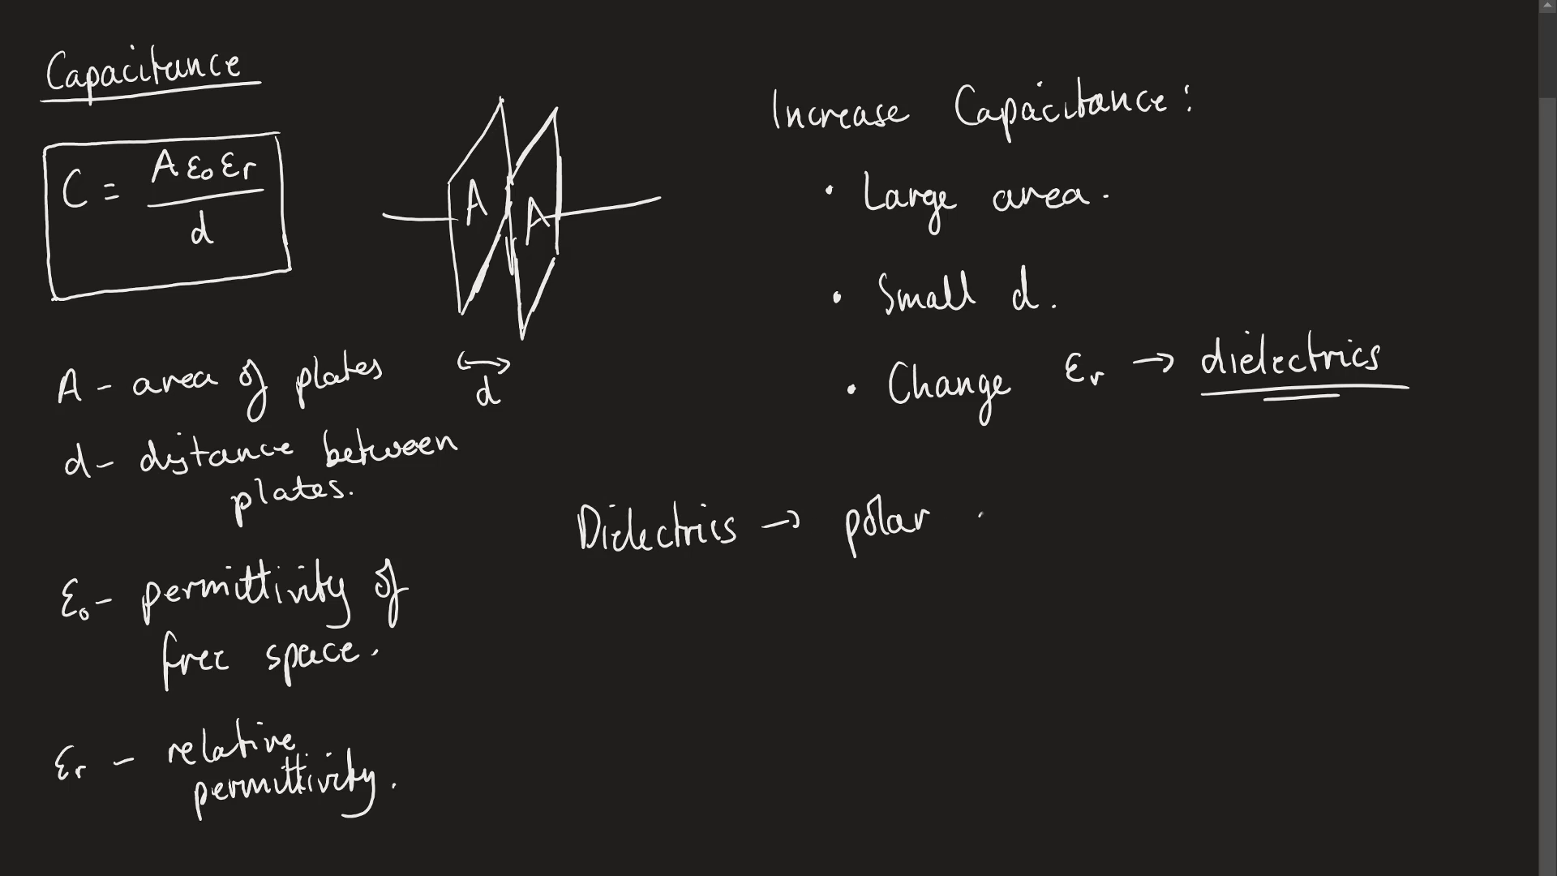
pyautogui.write('materio')
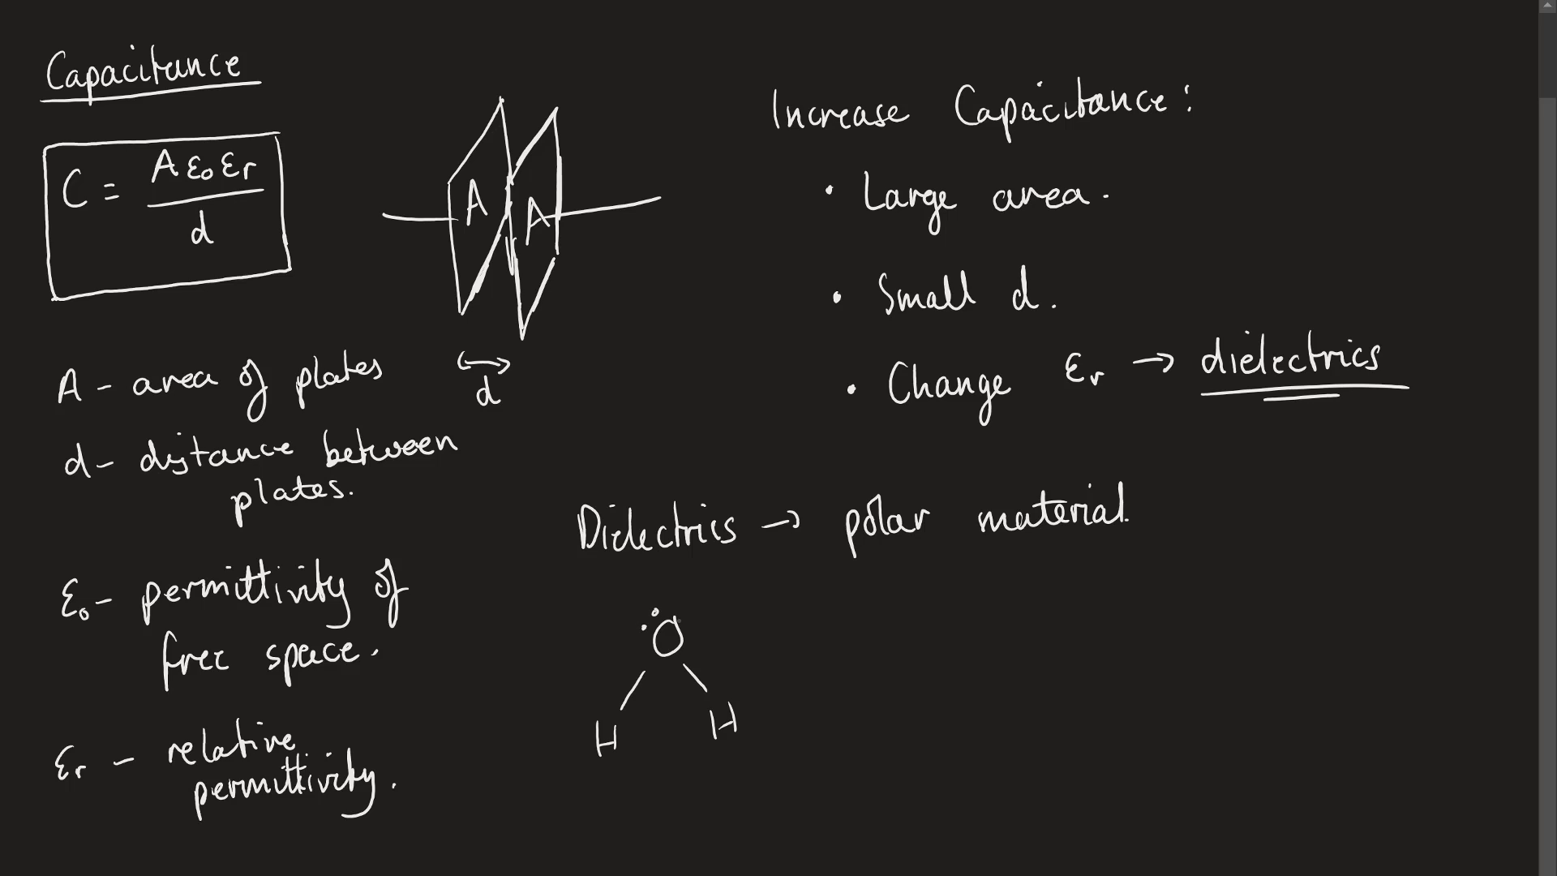
pyautogui.click(685, 620)
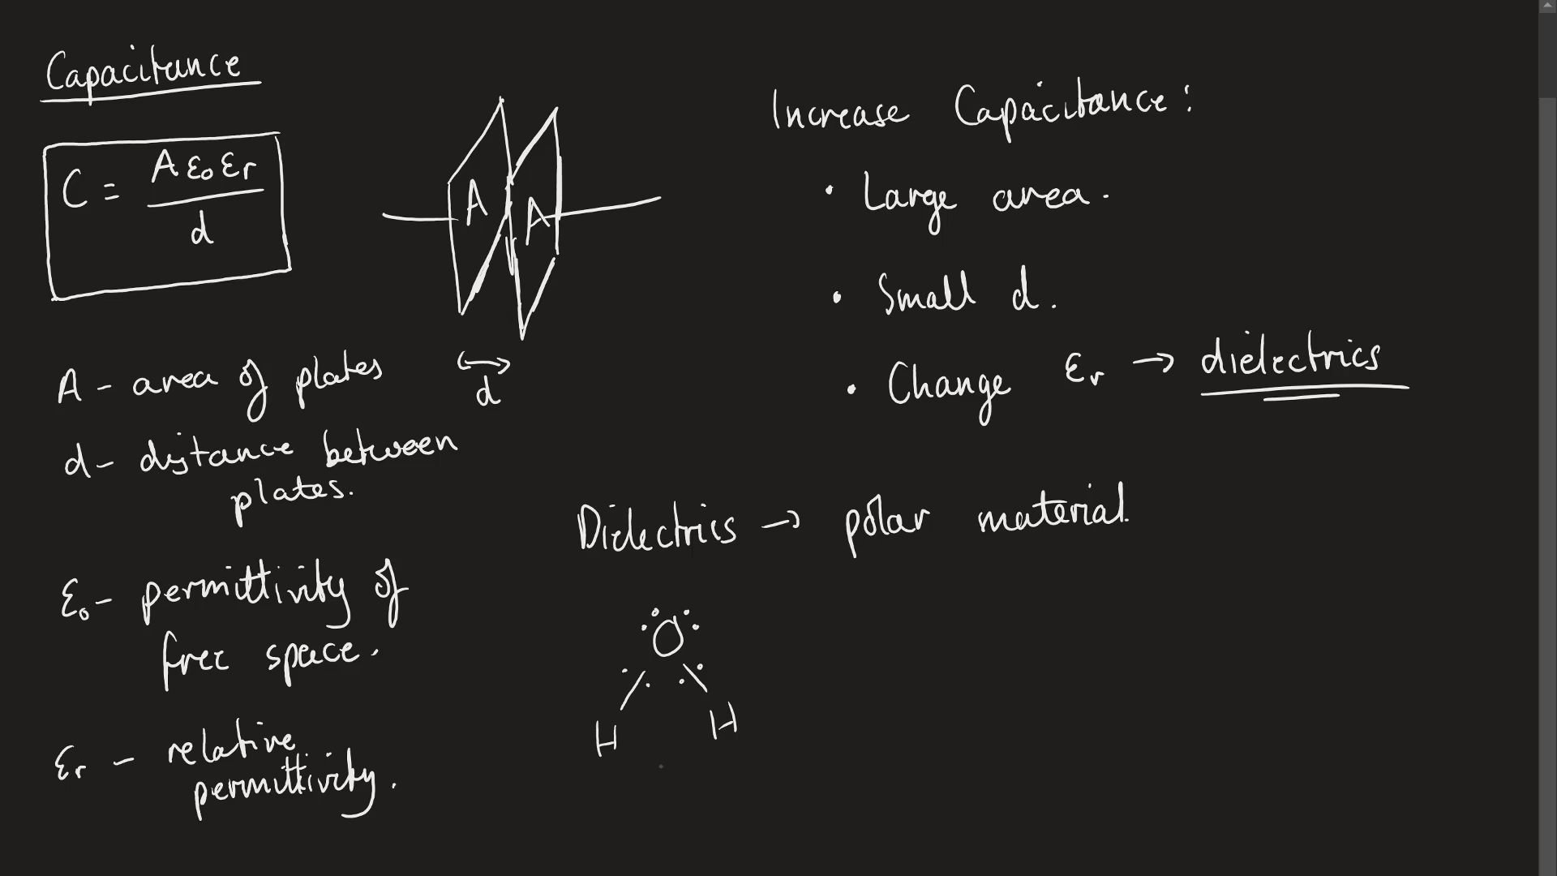
pyautogui.moveTo(615, 735); pyautogui.dragTo(695, 765)
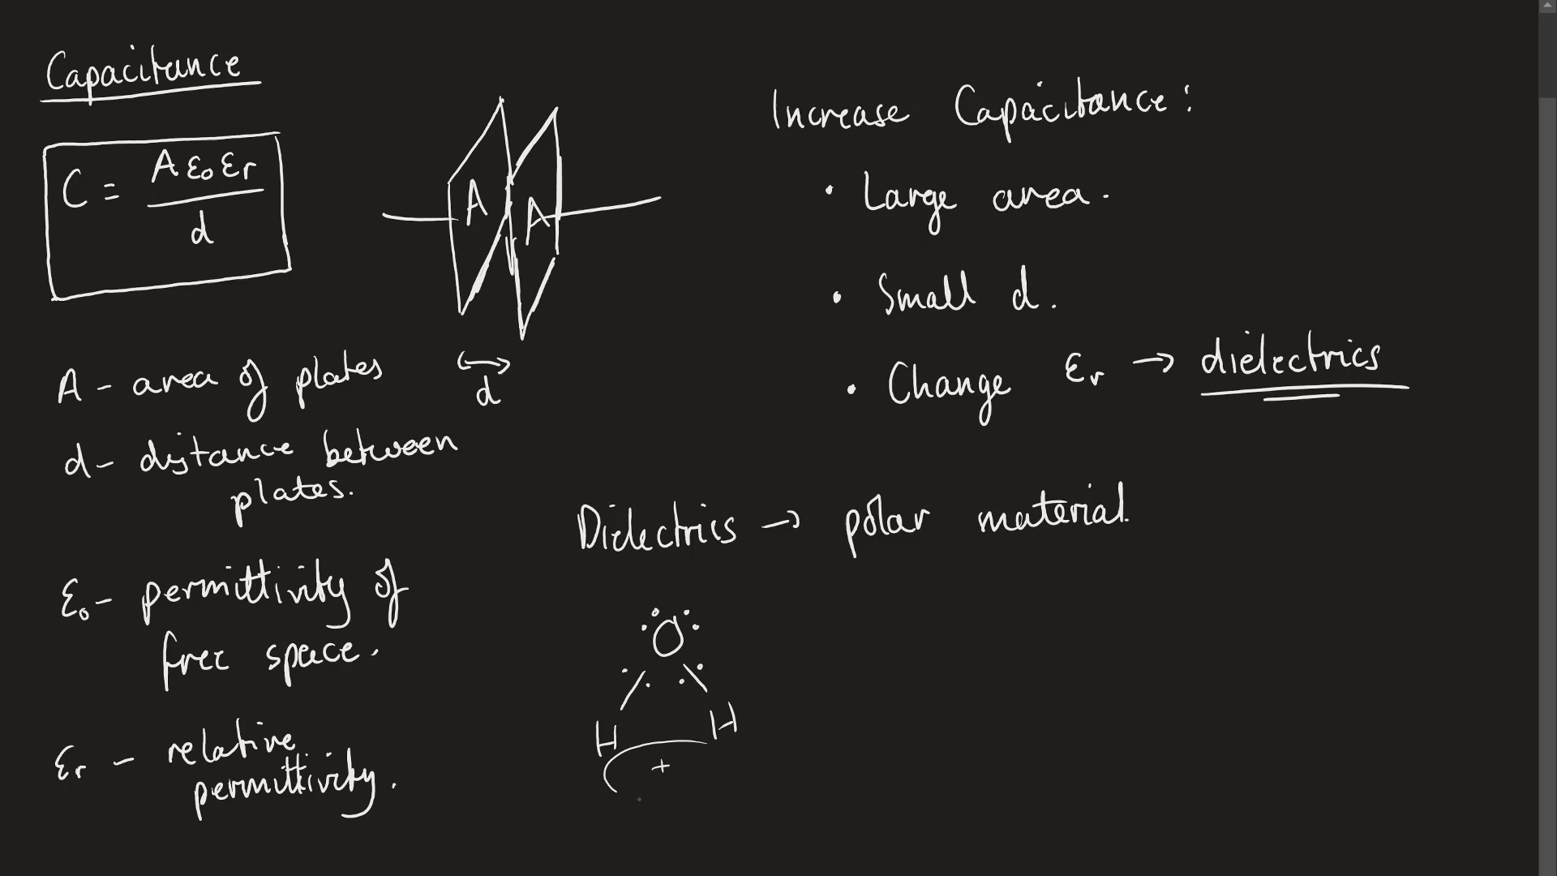
# - Circle the molecule's − oxygen and + hydrogen ends, then draw two charge ovals beside it
pyautogui.moveTo(615, 764); pyautogui.dragTo(725, 770)
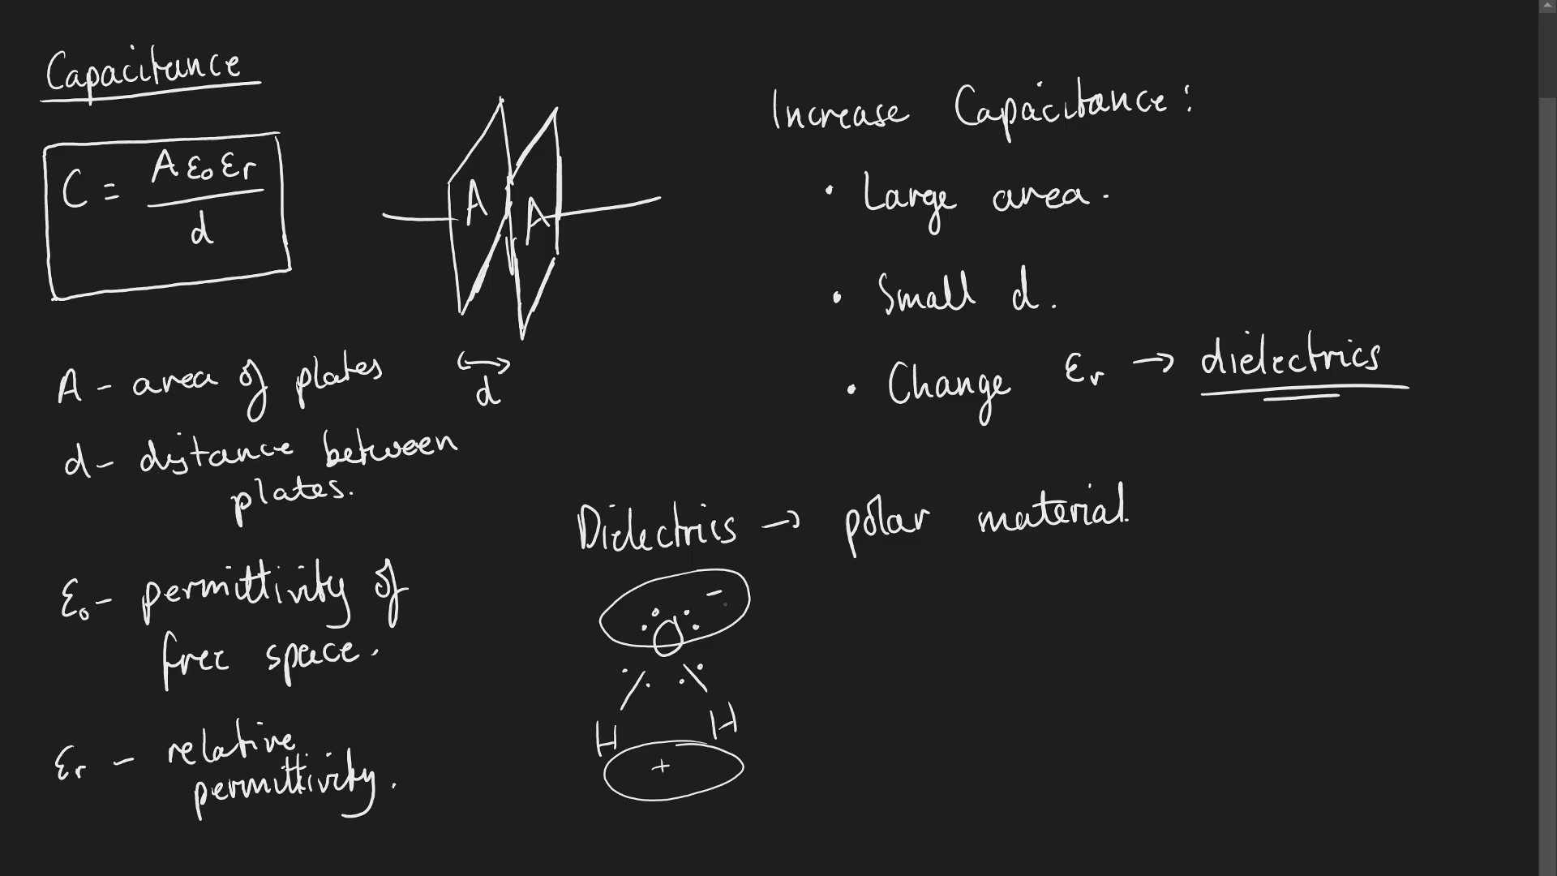
pyautogui.moveTo(914, 596); pyautogui.dragTo(1092, 596)
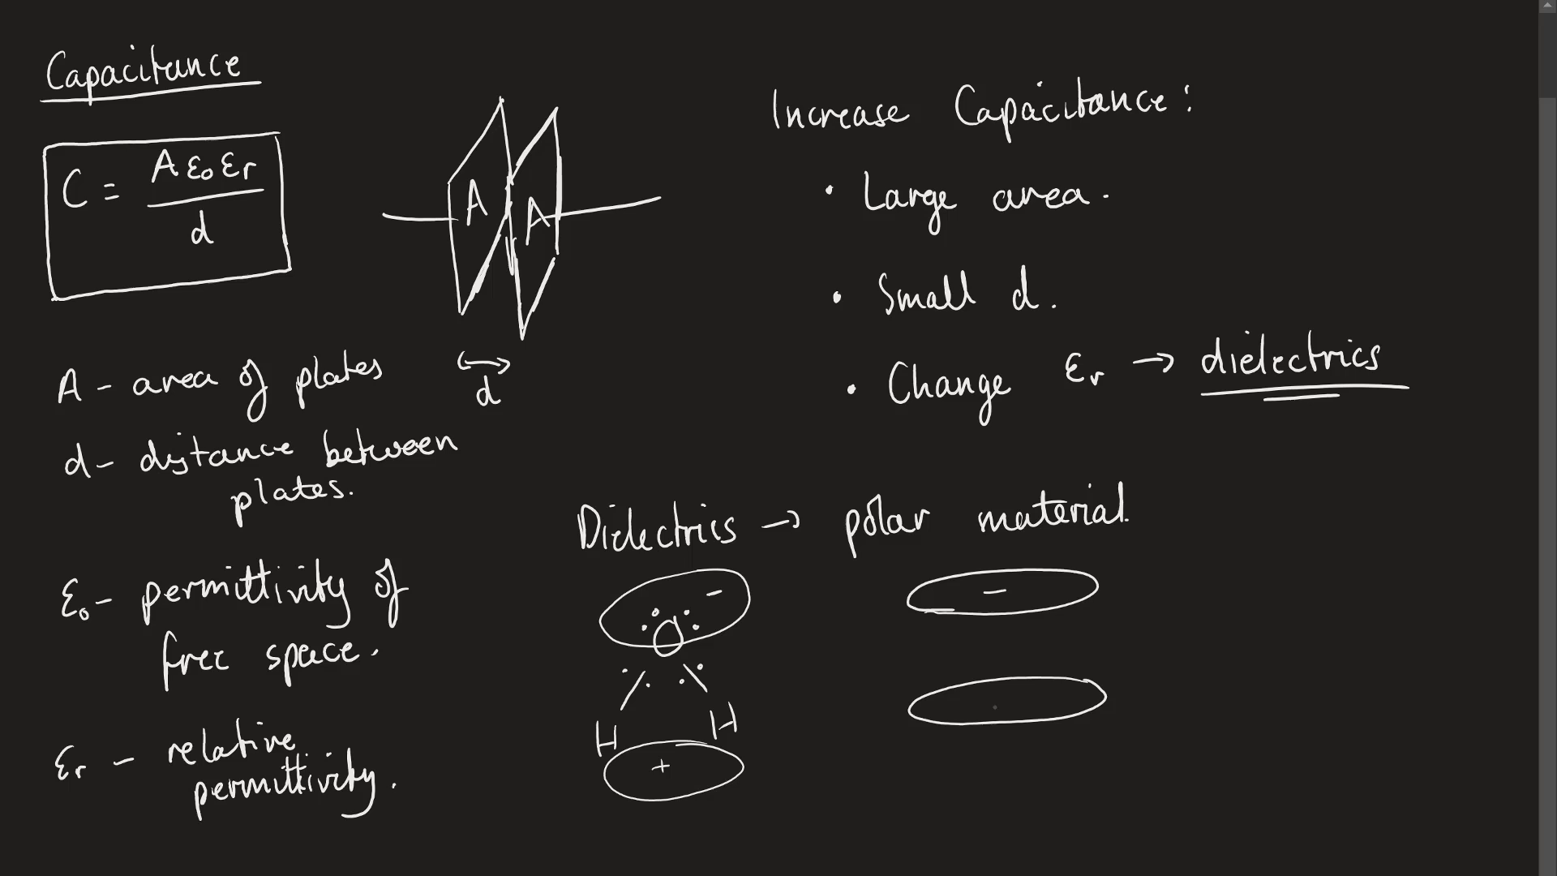
# - Mark the lower oval + and join both ovals with vertical field lines labelled E
pyautogui.click(1005, 700)
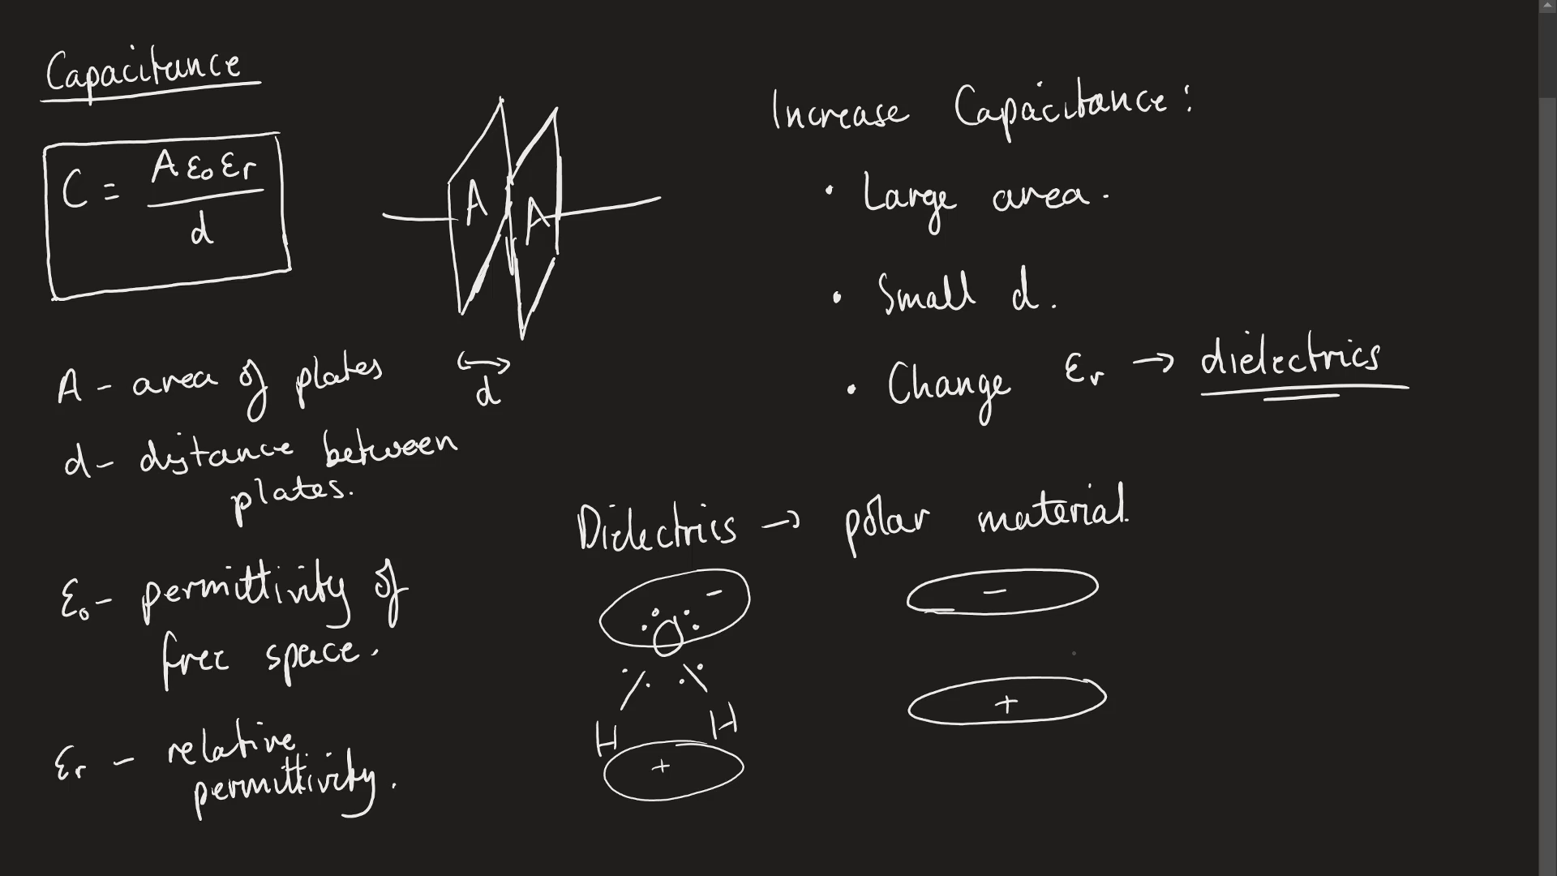
pyautogui.moveTo(1003, 615); pyautogui.dragTo(1003, 676)
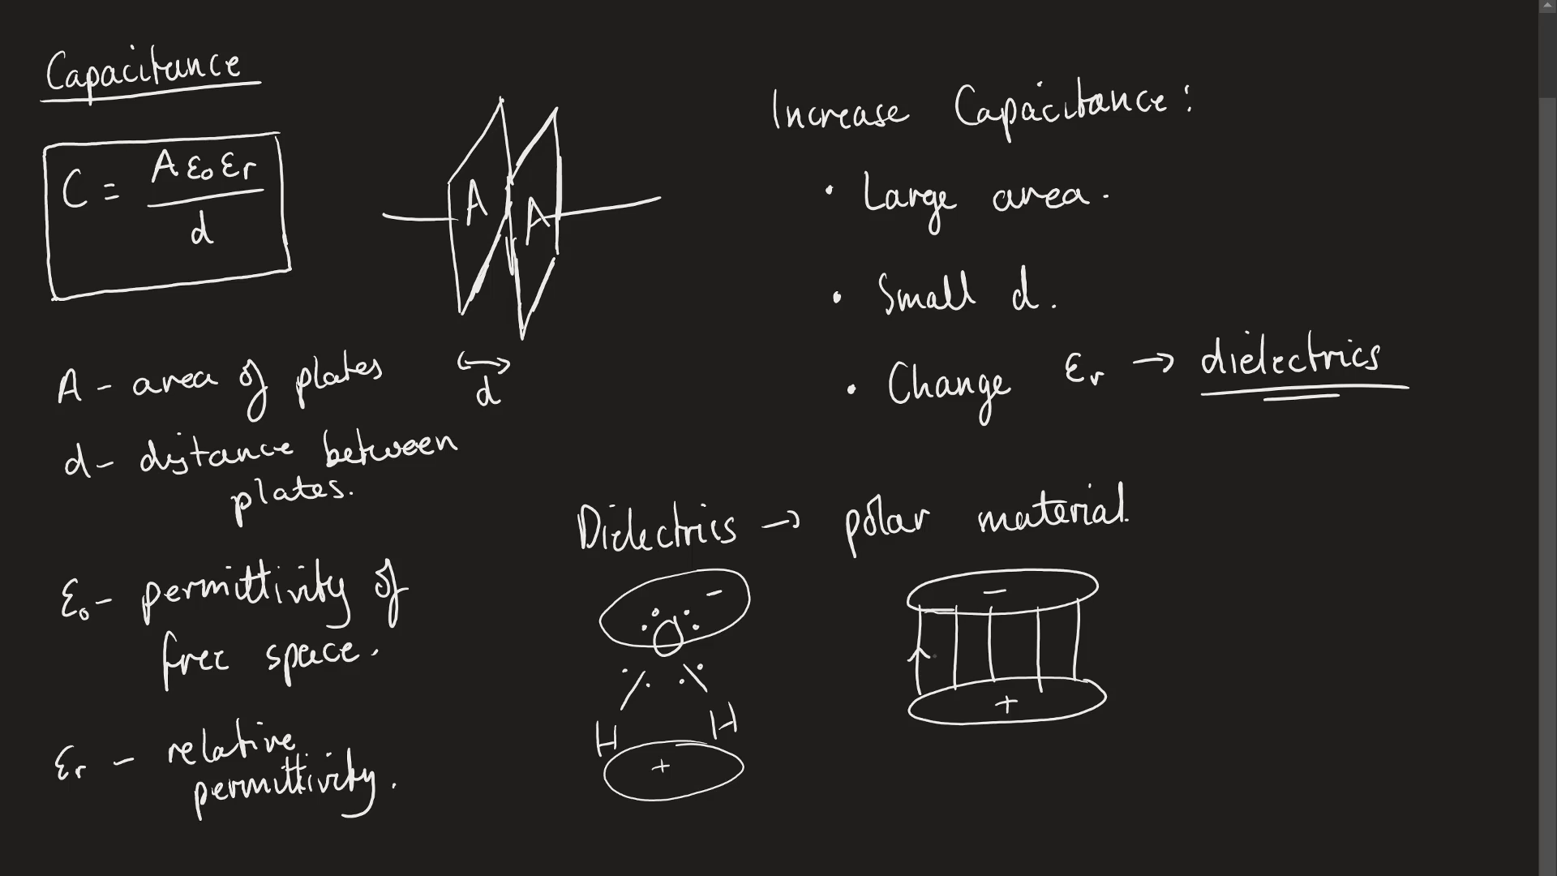
pyautogui.moveTo(923, 655); pyautogui.dragTo(1082, 655)
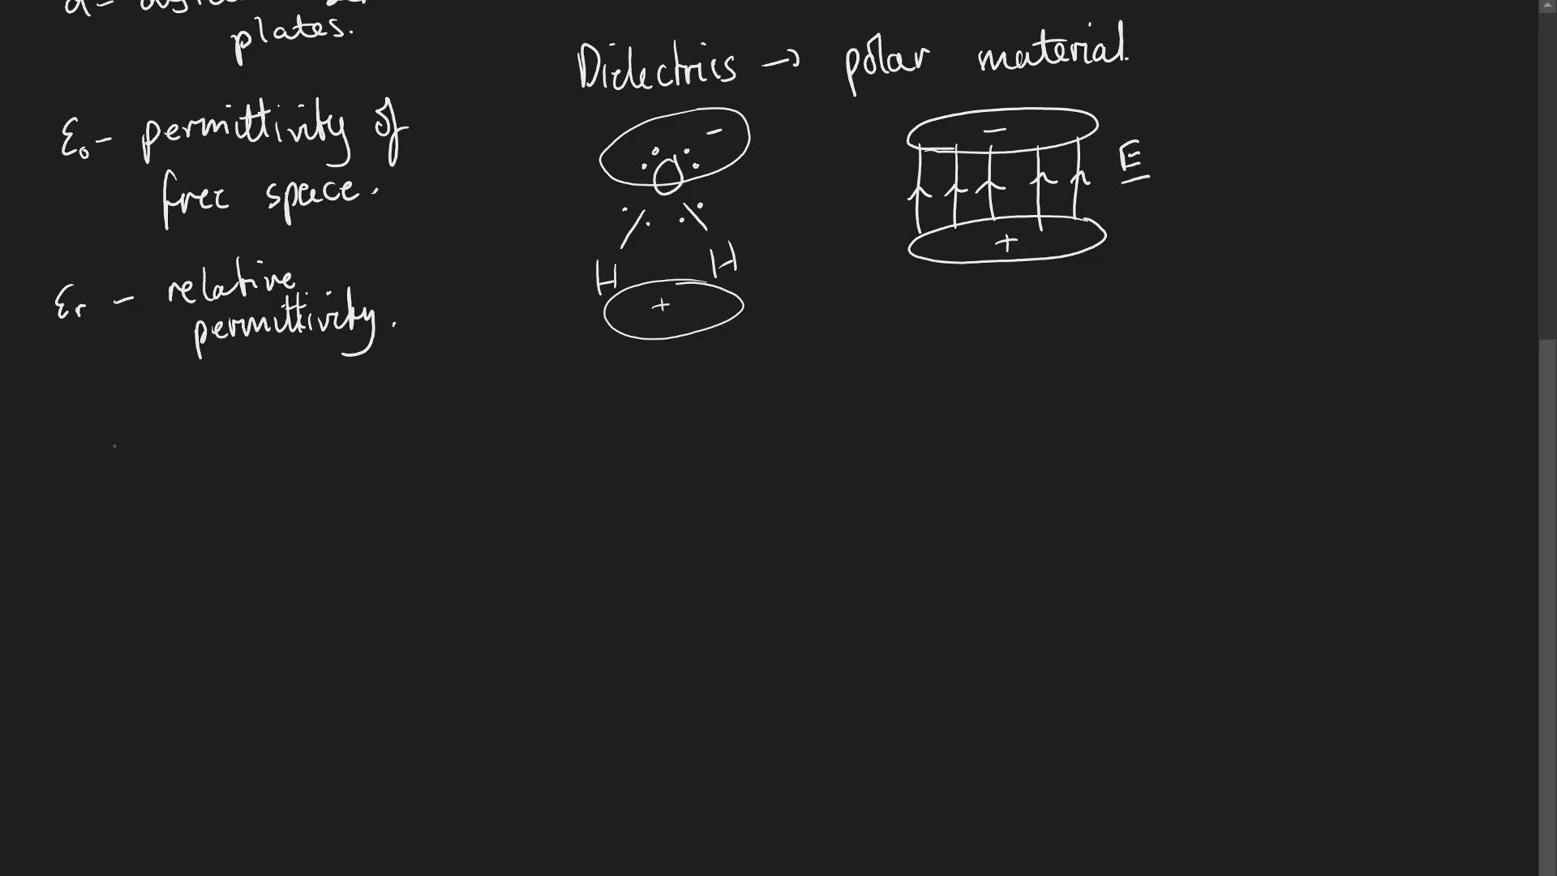
# - Draw + and − plates with a dipole between, a leftward E arrow, and rightward field lines
pyautogui.moveTo(114, 447); pyautogui.dragTo(114, 655)
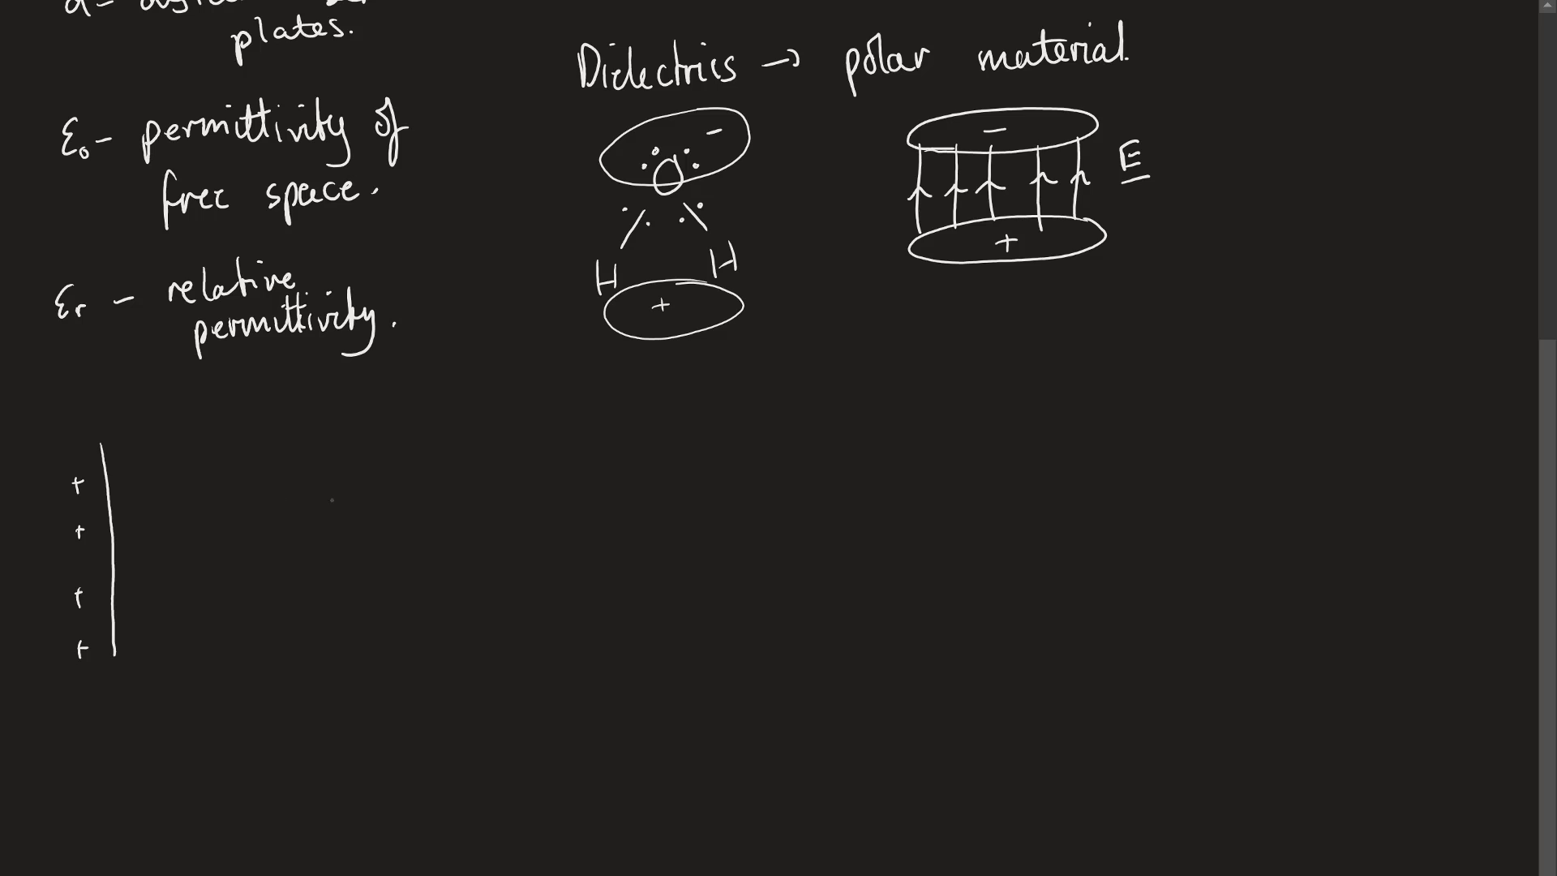
pyautogui.moveTo(397, 461); pyautogui.dragTo(379, 687)
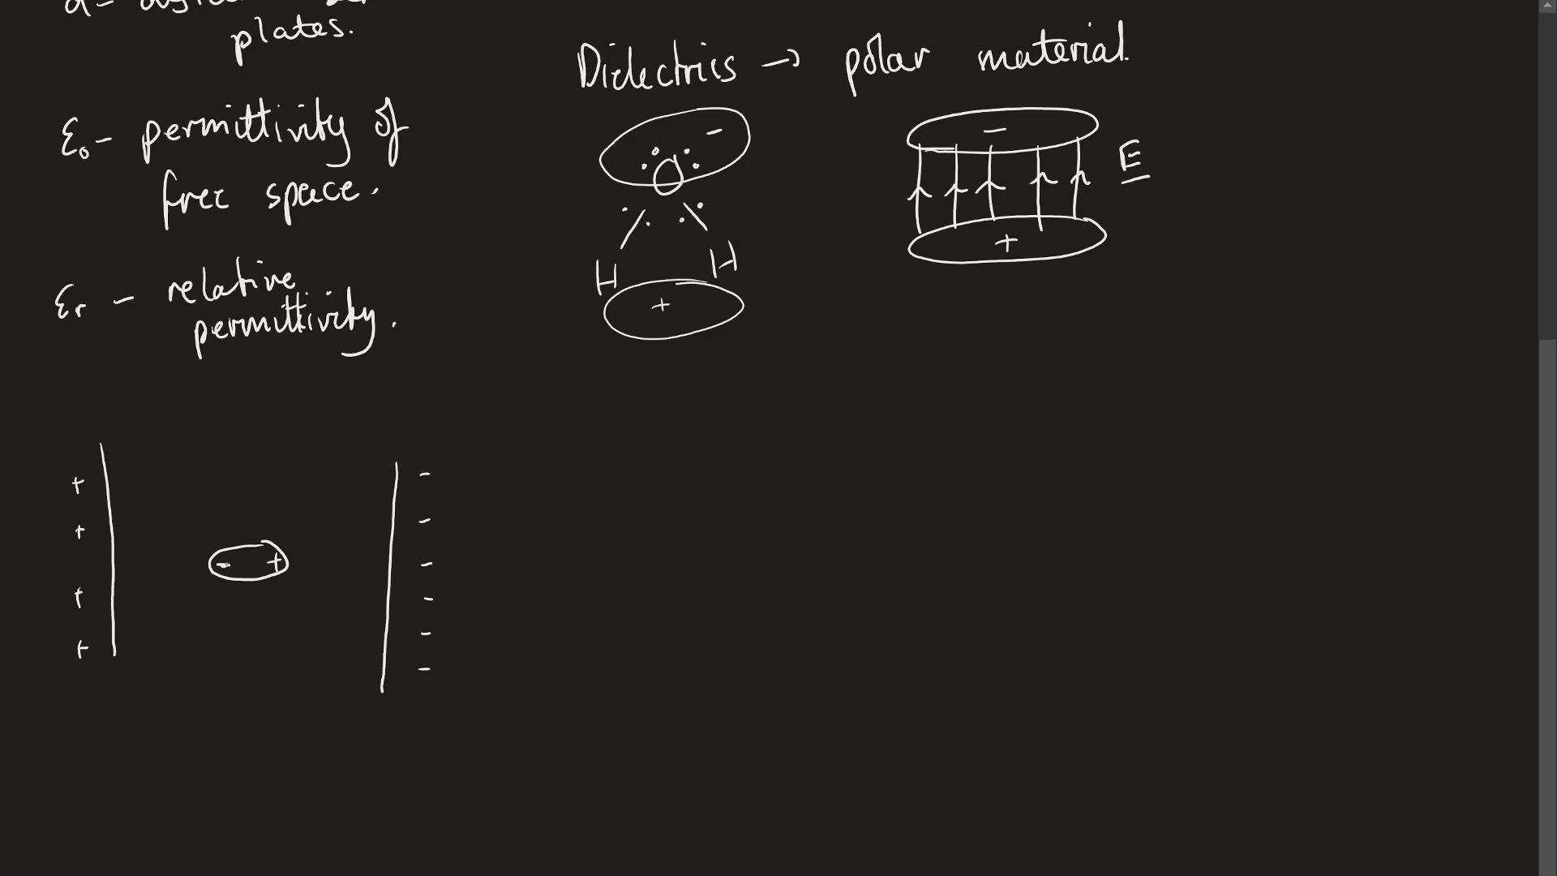
pyautogui.moveTo(278, 526); pyautogui.dragTo(217, 522)
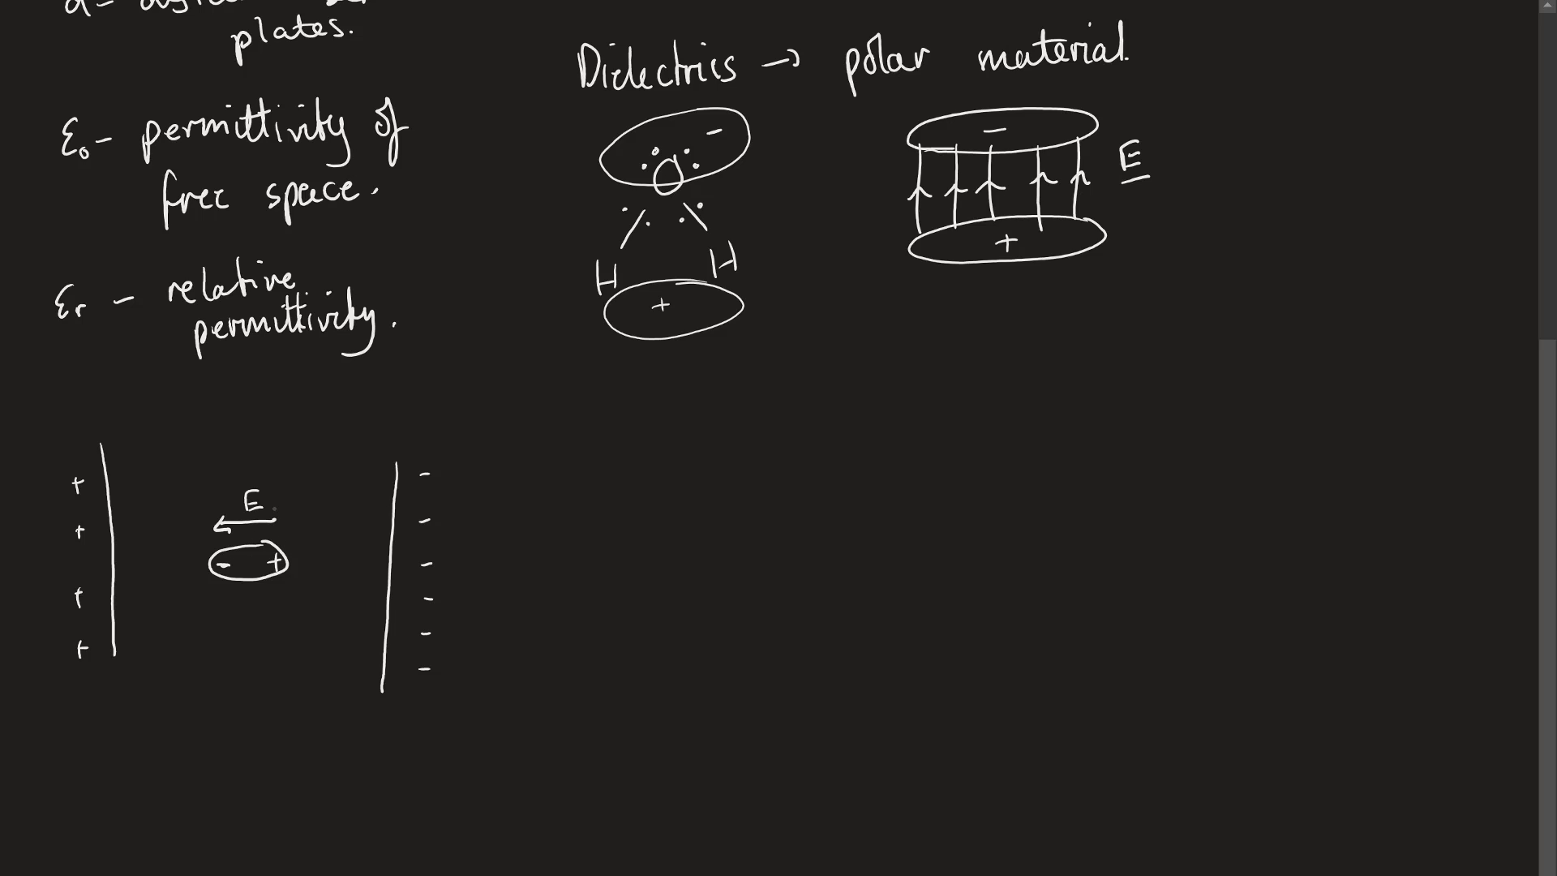
pyautogui.moveTo(117, 651); pyautogui.dragTo(382, 645)
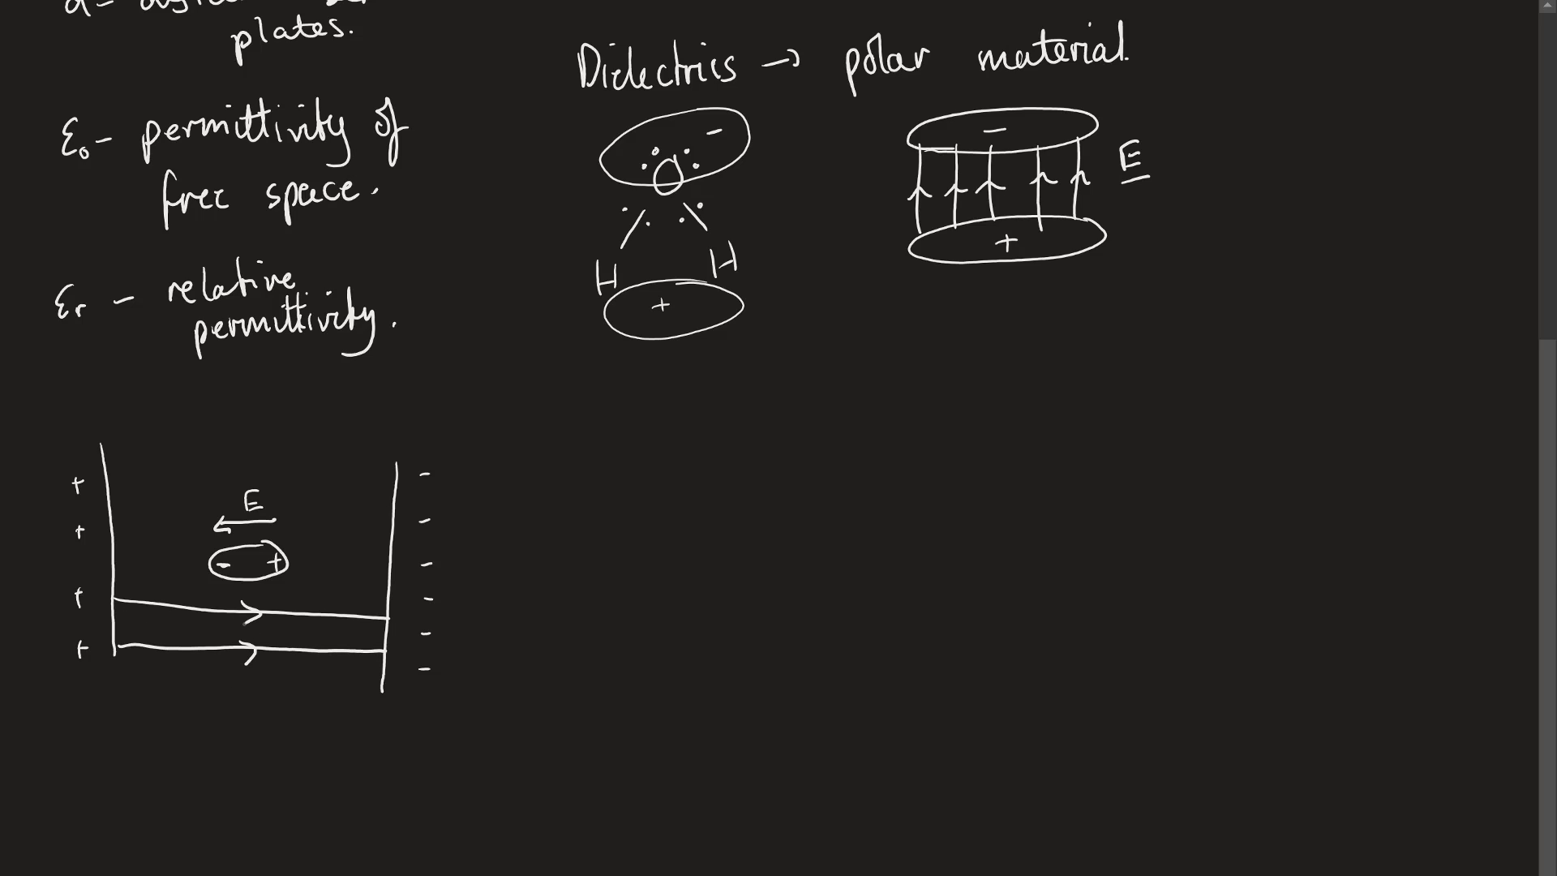
# - Write 'Dielectrics align with the field in opposite direction.' and add two circled −/+ dipoles
pyautogui.write('Dielec')
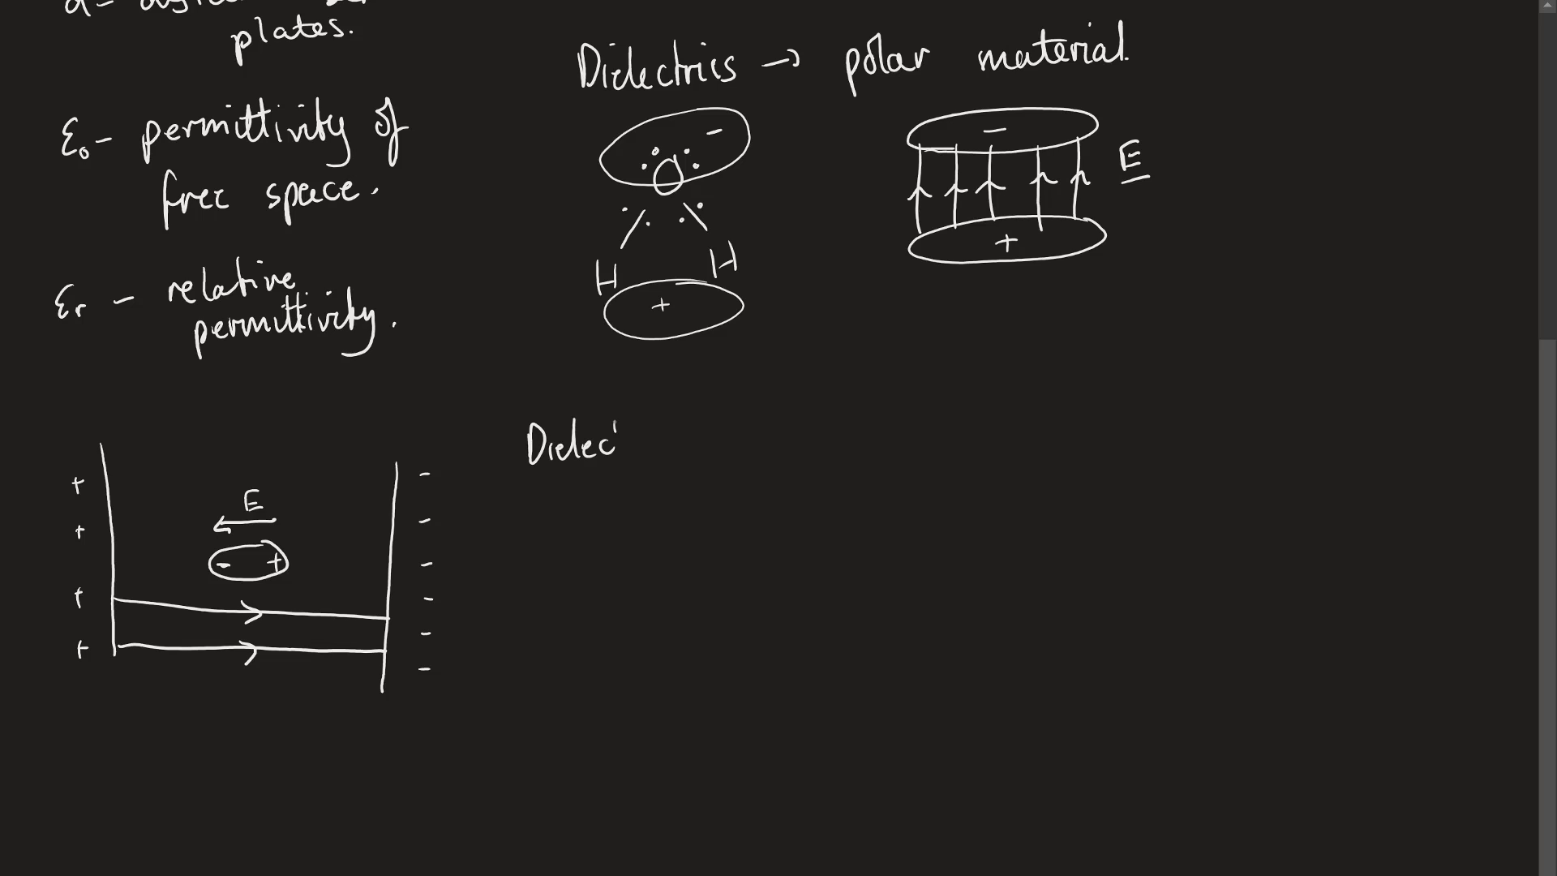
pyautogui.write('Dielectrics')
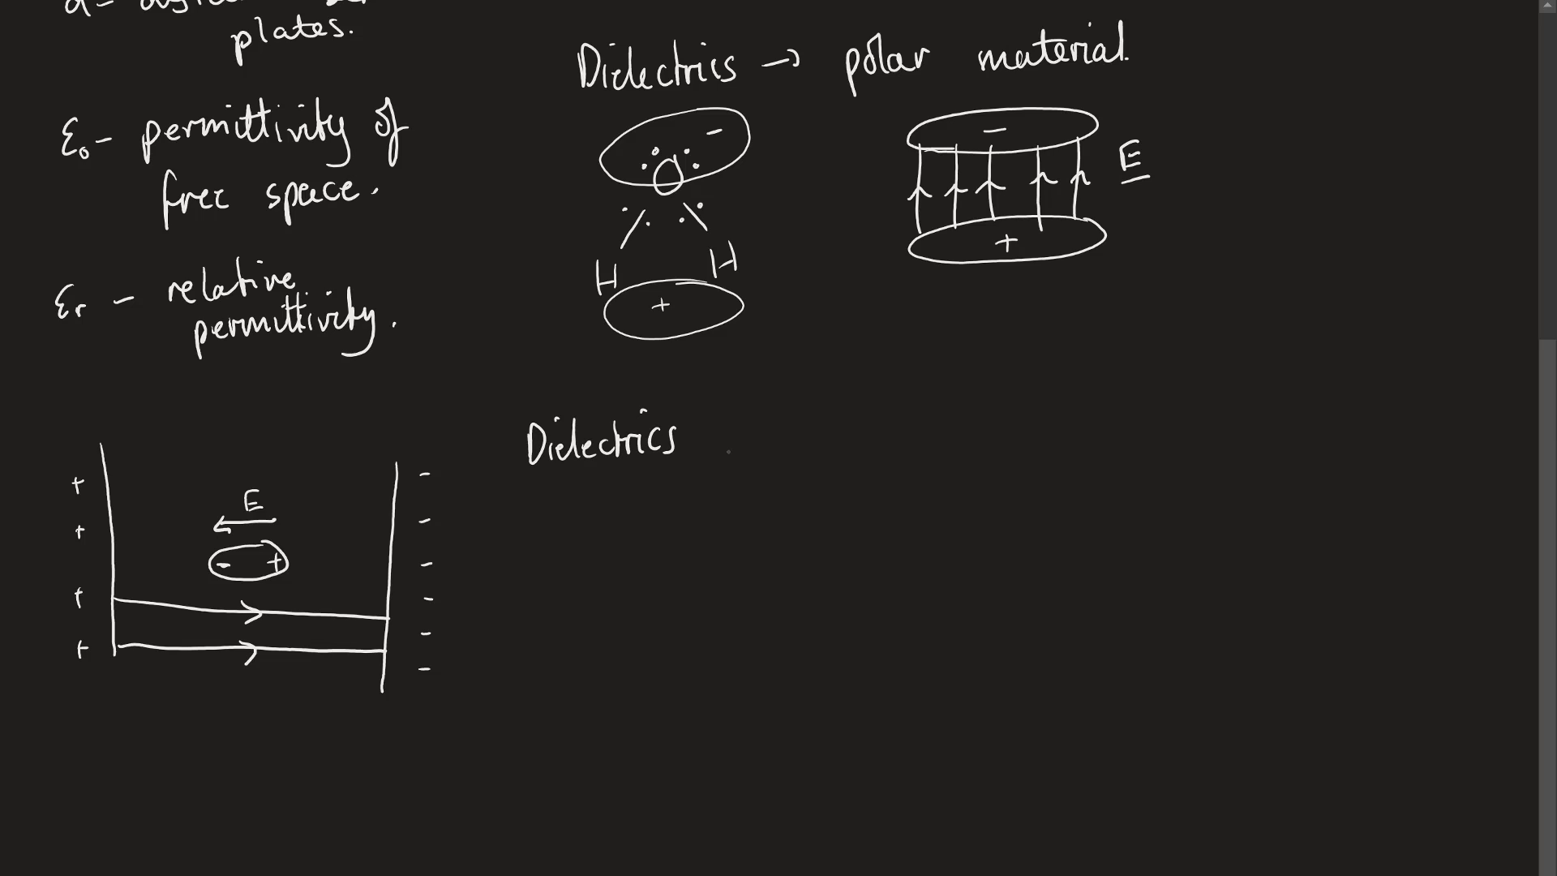
pyautogui.write('align')
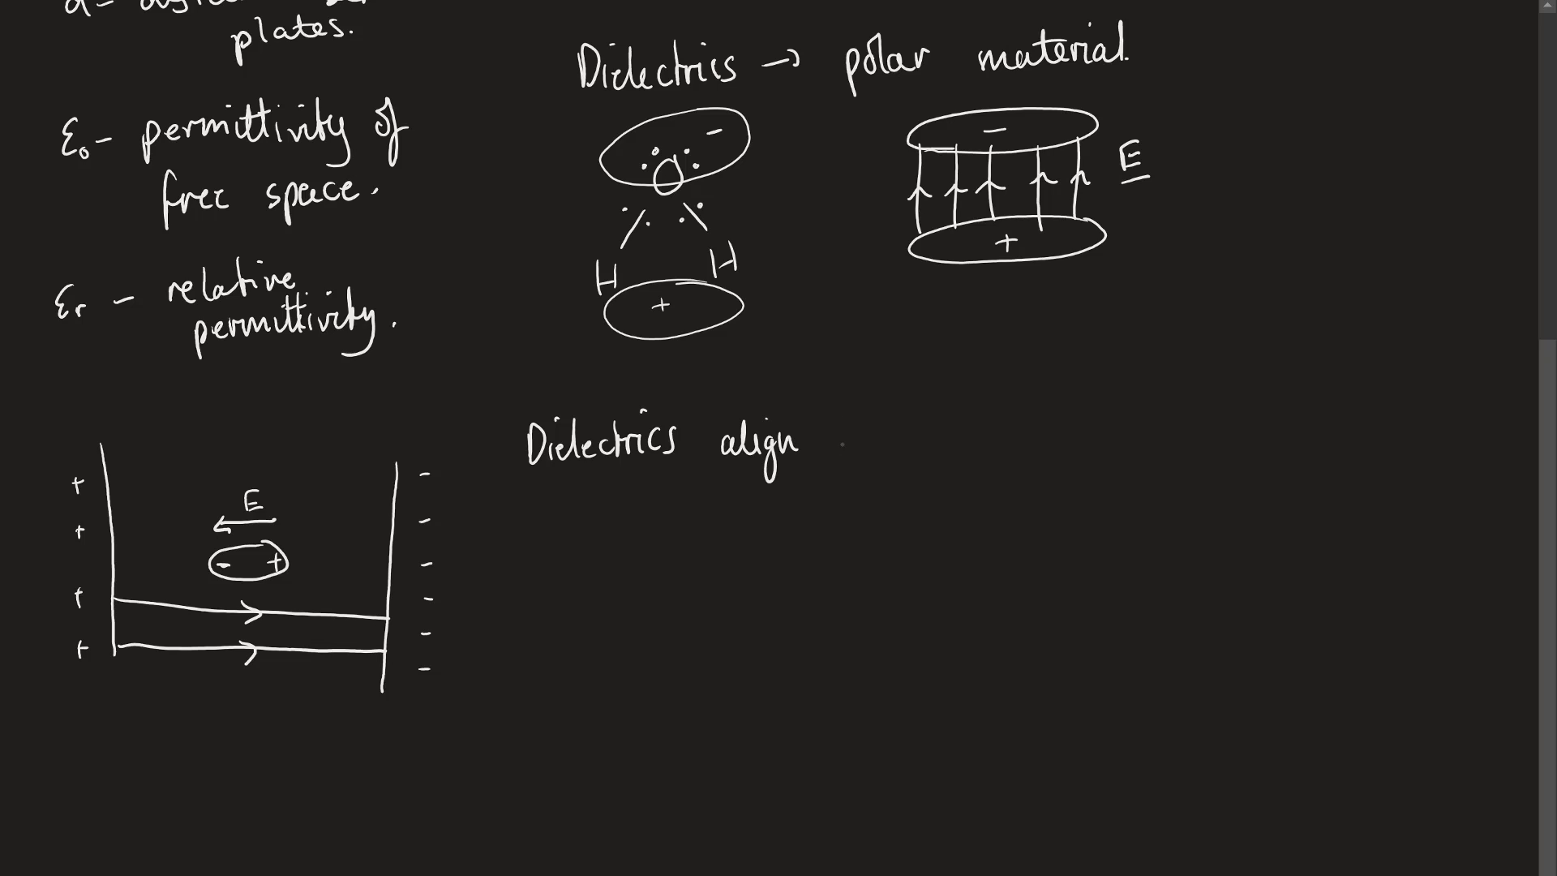
pyautogui.write('with the field in')
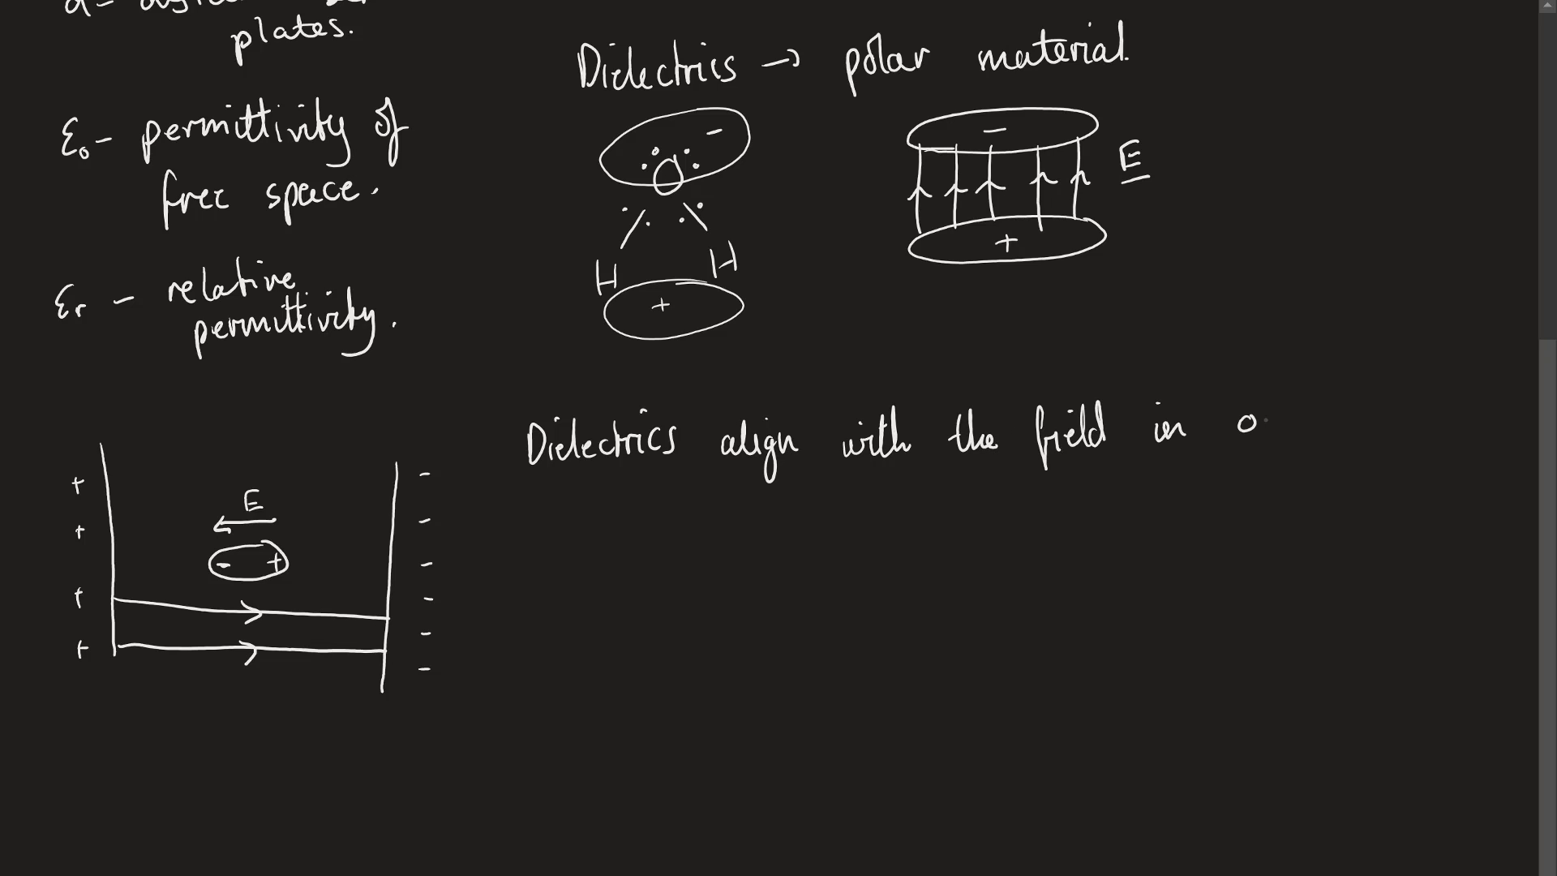
pyautogui.write('opposite')
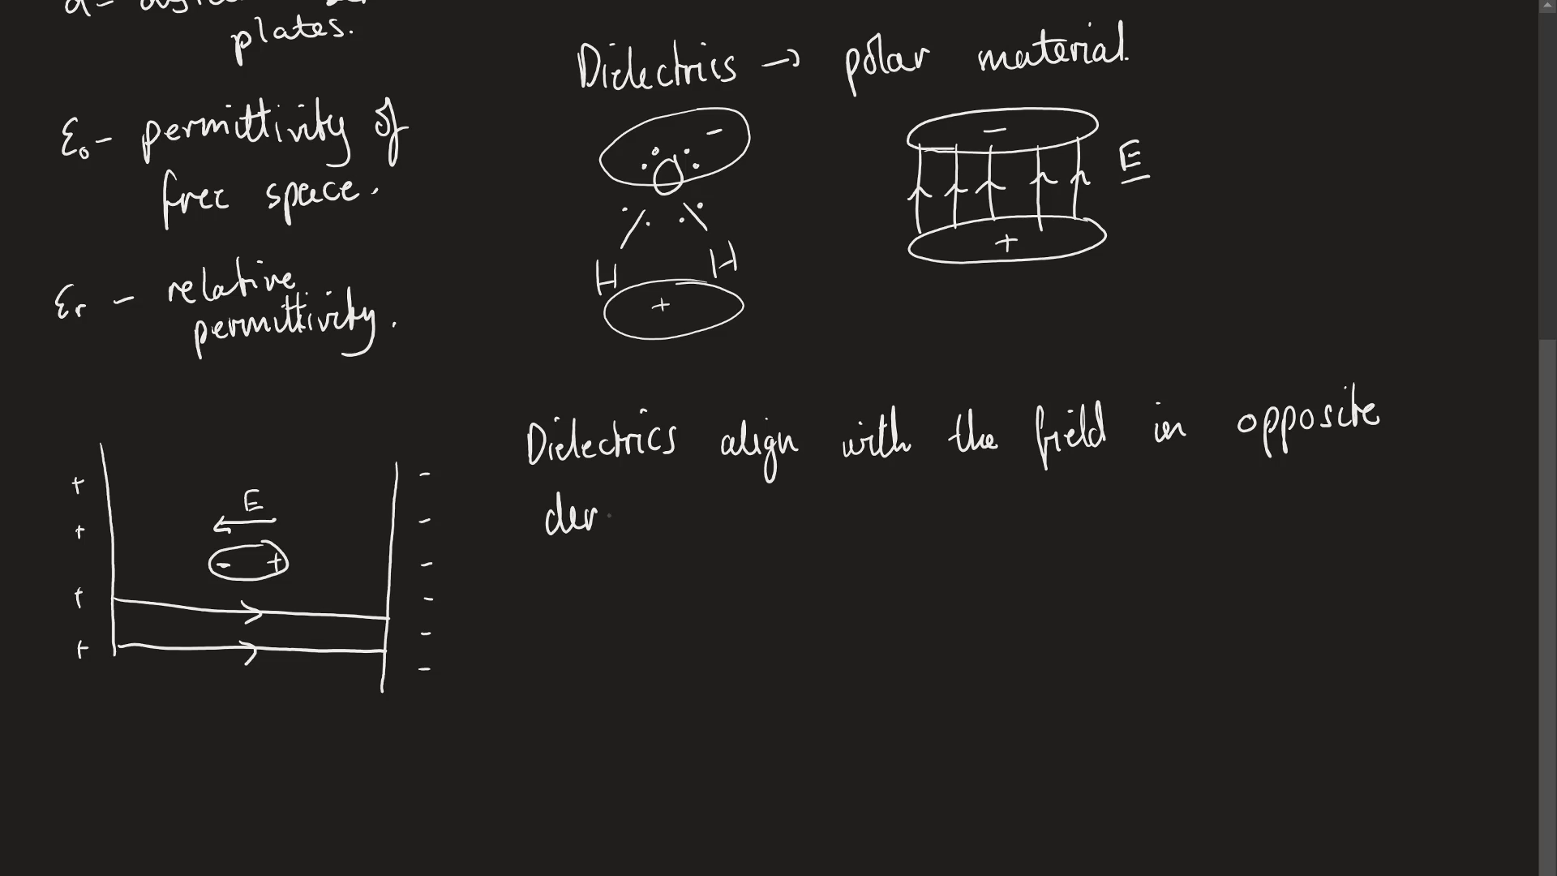
pyautogui.write('direction.')
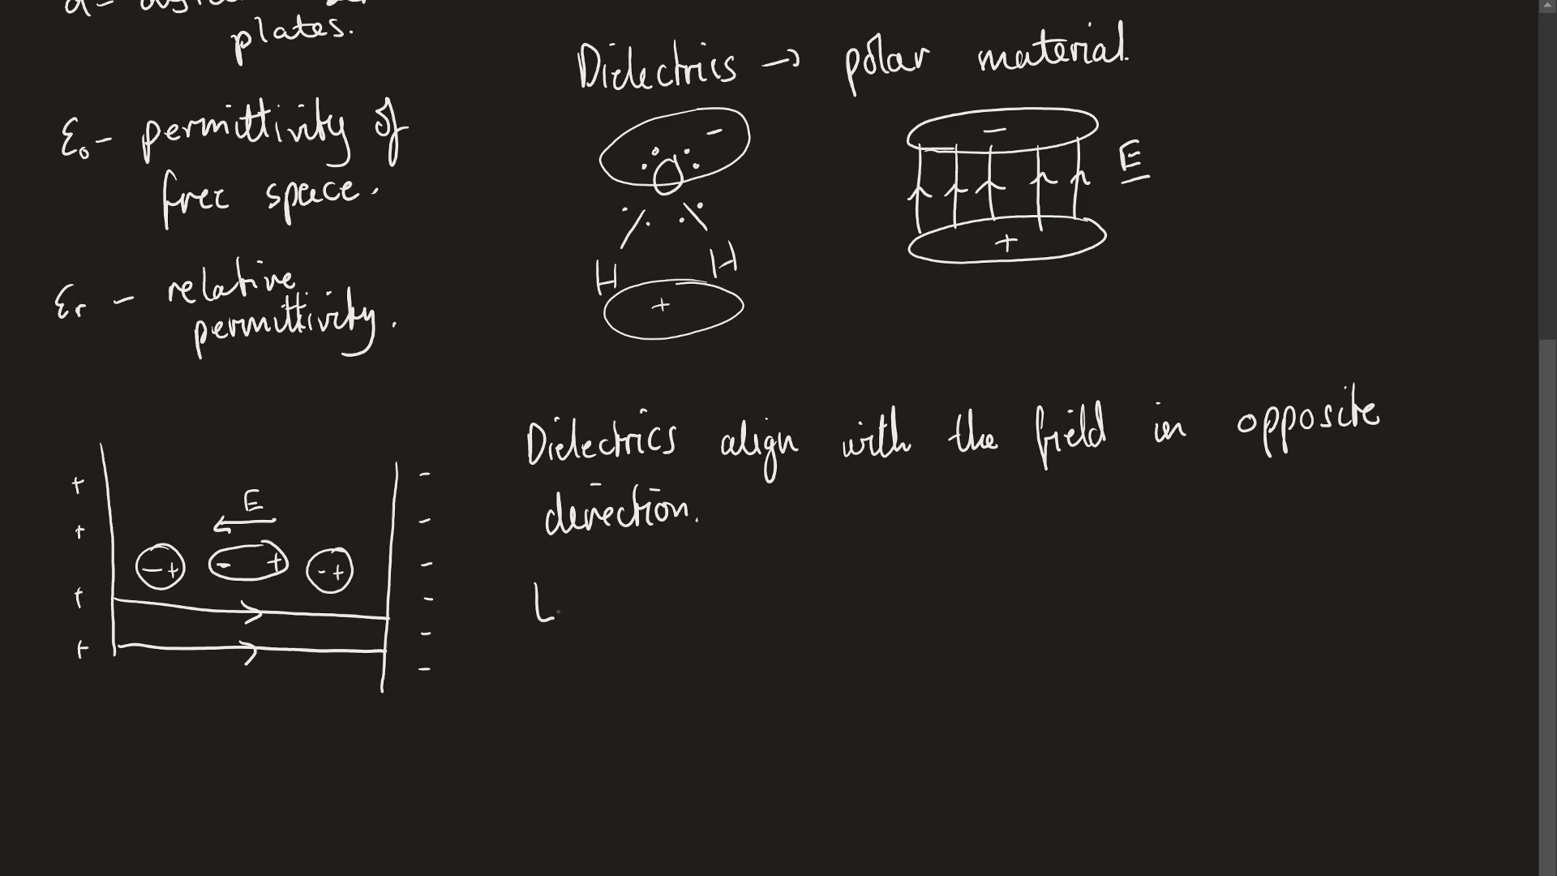
# - Handwrite "More charge held between plates" and begin the formula C = Q/V beneath it
pyautogui.write('Mor')
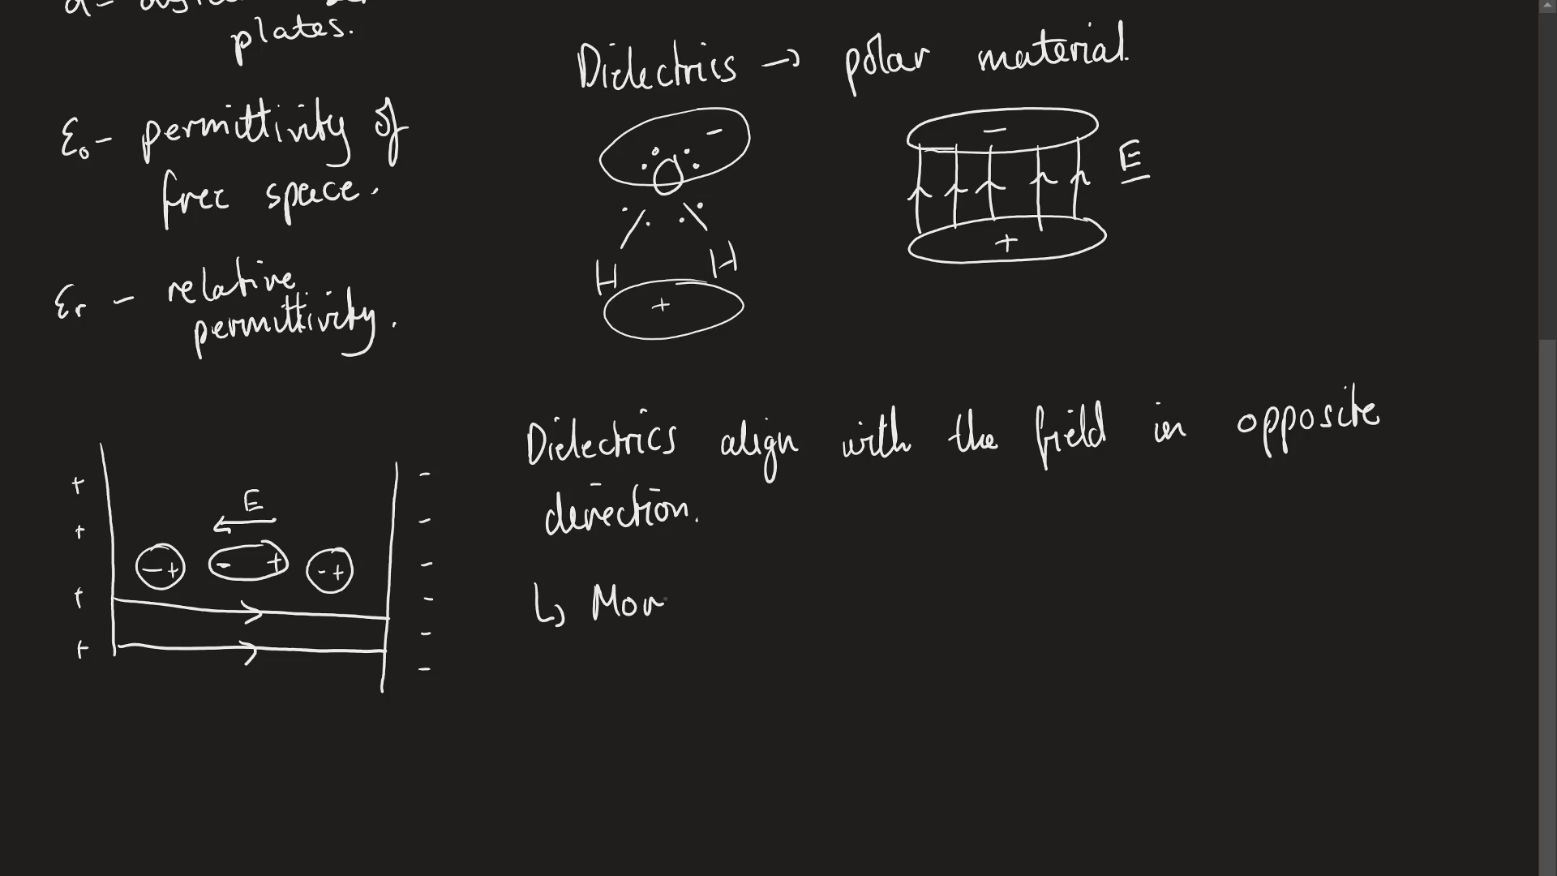
pyautogui.write('charge')
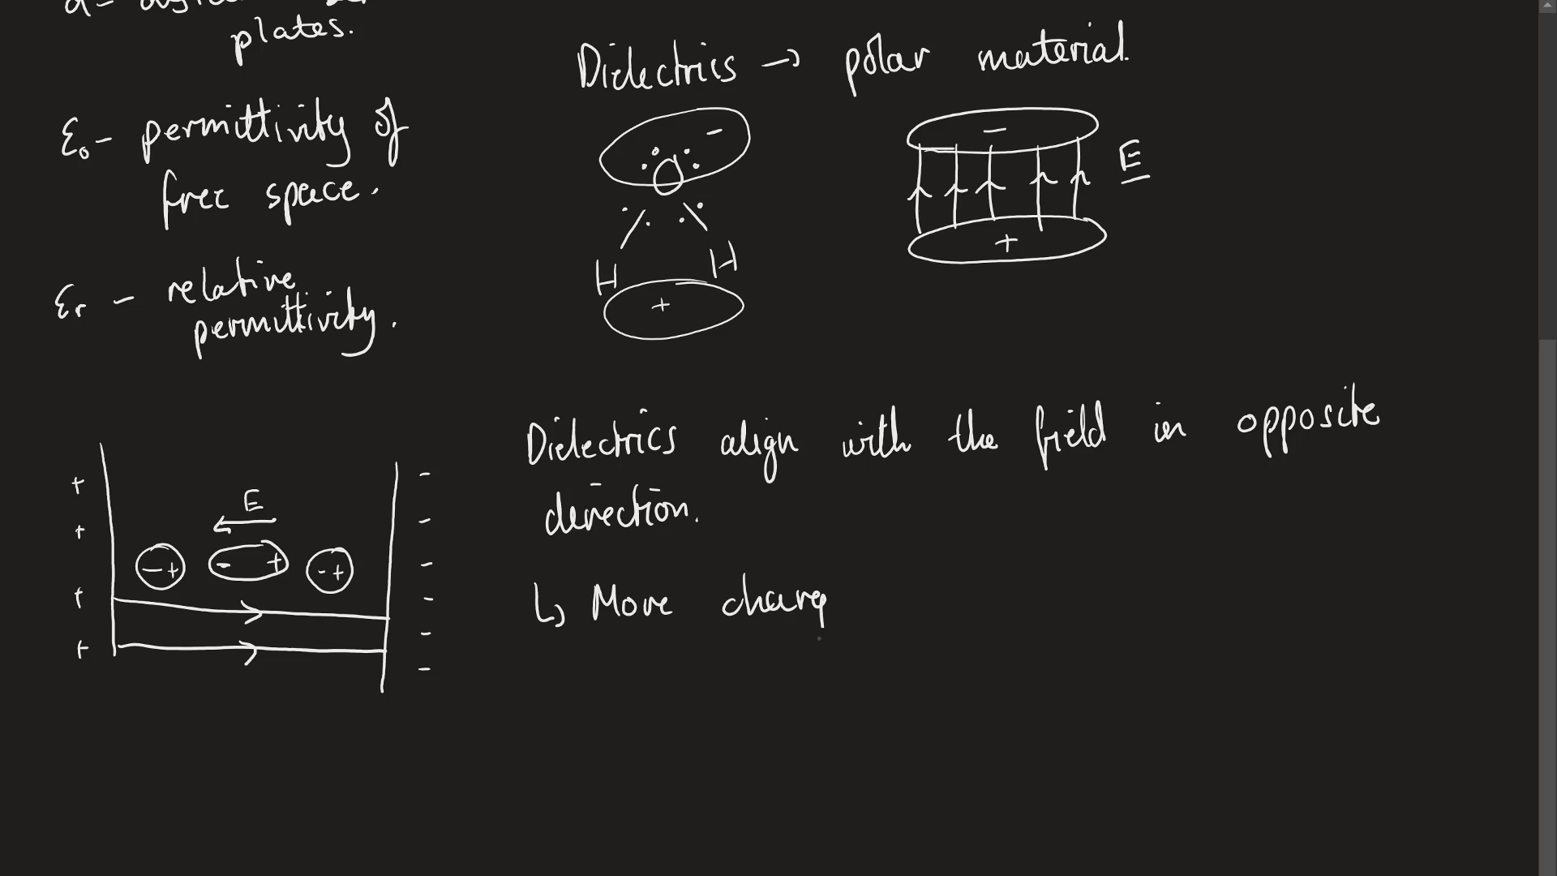
pyautogui.write('held')
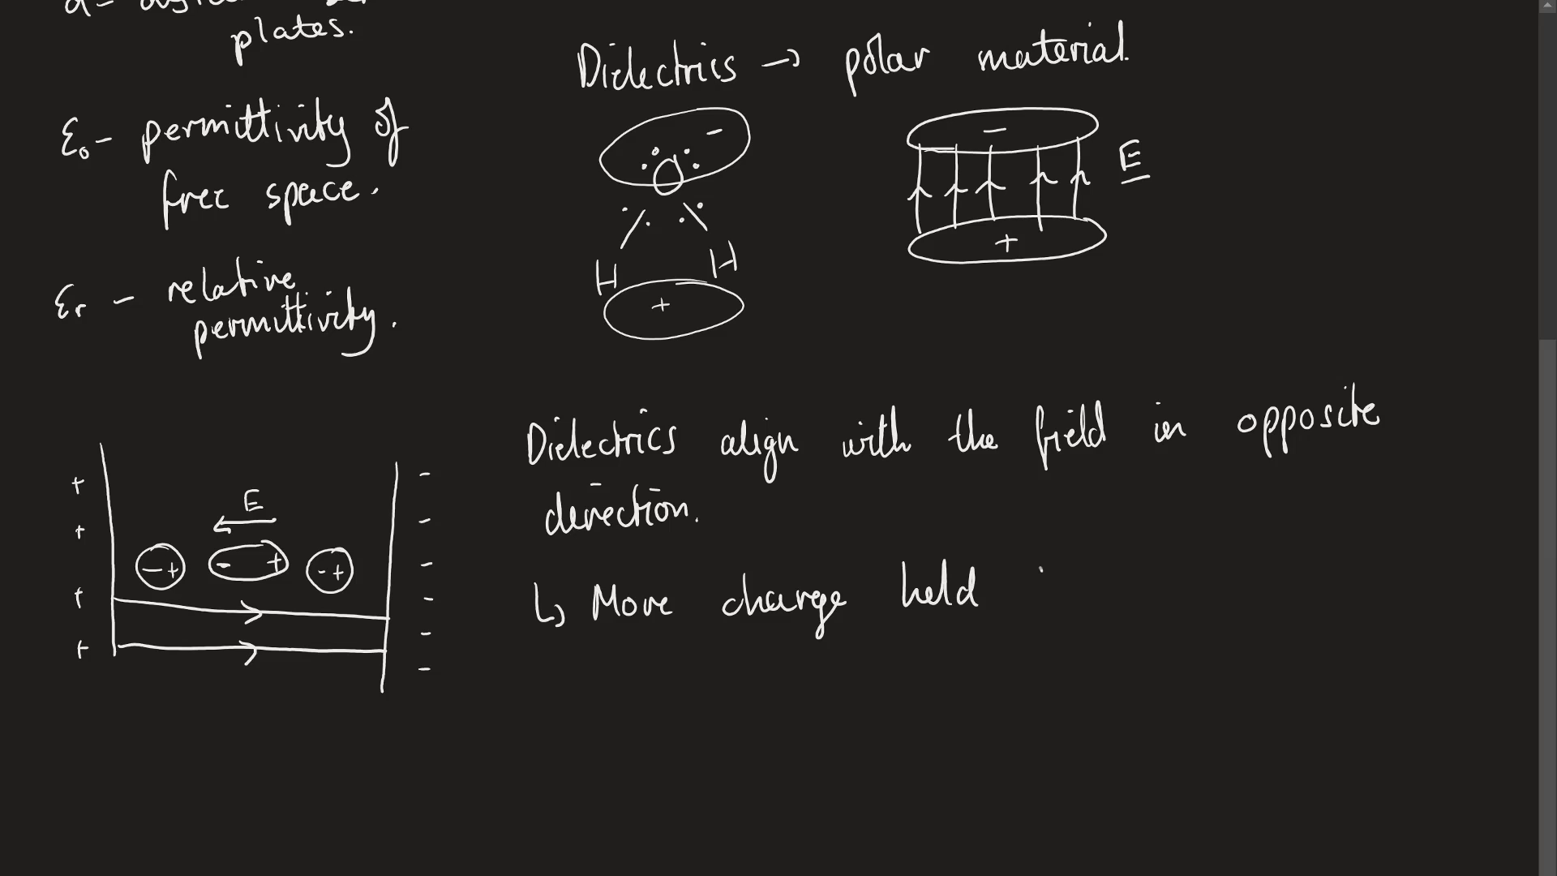
pyautogui.write('betwee')
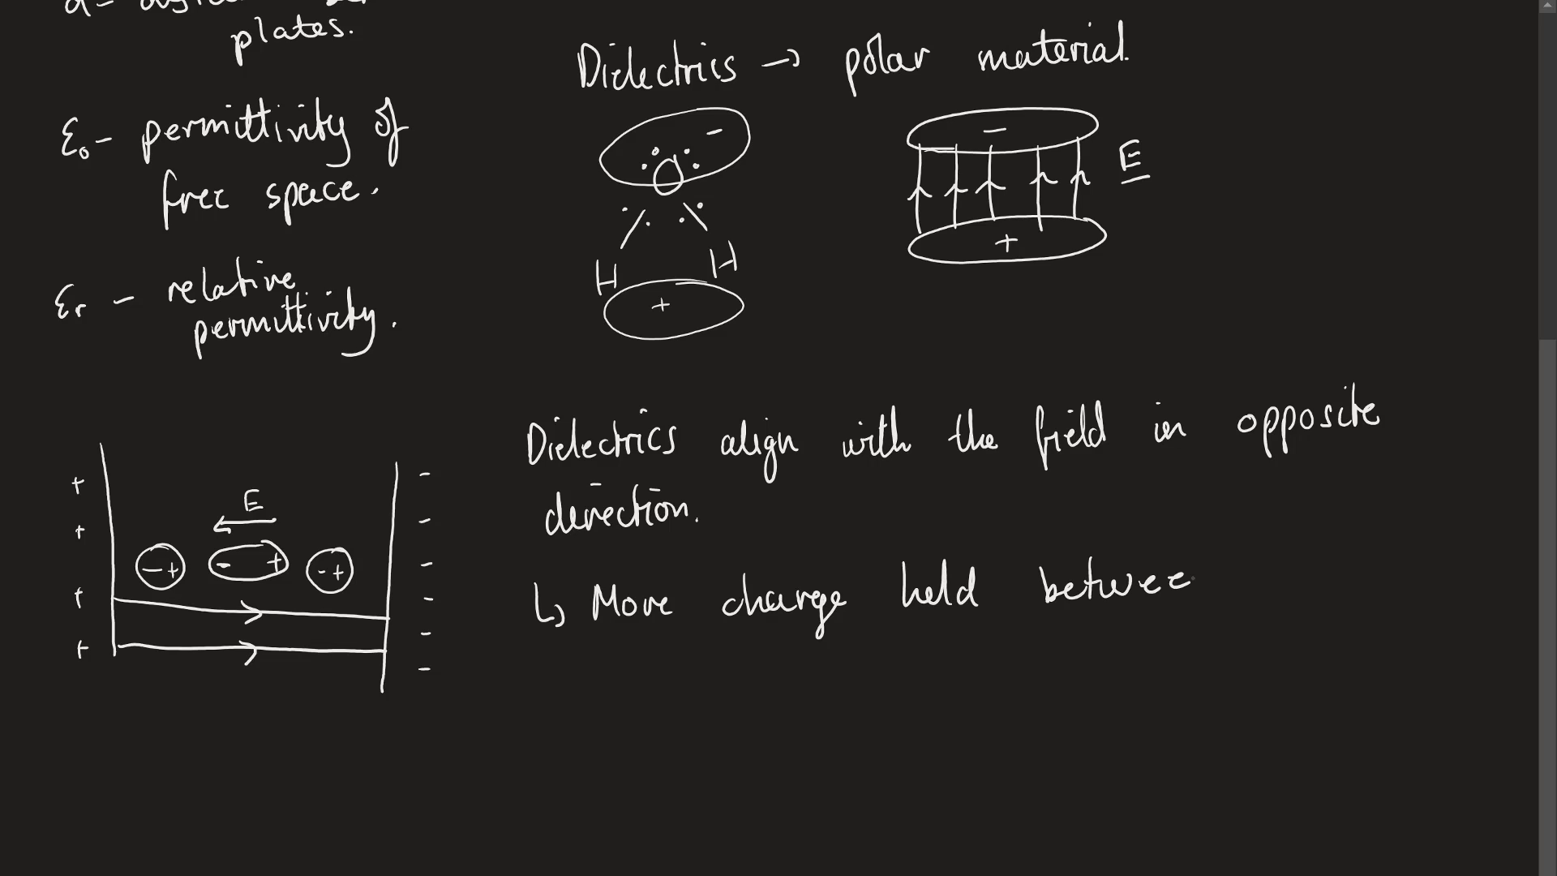
pyautogui.write('plates.')
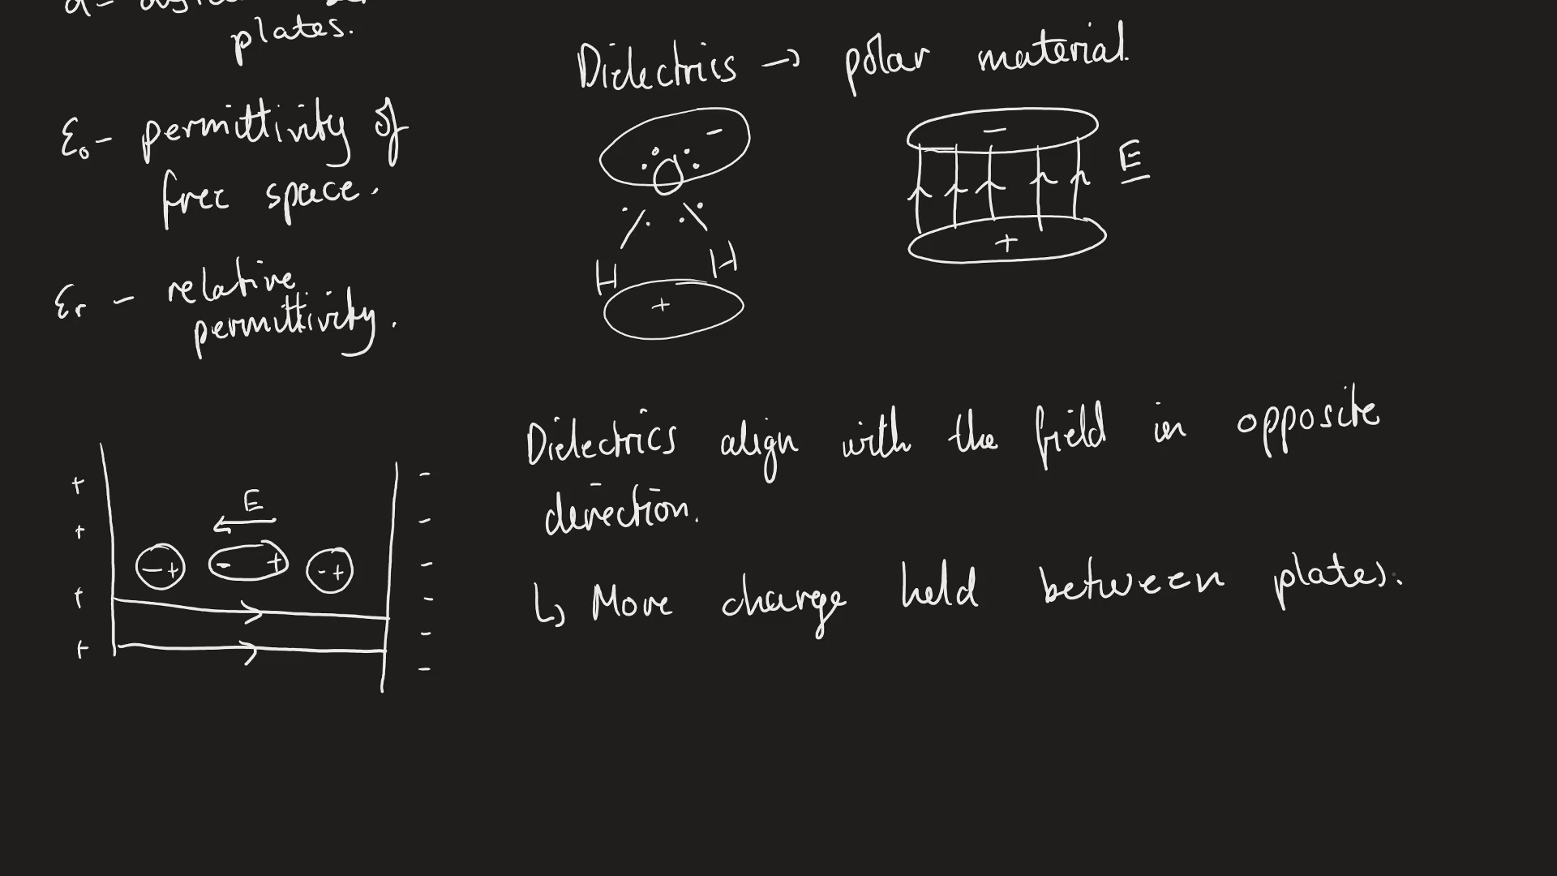
pyautogui.write('C = Q/V')
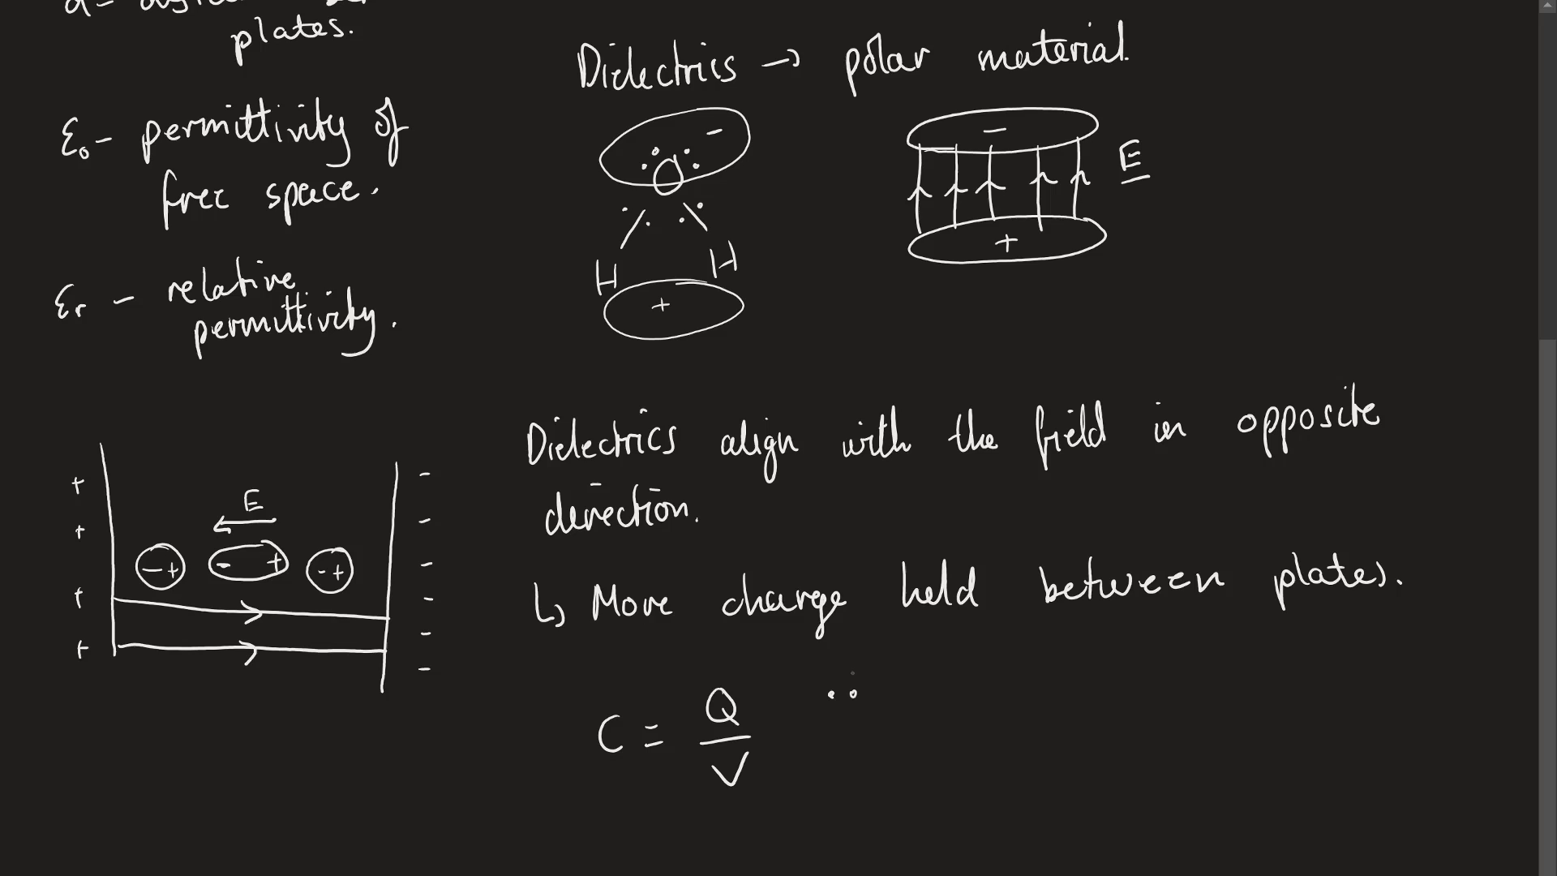
# - Handwrite "Since V doesn't vary, C↑ as a dielectric is introduced" beside the formula
pyautogui.write('Since')
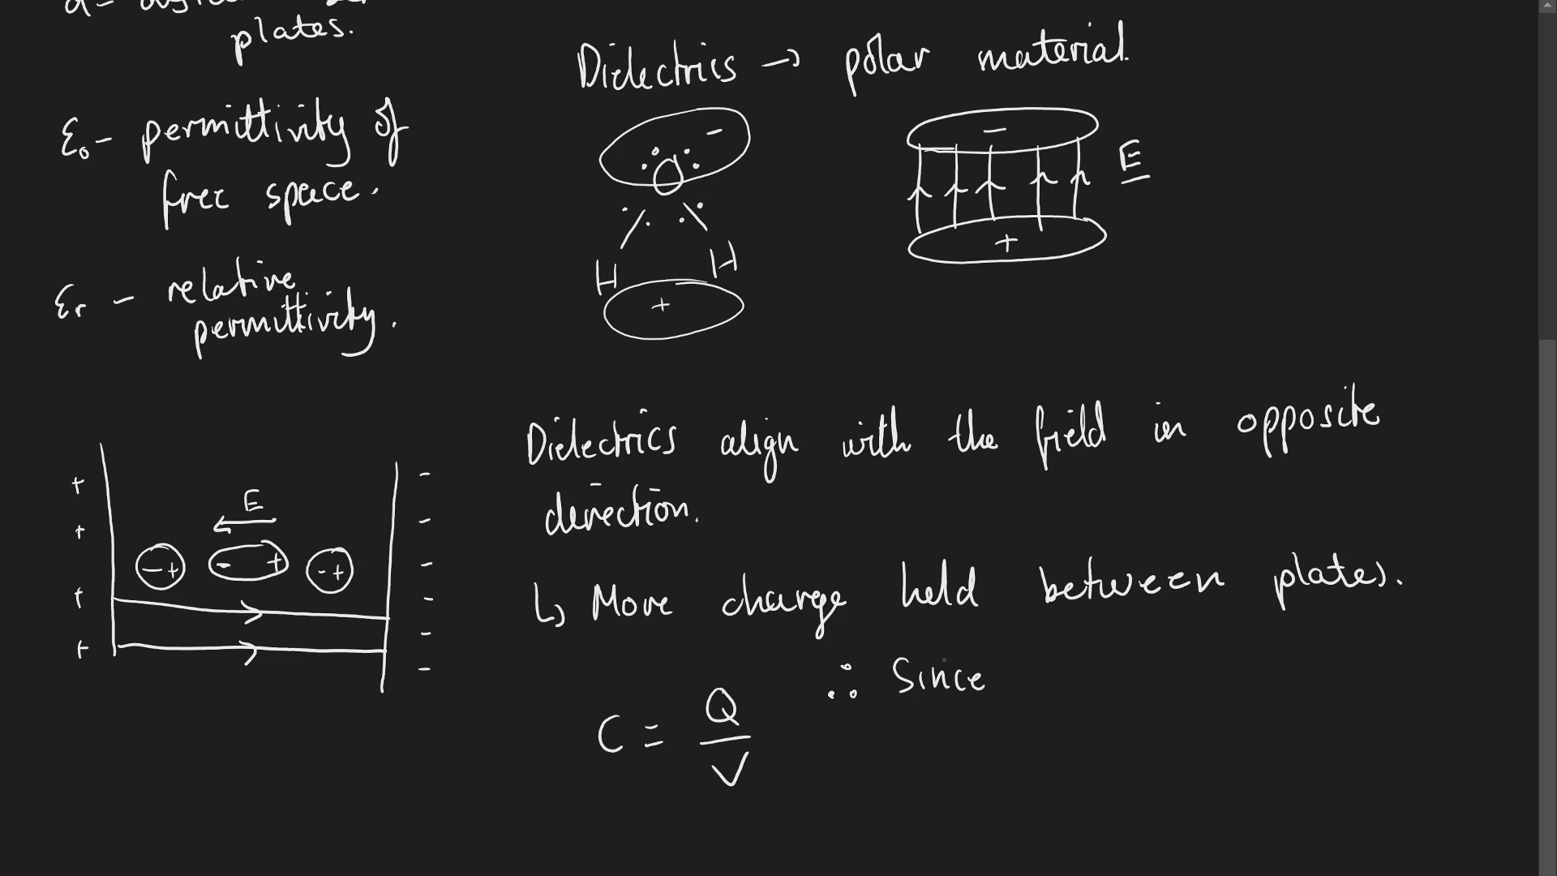
pyautogui.write('V doesnt')
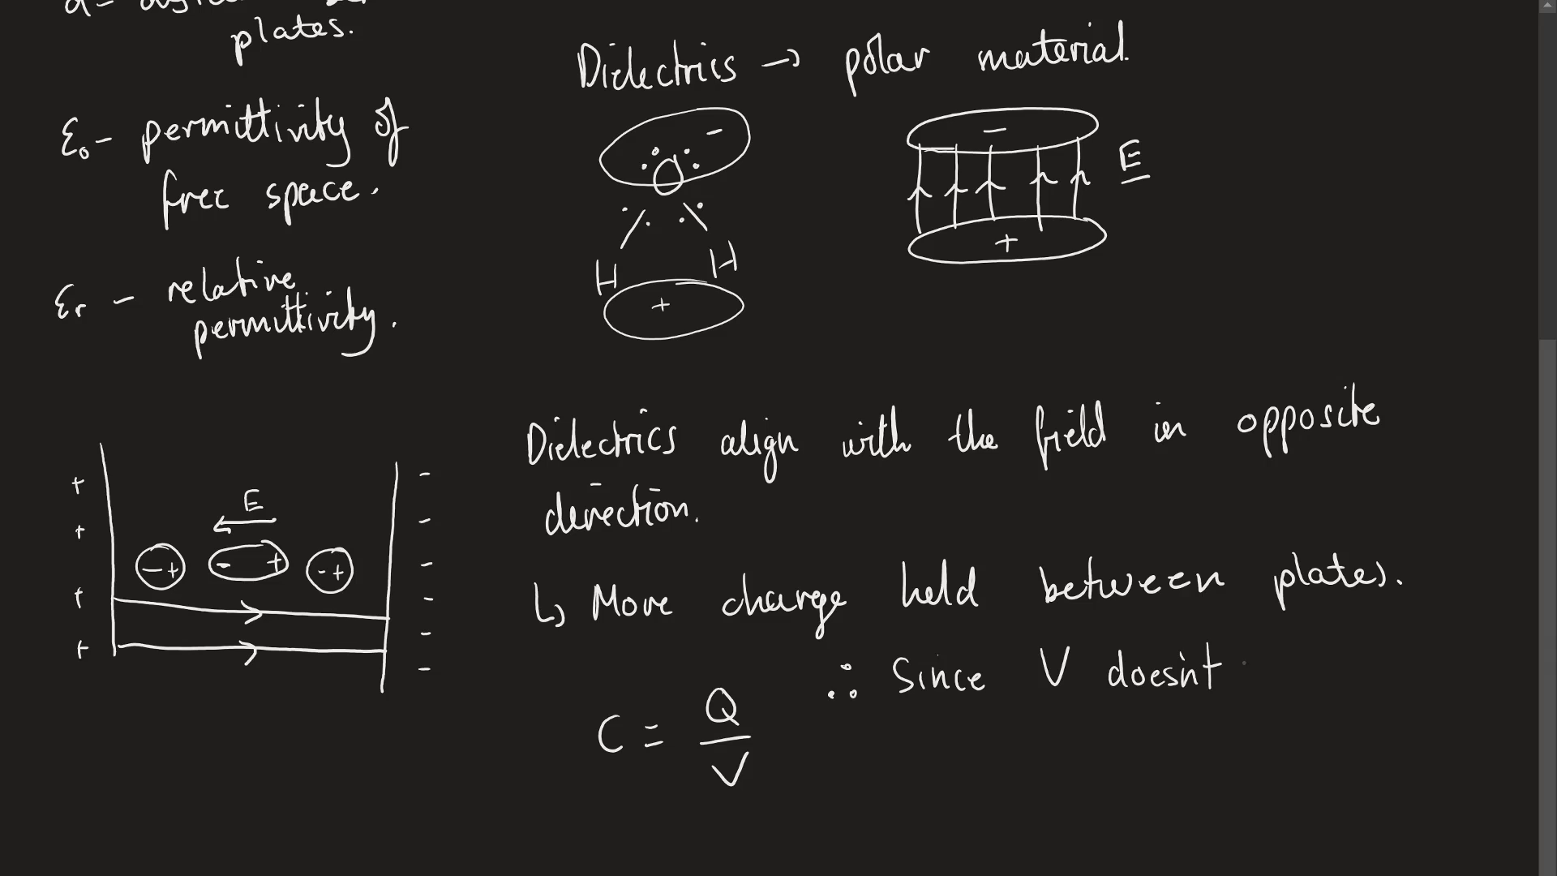
pyautogui.write('vary')
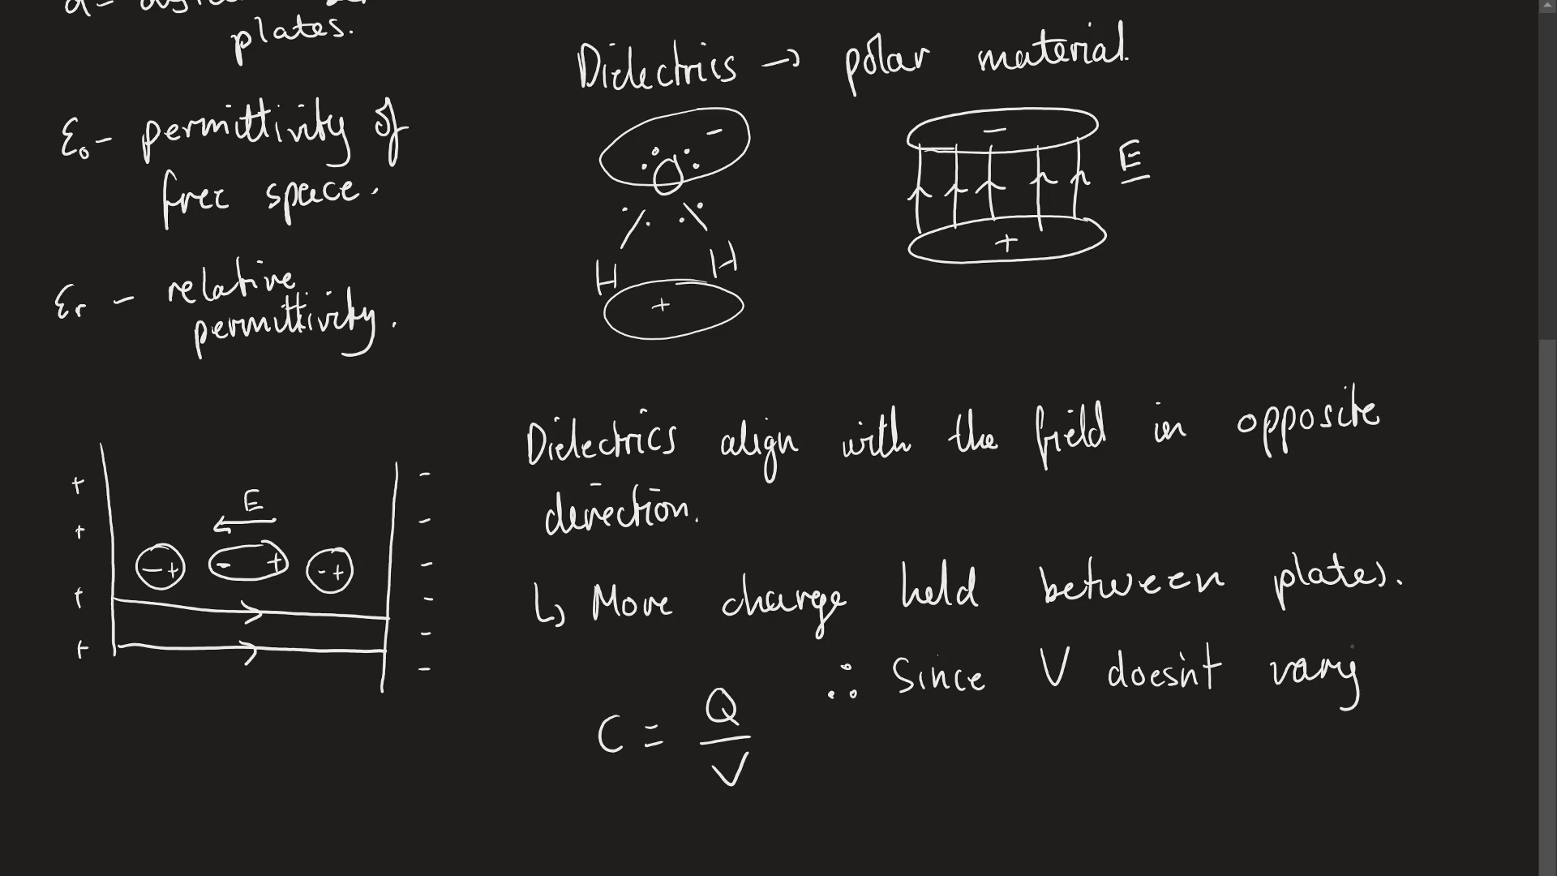
pyautogui.write('C↑')
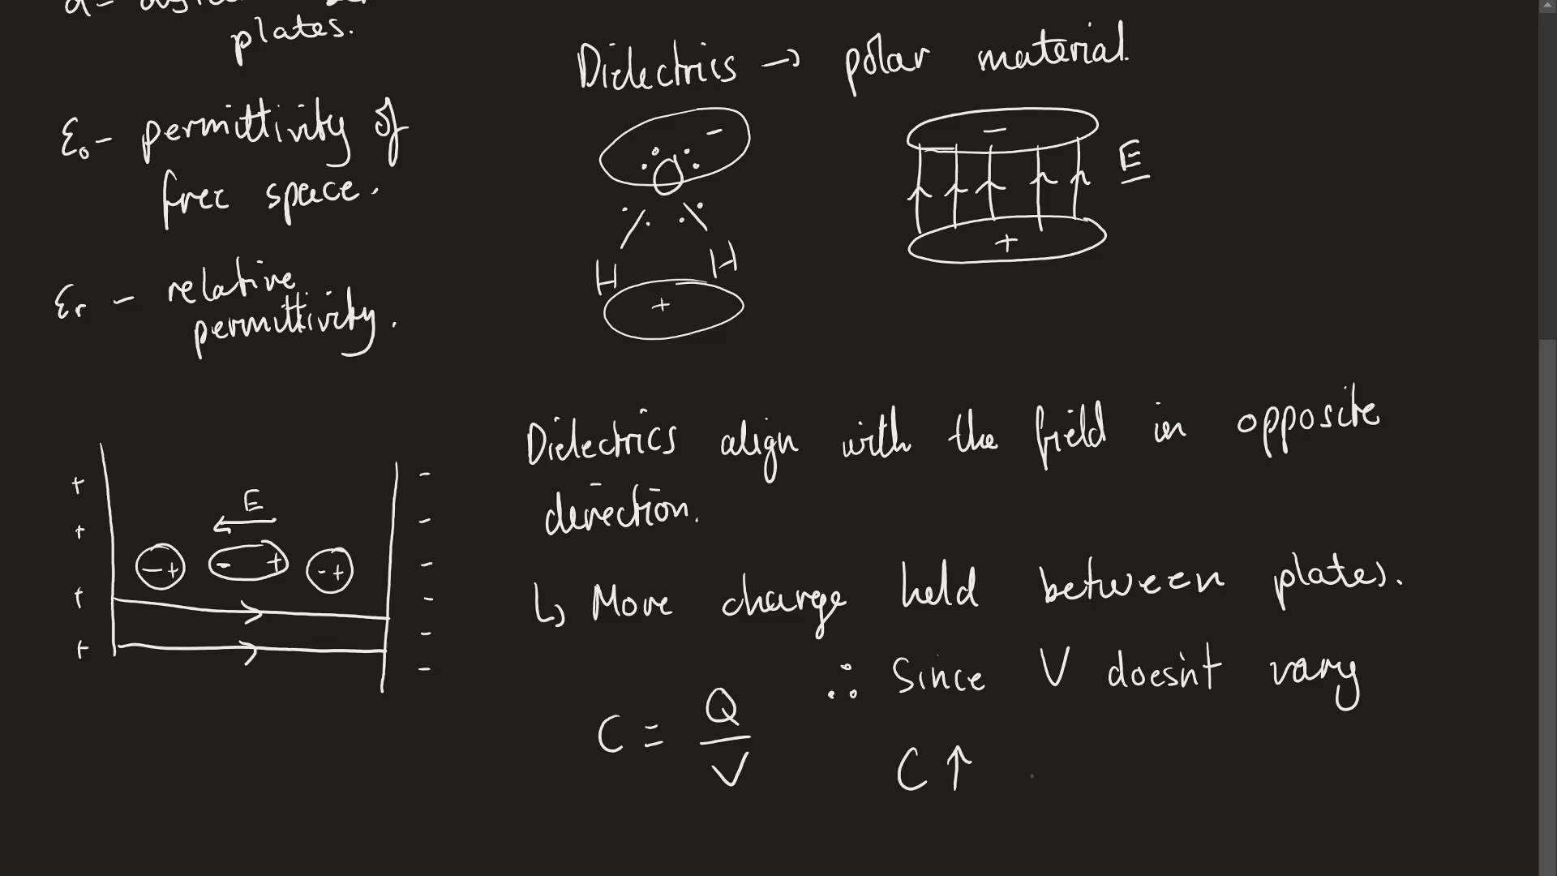
pyautogui.write('as a dielectr')
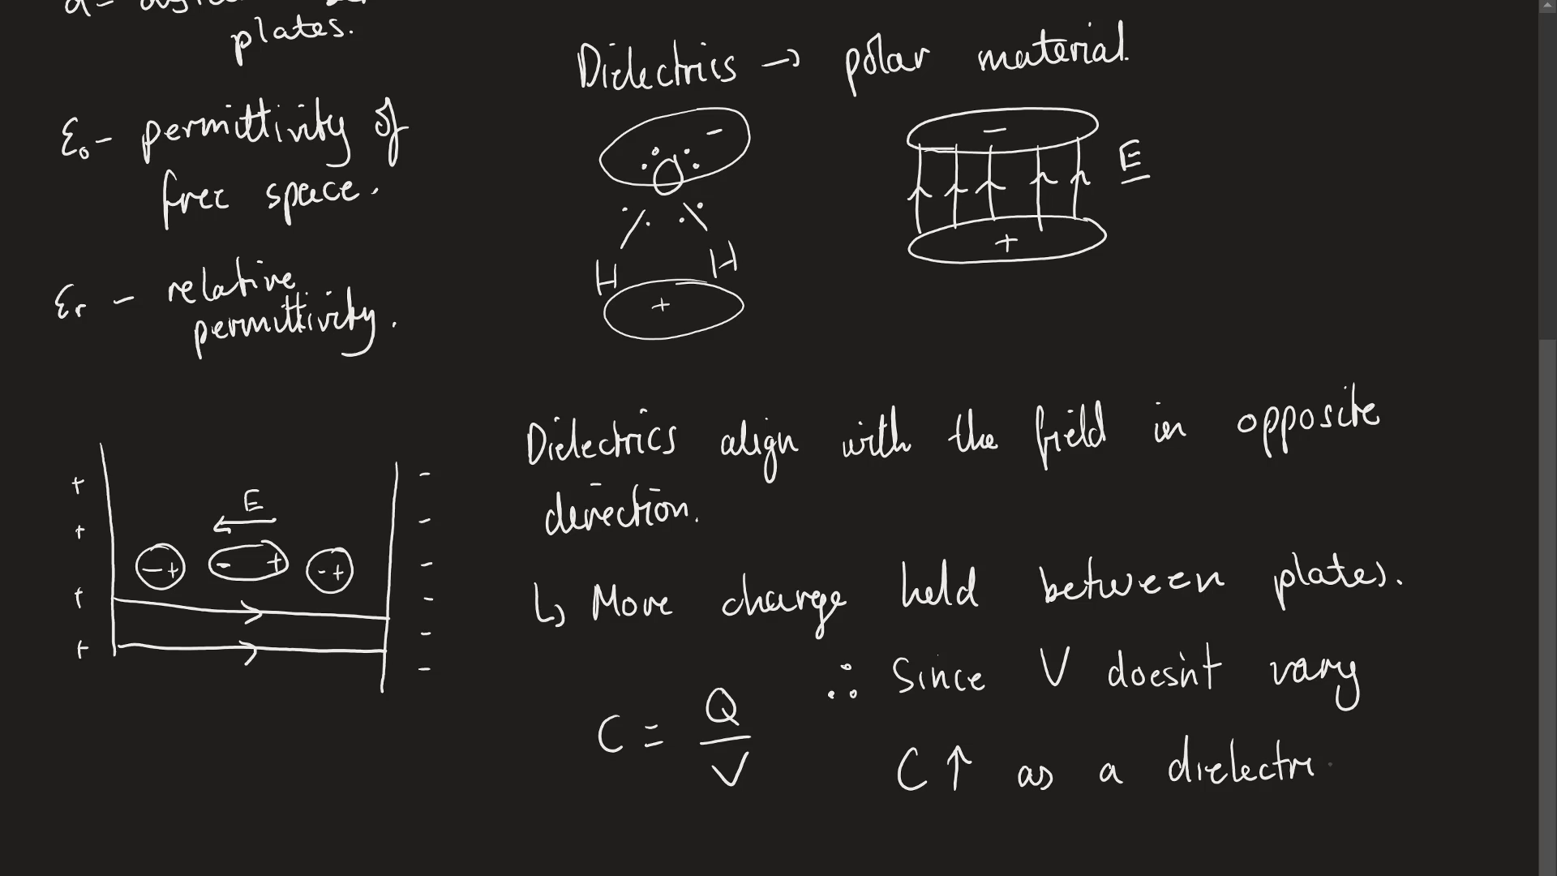
pyautogui.write('is')
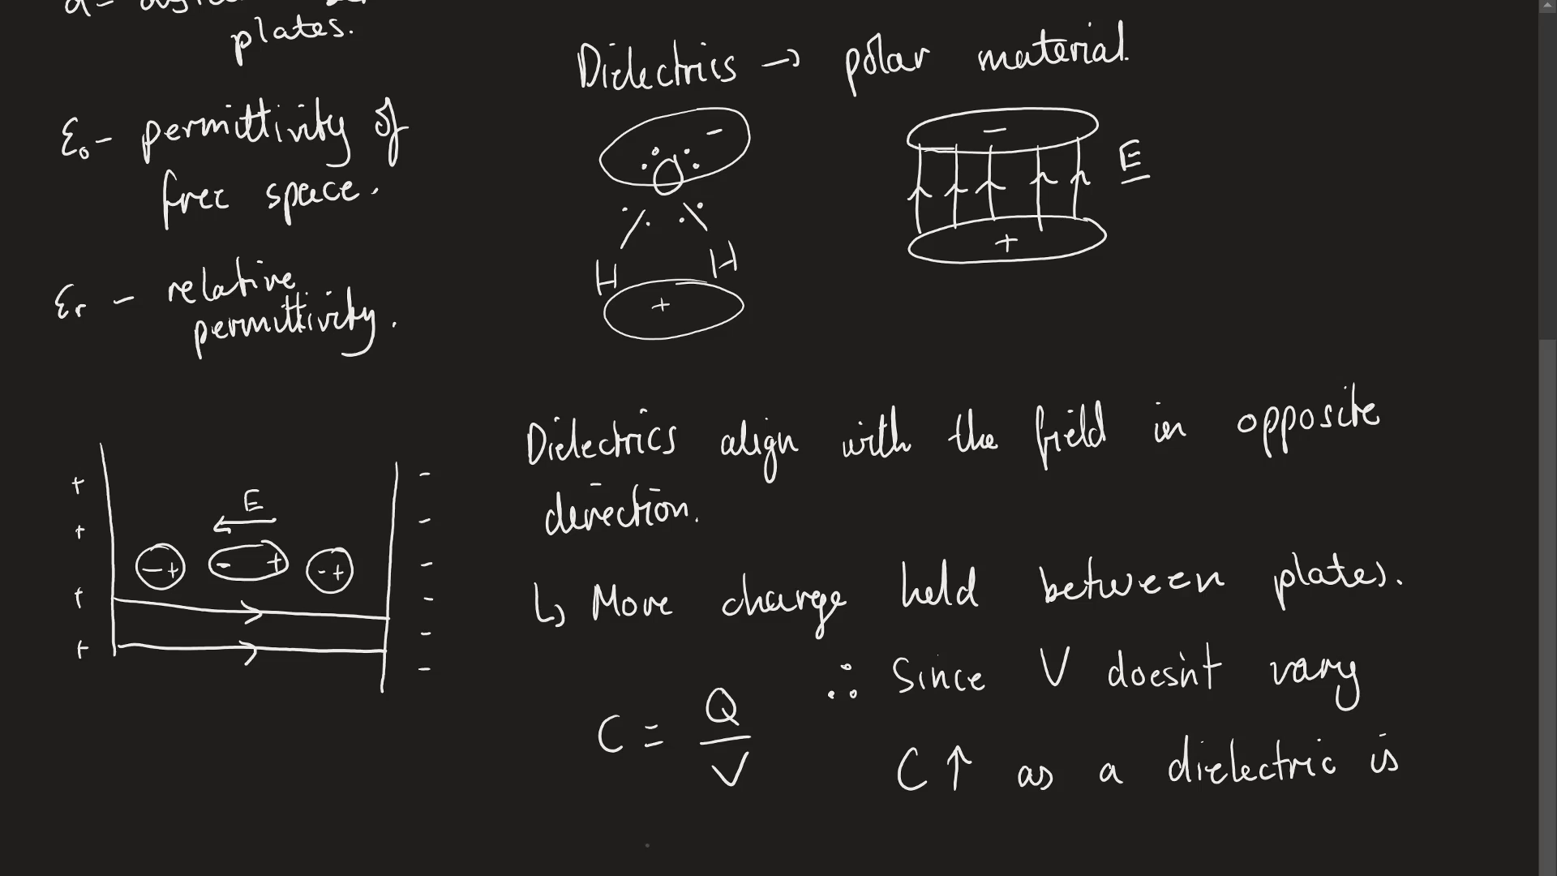
pyautogui.write('introd')
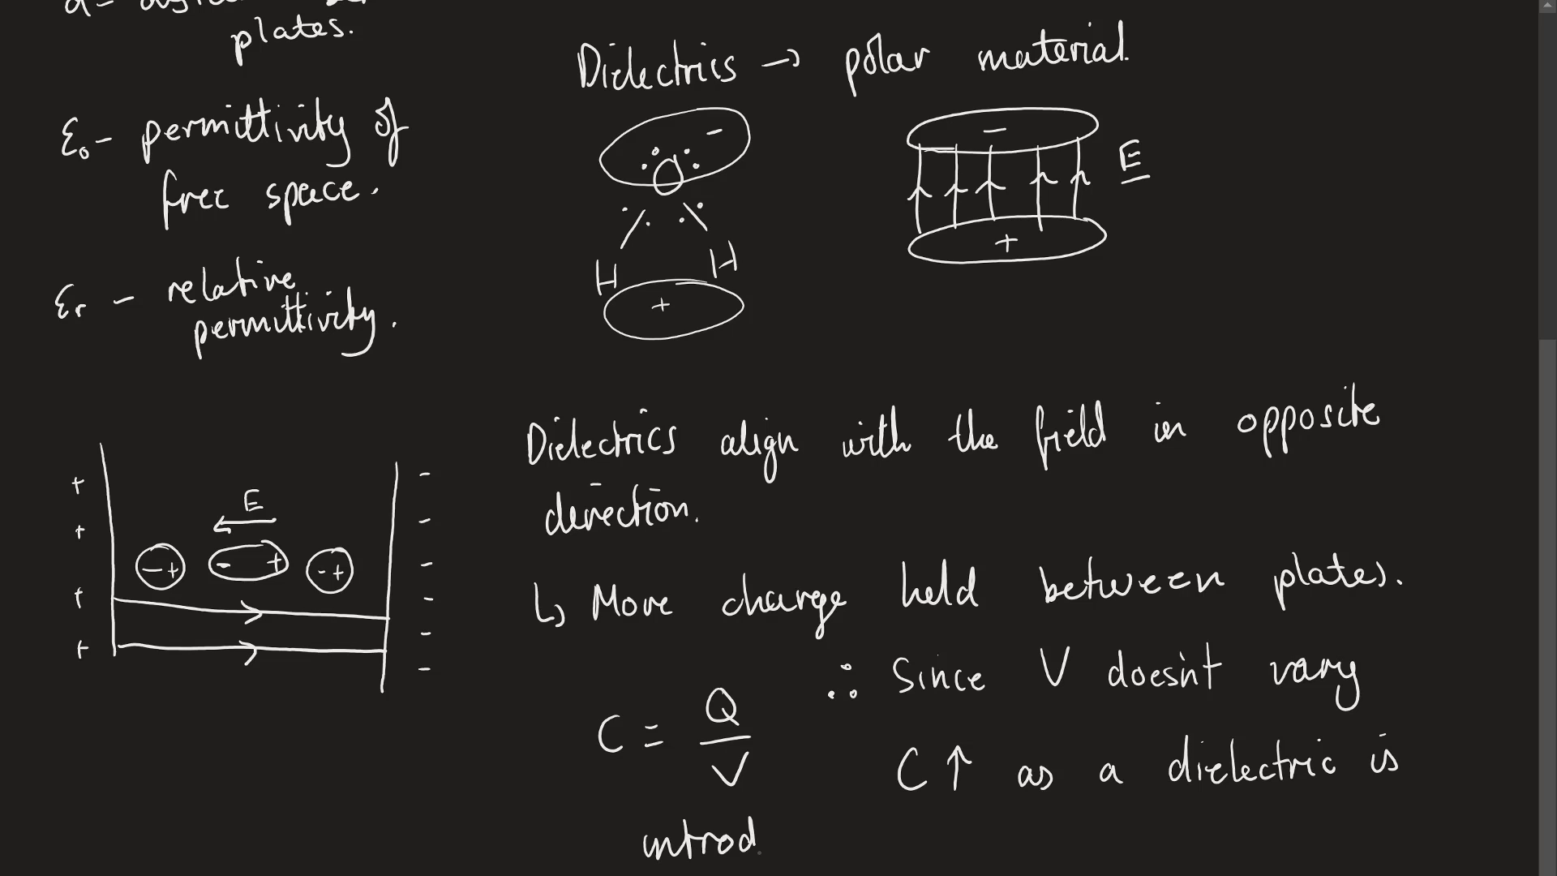
pyautogui.write('introduced.')
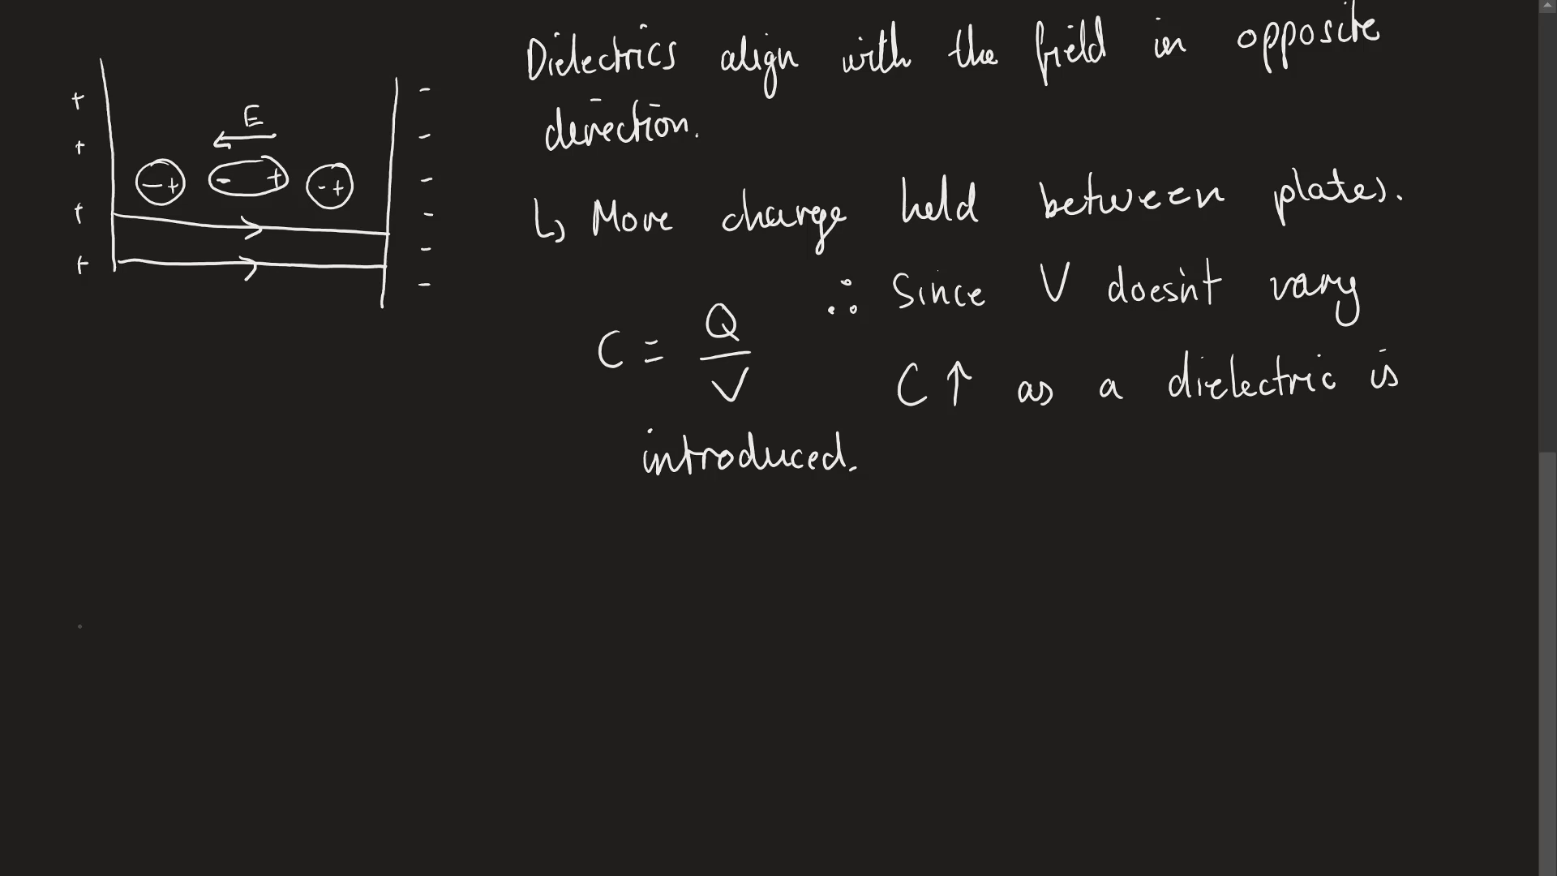
# - Handwrite C = Aε₀εr/d with the note "εr = 1 if no dielectric" beside it
pyautogui.write('C = Aε₀εr')
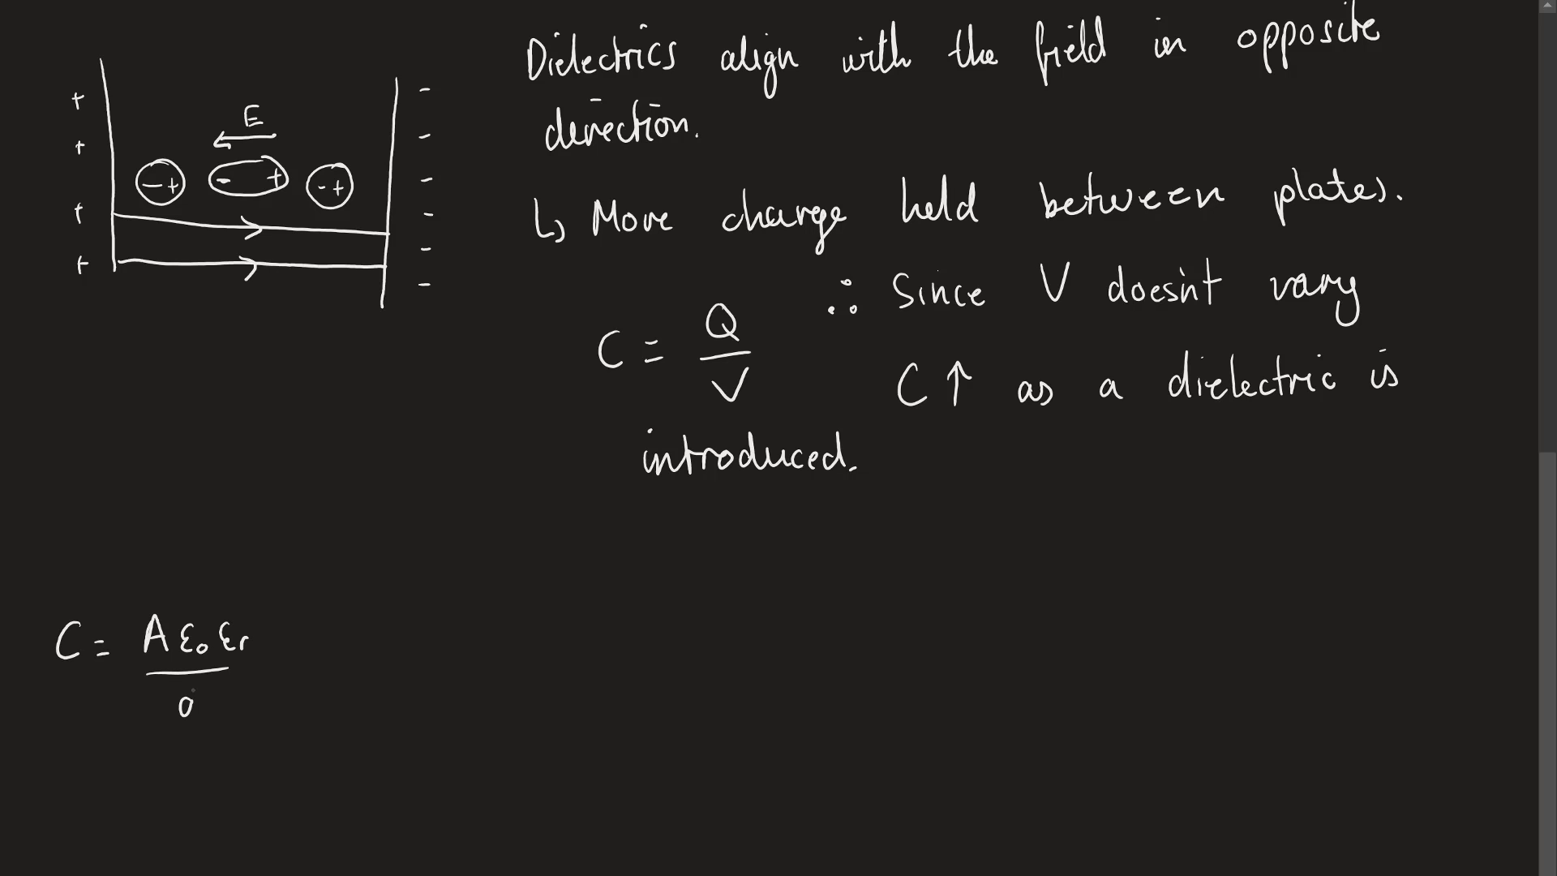
pyautogui.write('d')
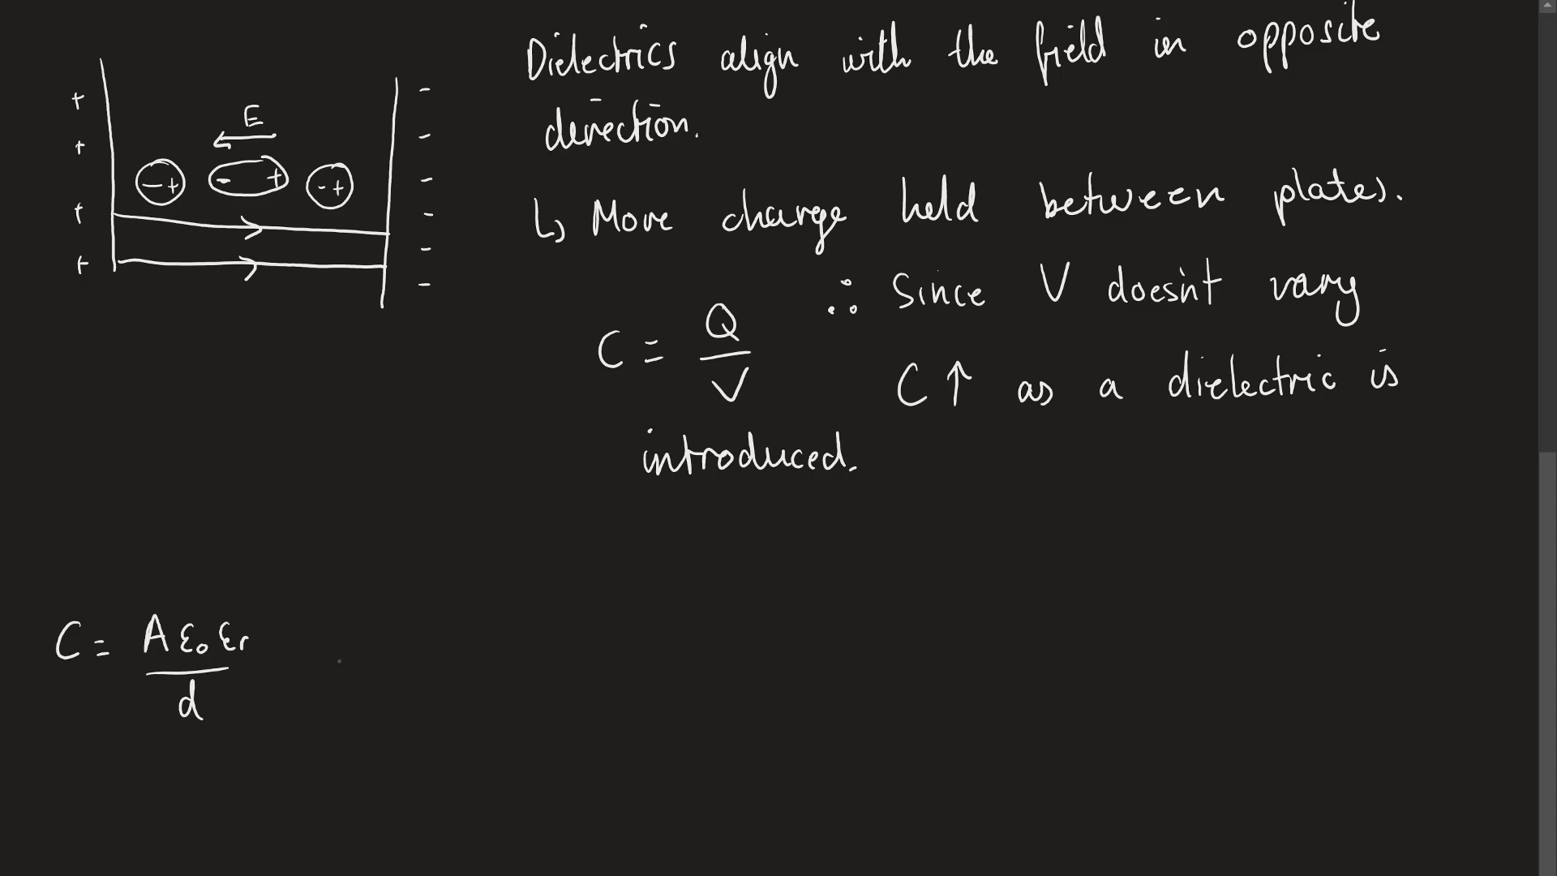
pyautogui.write('εr = 1 if v')
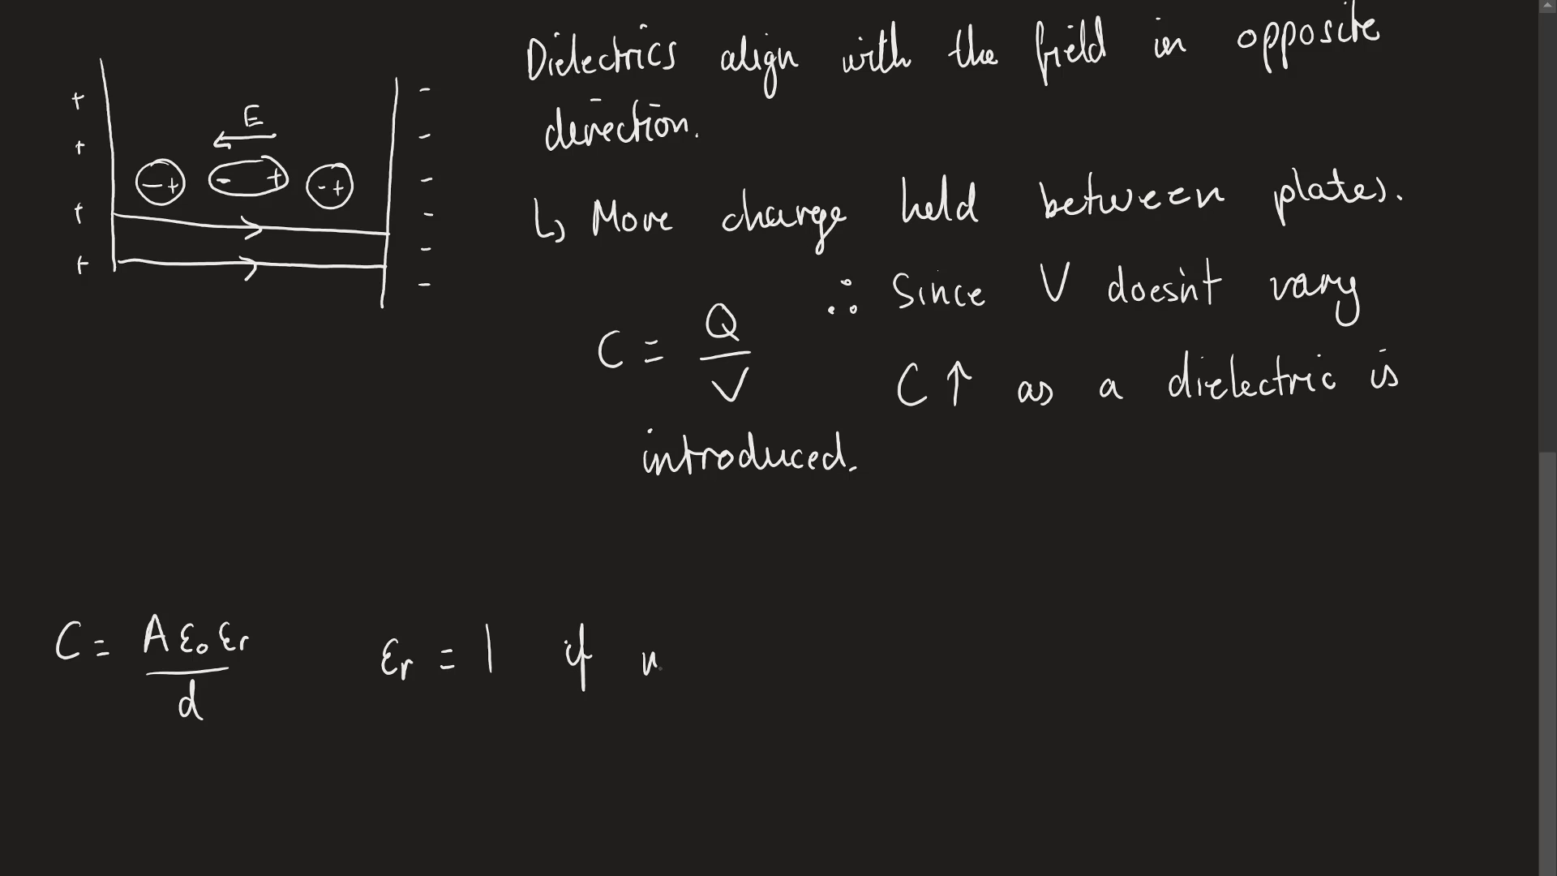
pyautogui.write('no diel-')
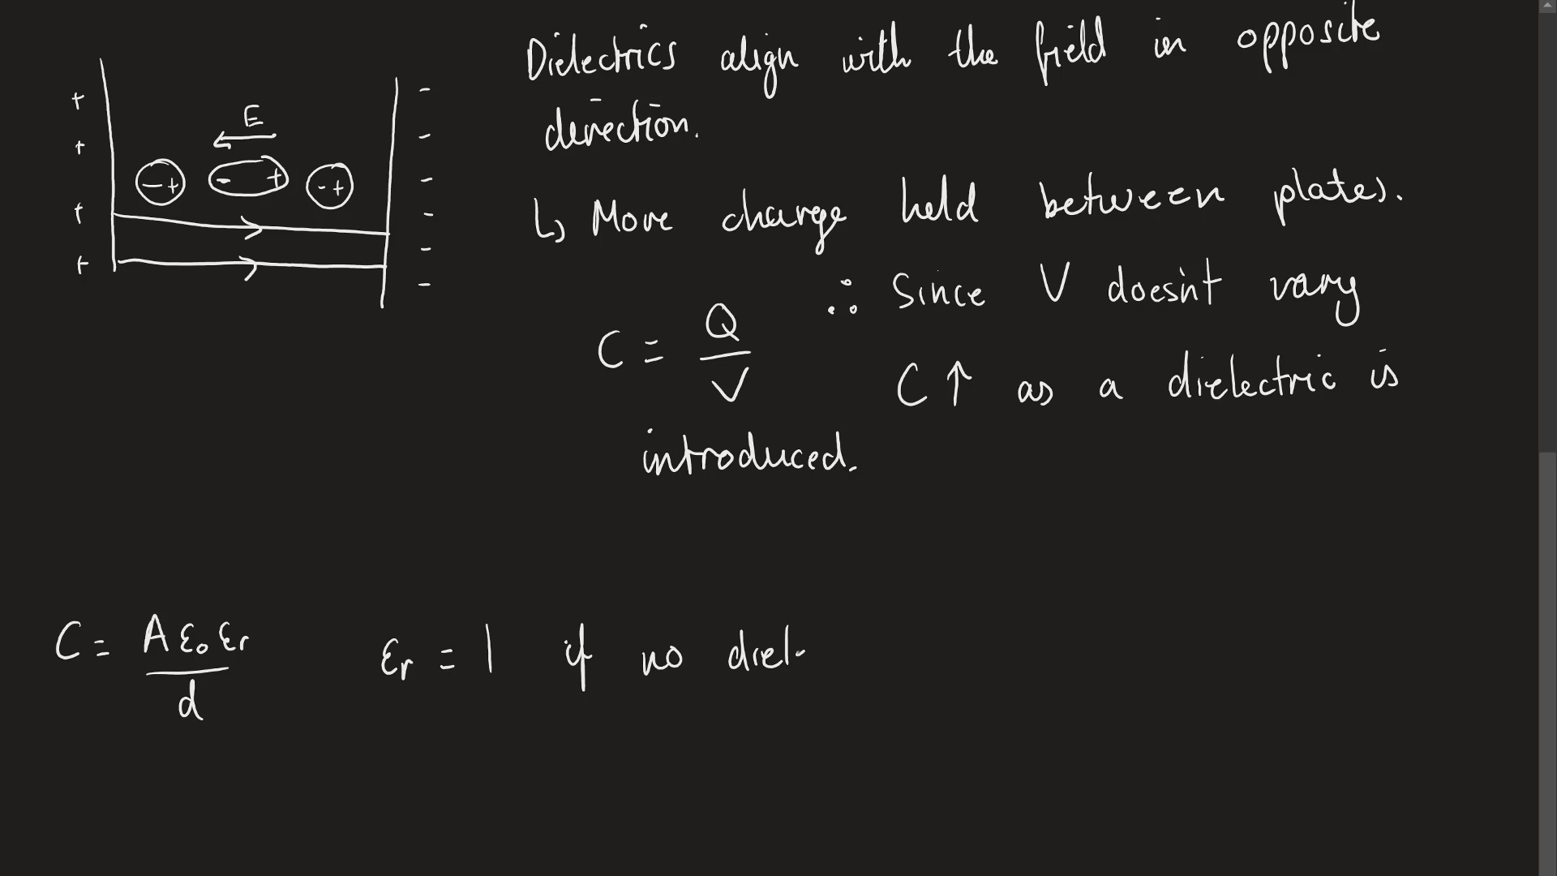
pyautogui.write('dielectric is present.')
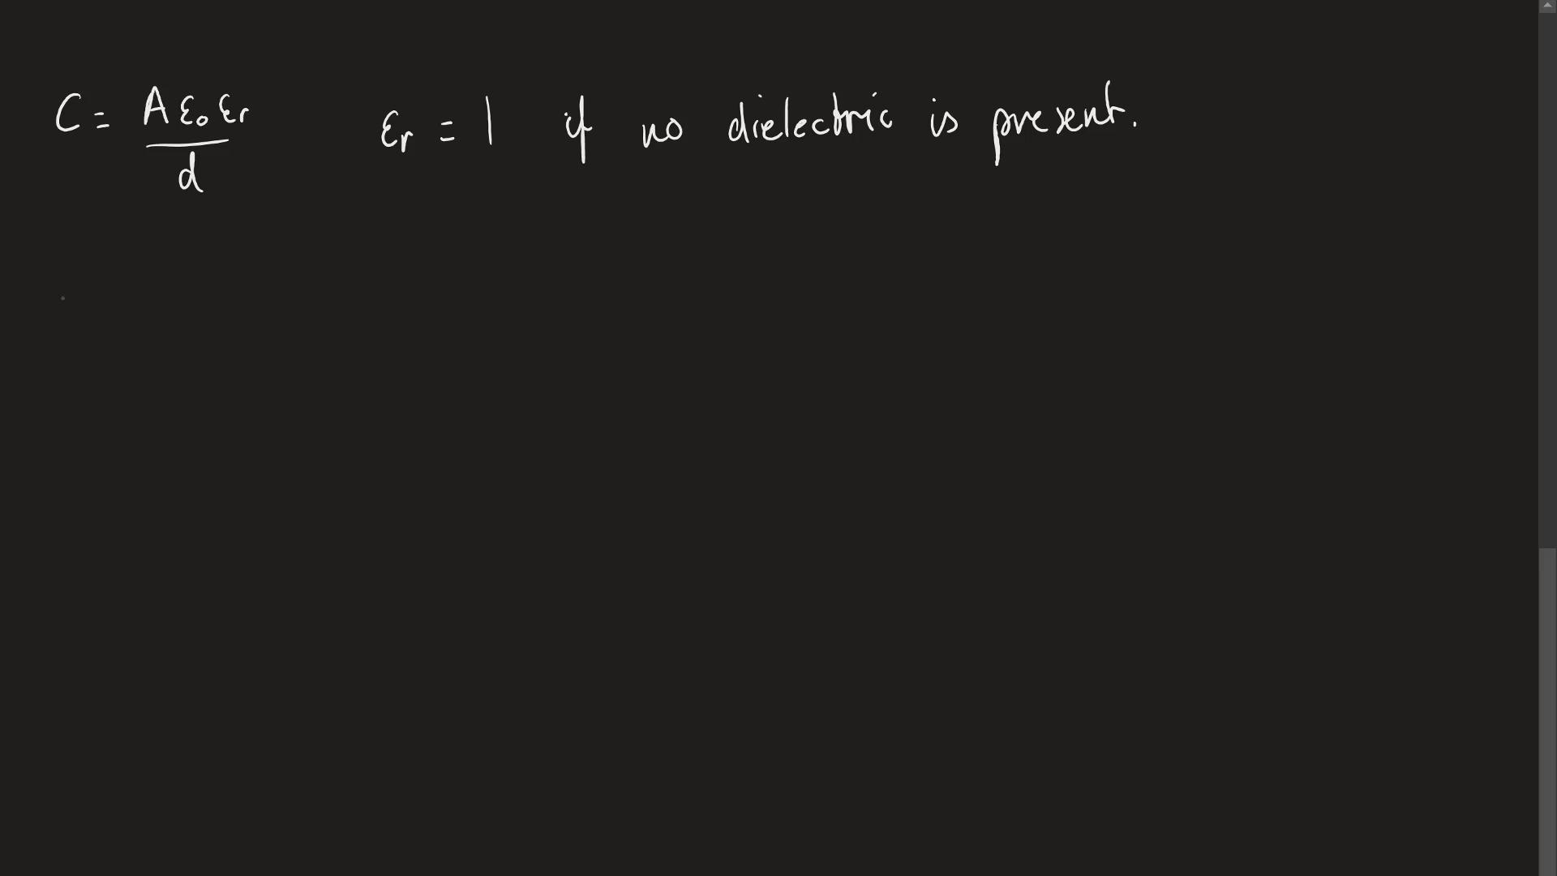
# - Handwrite "Dielectrics:" with "No effect on V", "Increase Q", "Decrease E", and draw an arrow rightward
pyautogui.write('Dielectrics')
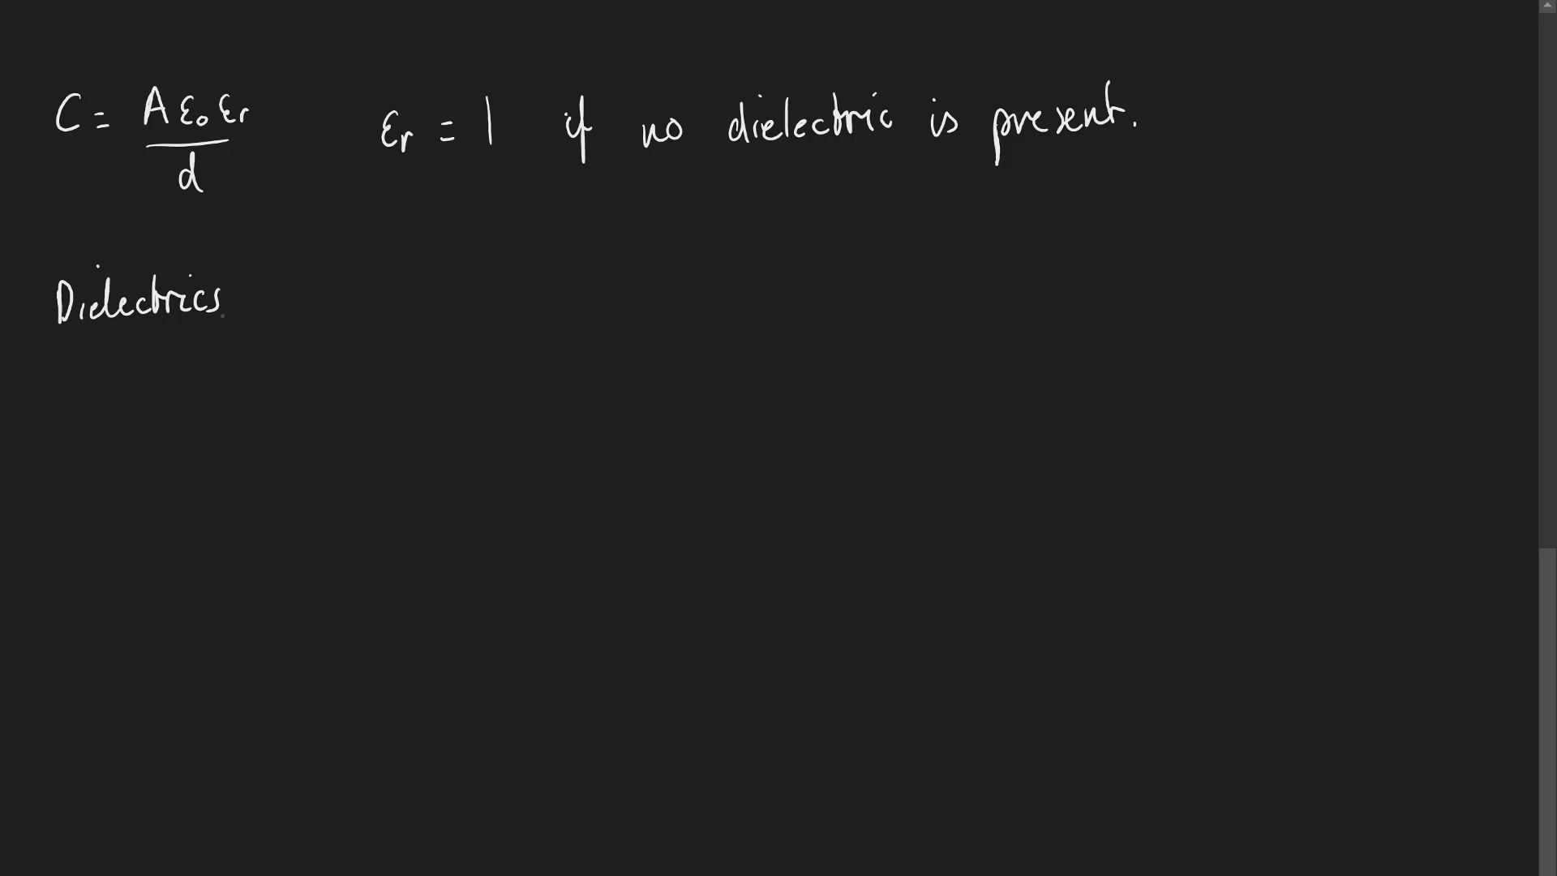
pyautogui.write('N')
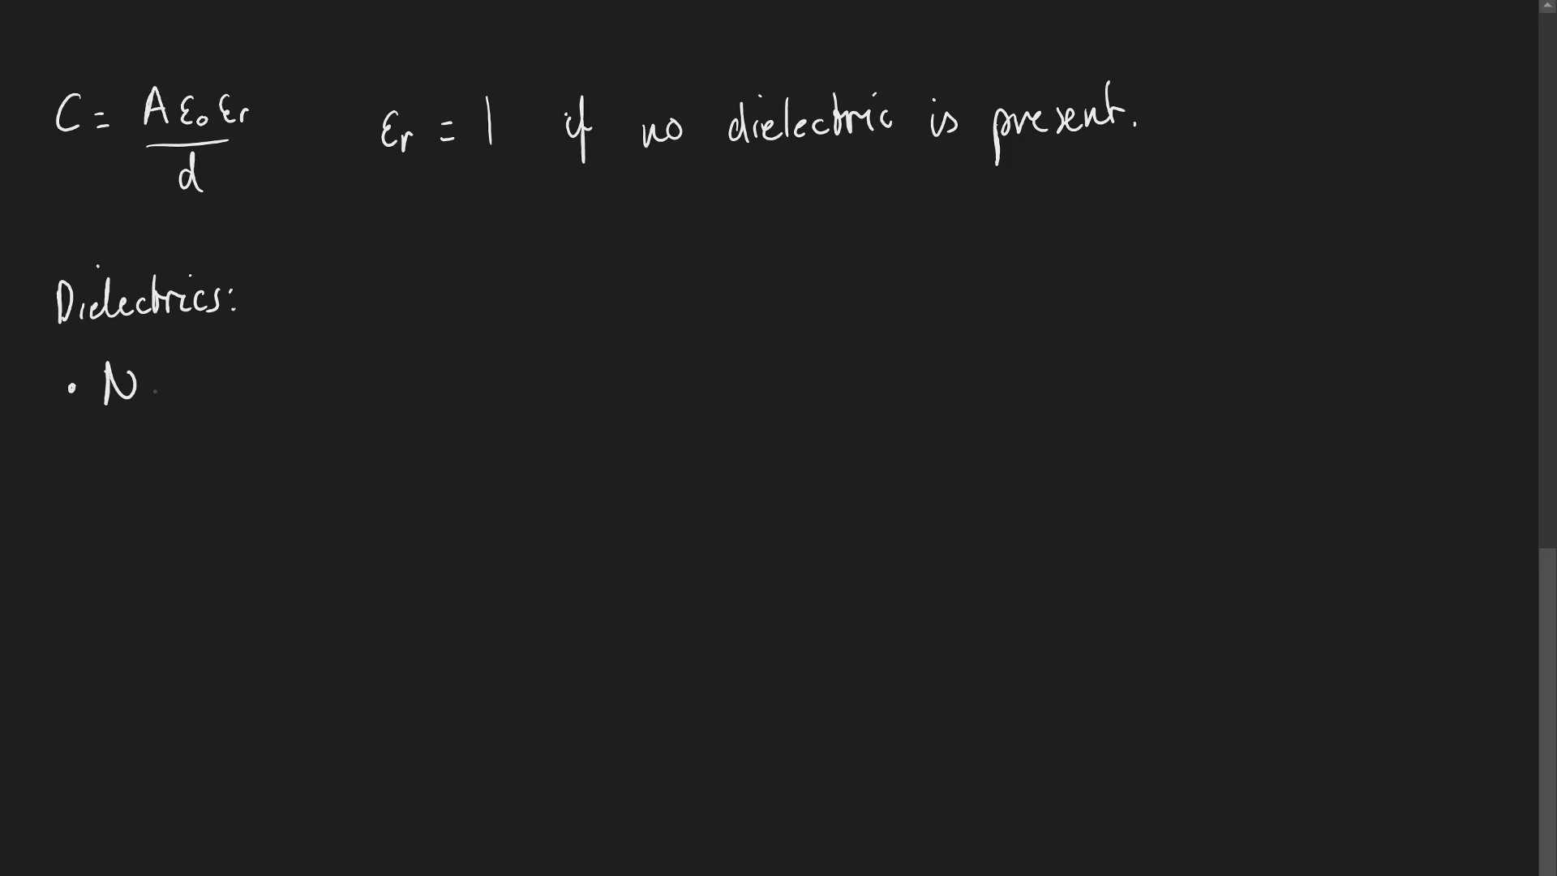
pyautogui.write('o effect')
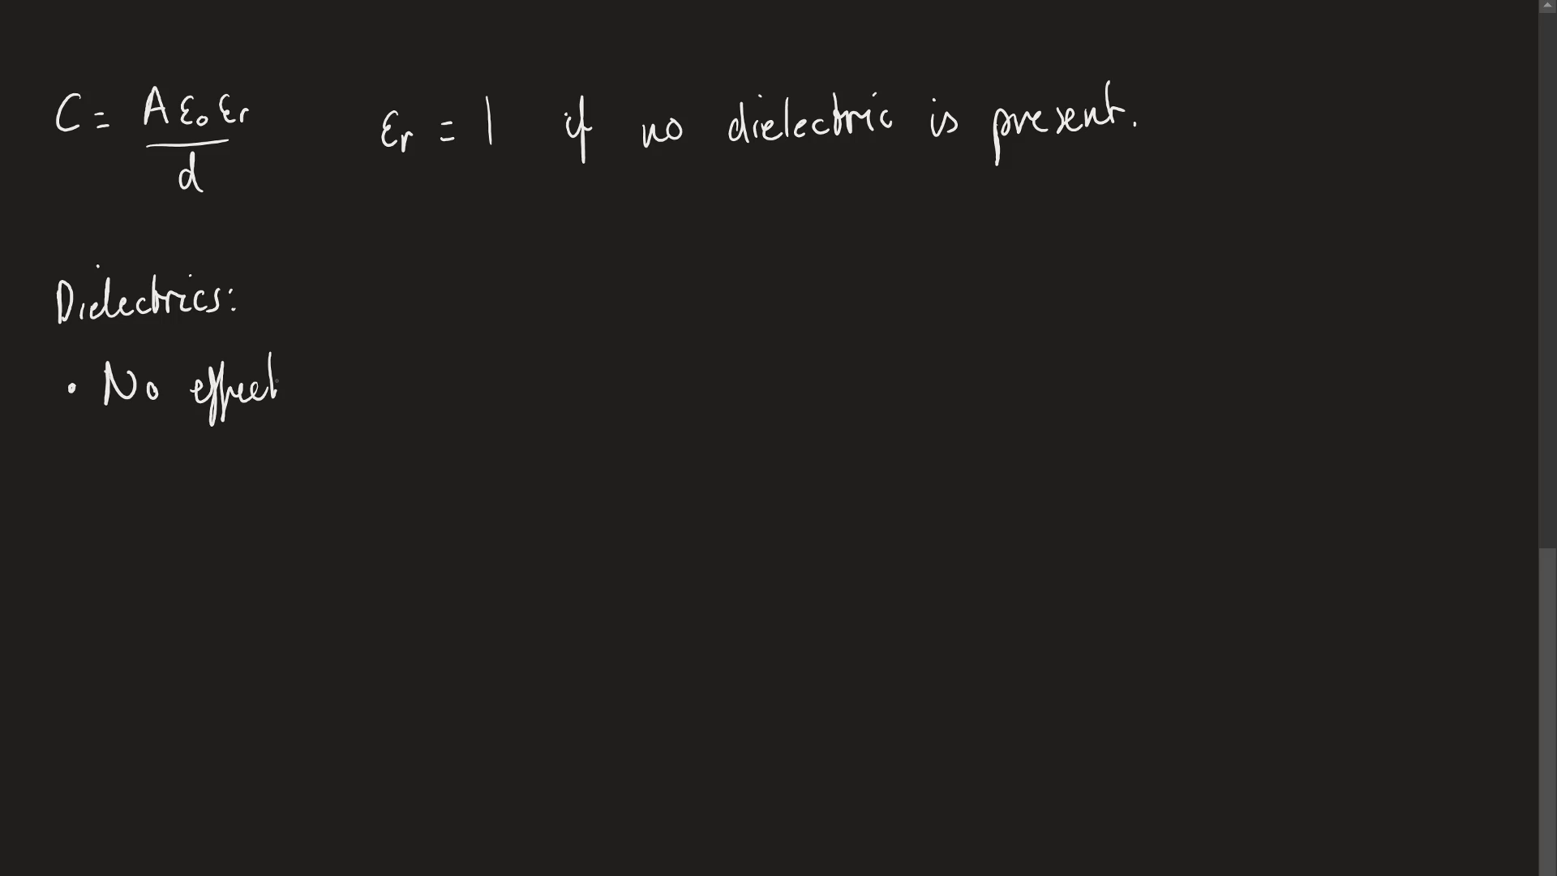
pyautogui.write('on V')
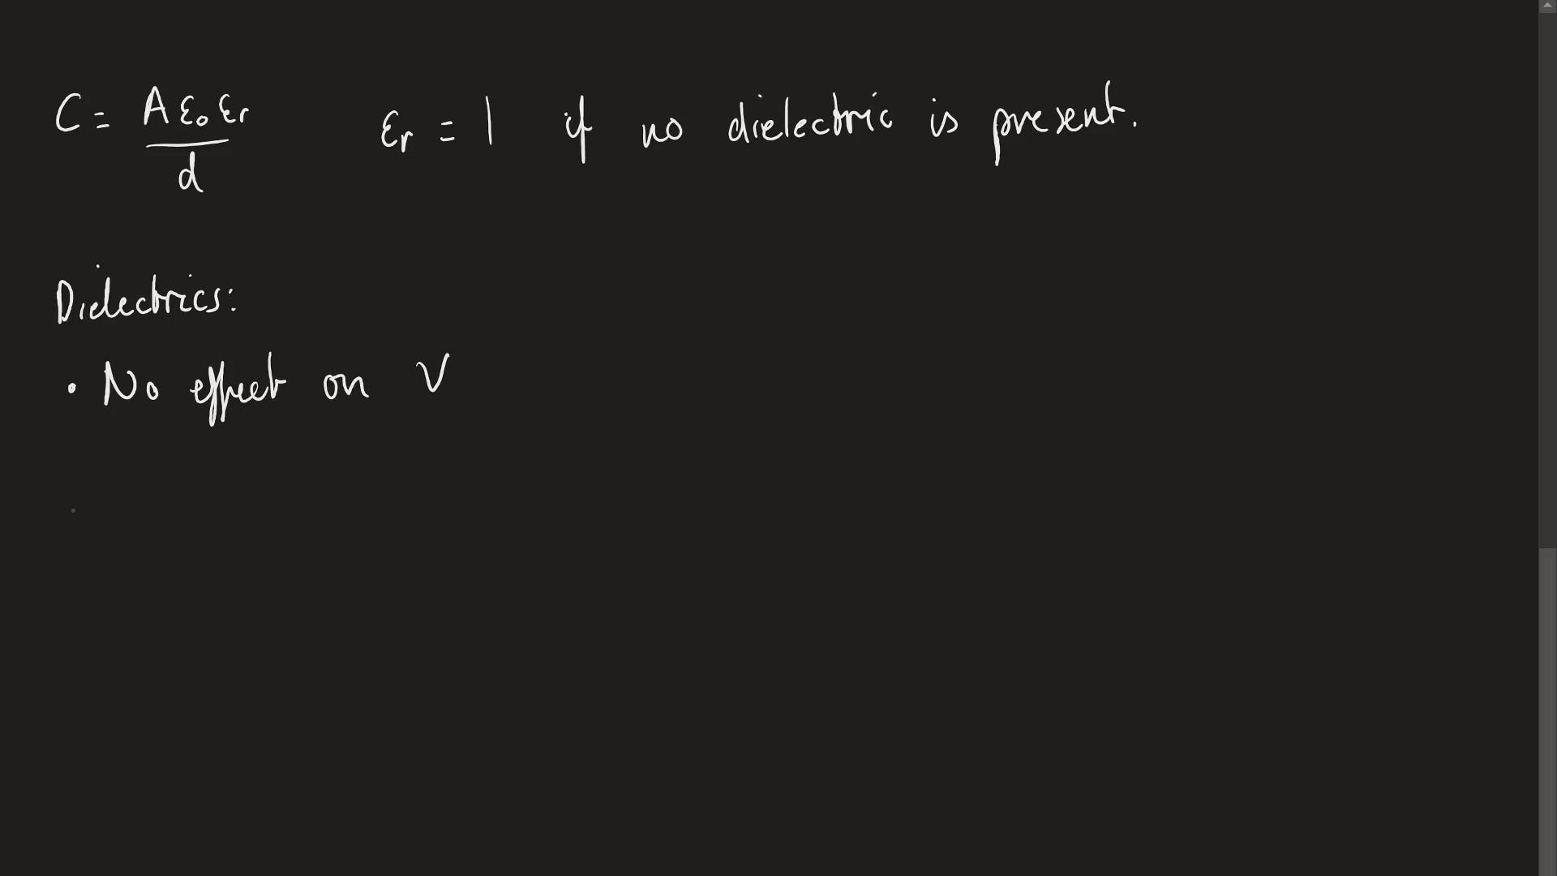
pyautogui.write('Increase Q')
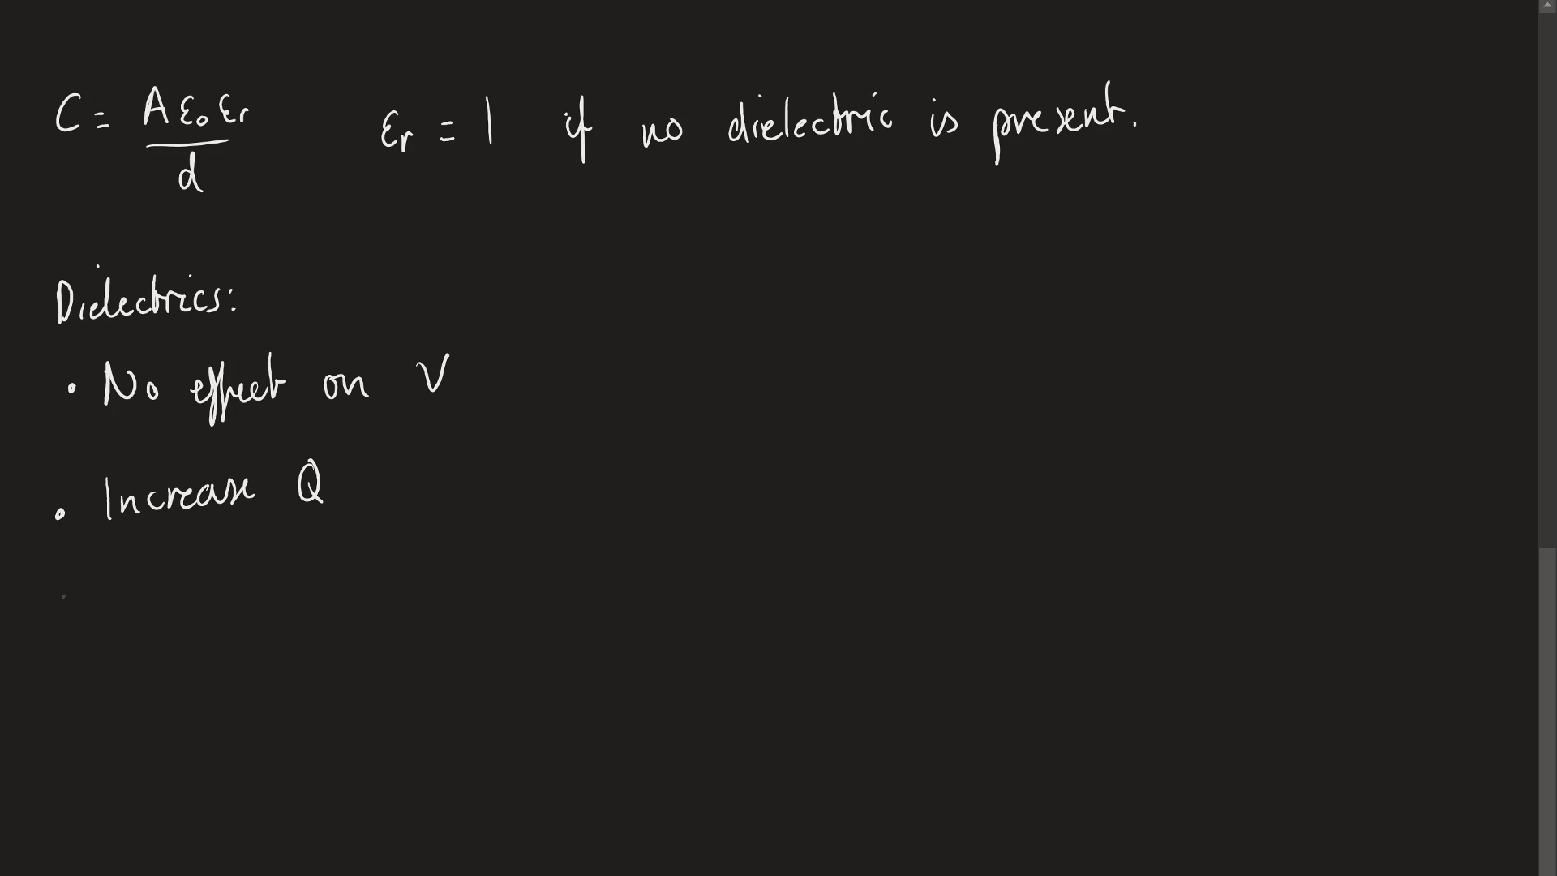
pyautogui.write('Decrease')
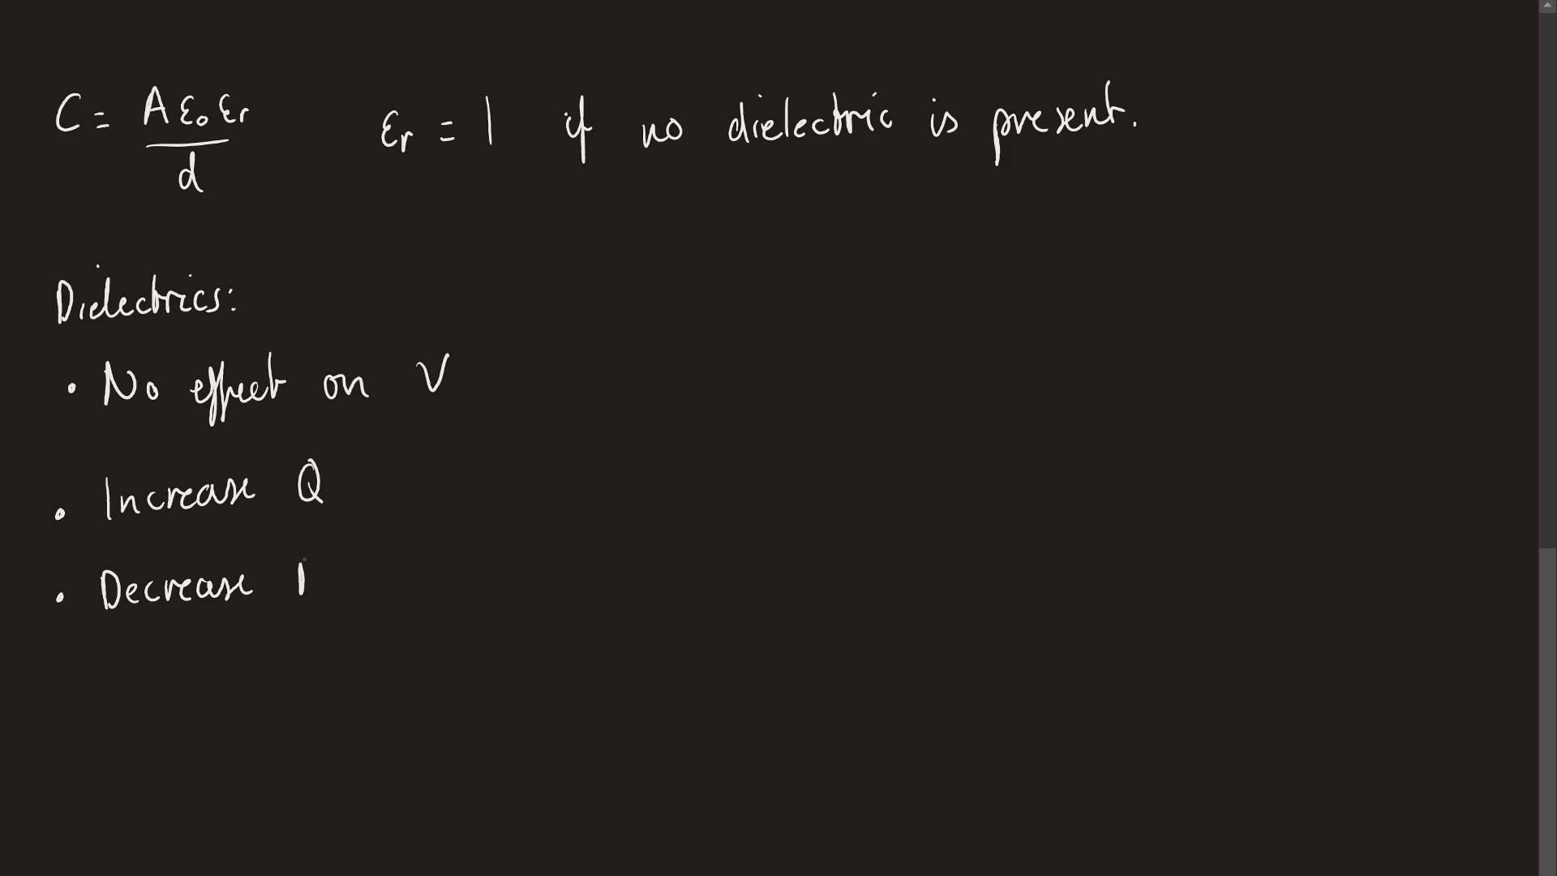
pyautogui.write('E')
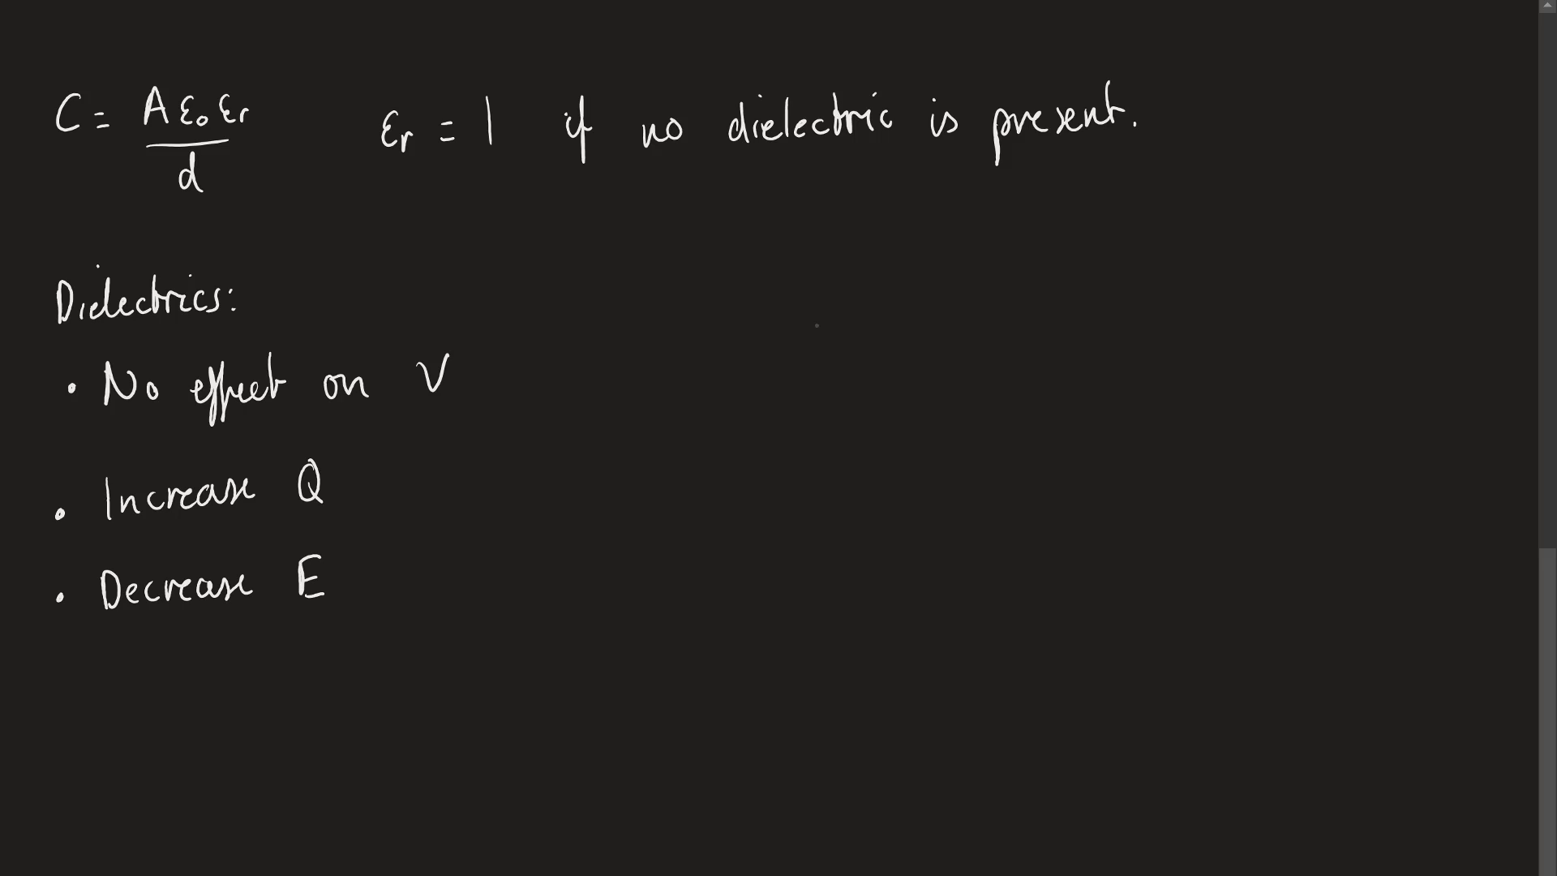
pyautogui.moveTo(779, 342); pyautogui.dragTo(914, 318)
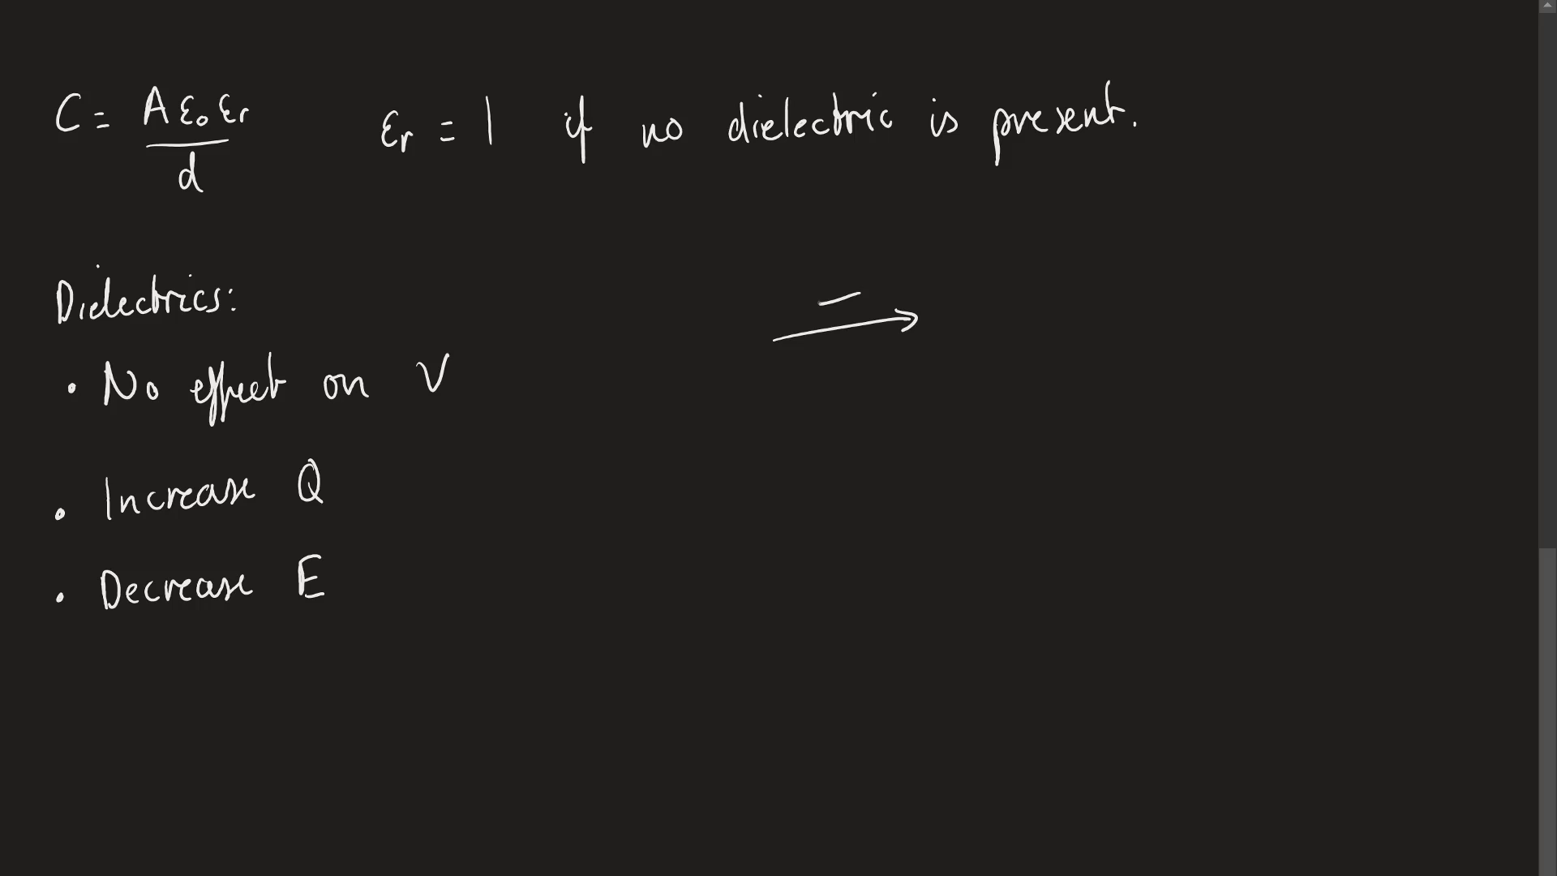